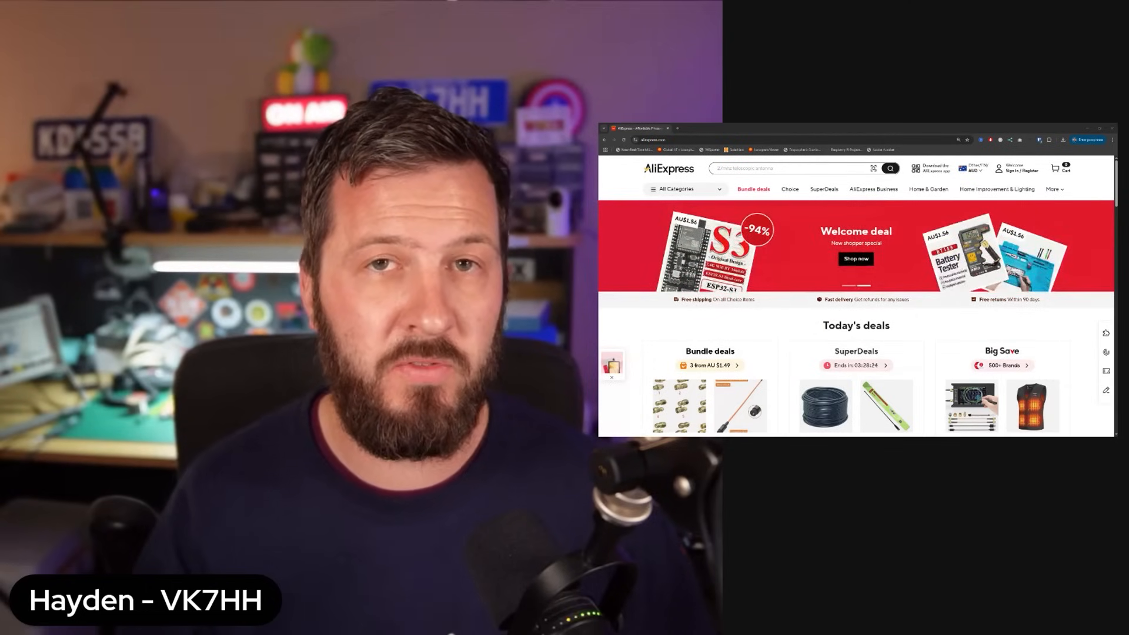
Step: Open the original Nagoya NA-771 two way radio antenna listing from the results
{"action": "scroll", "scroll_direction": "down", "scroll_amount": 3}
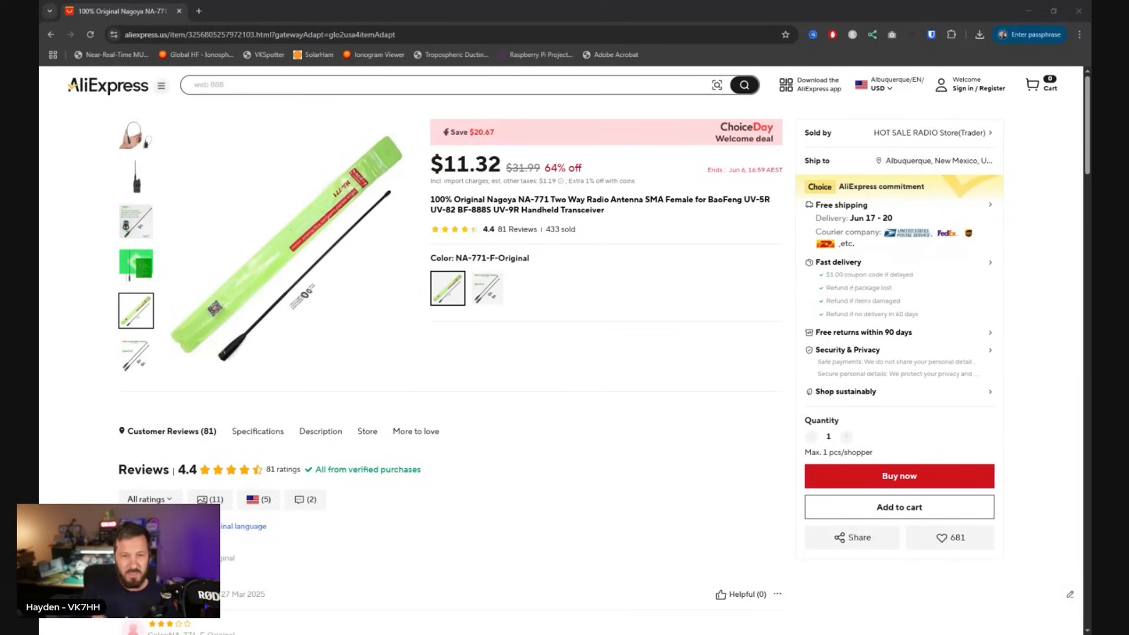
{"action": "left_click", "coordinate": [135, 177]}
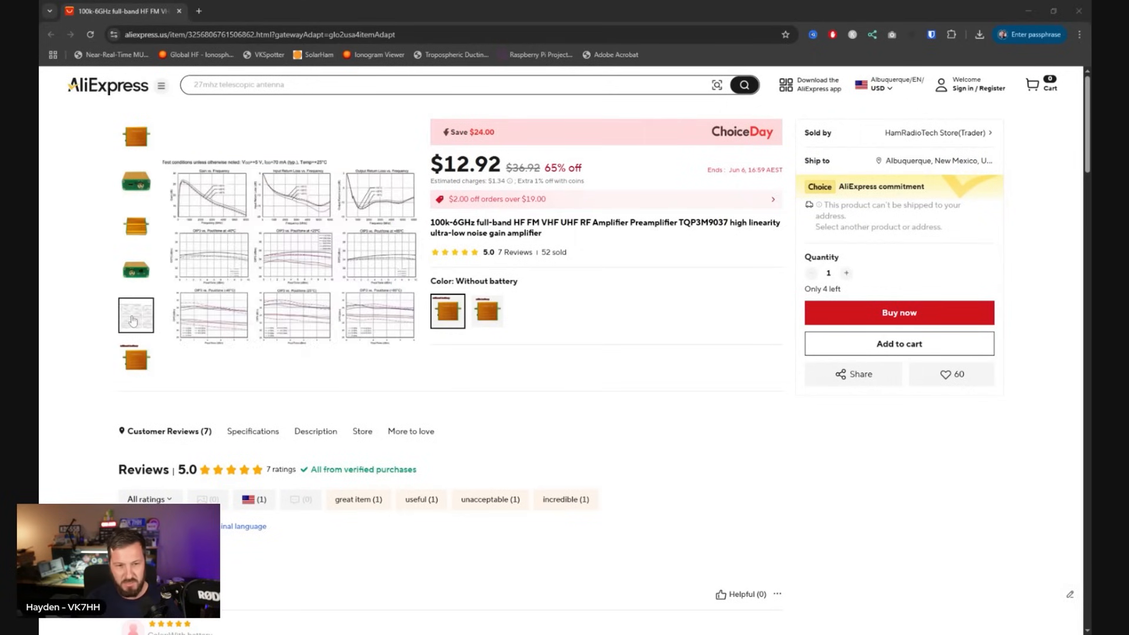
Step: Compare the with-battery price ($14.76) against without-battery ($12.92), keeping without battery chosen
{"action": "left_click", "coordinate": [135, 358]}
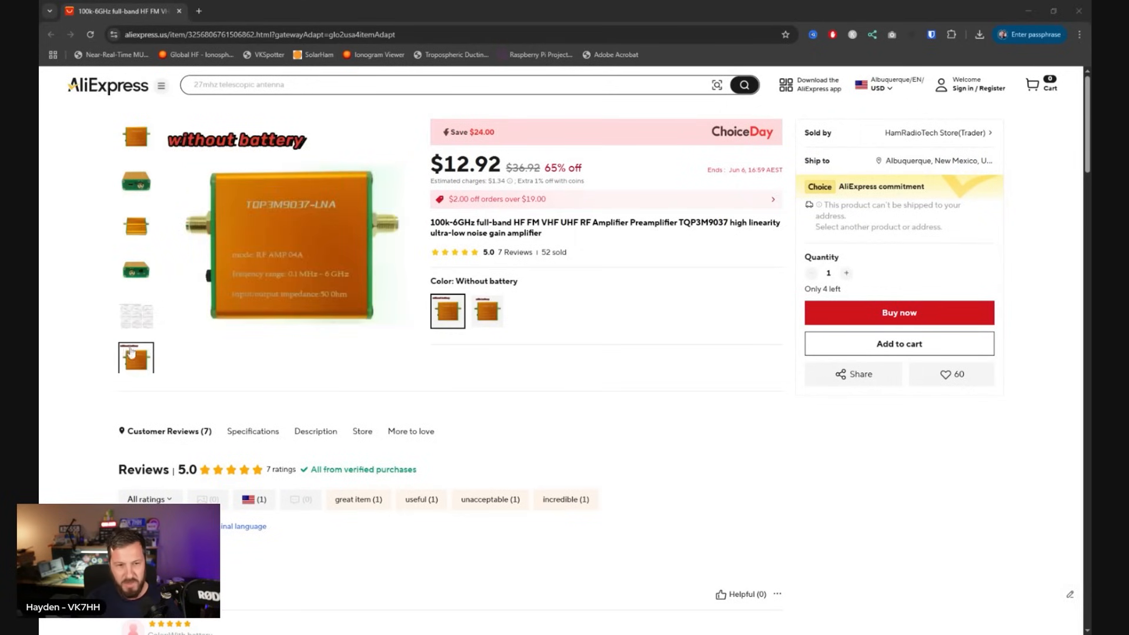
{"action": "left_click", "coordinate": [487, 310]}
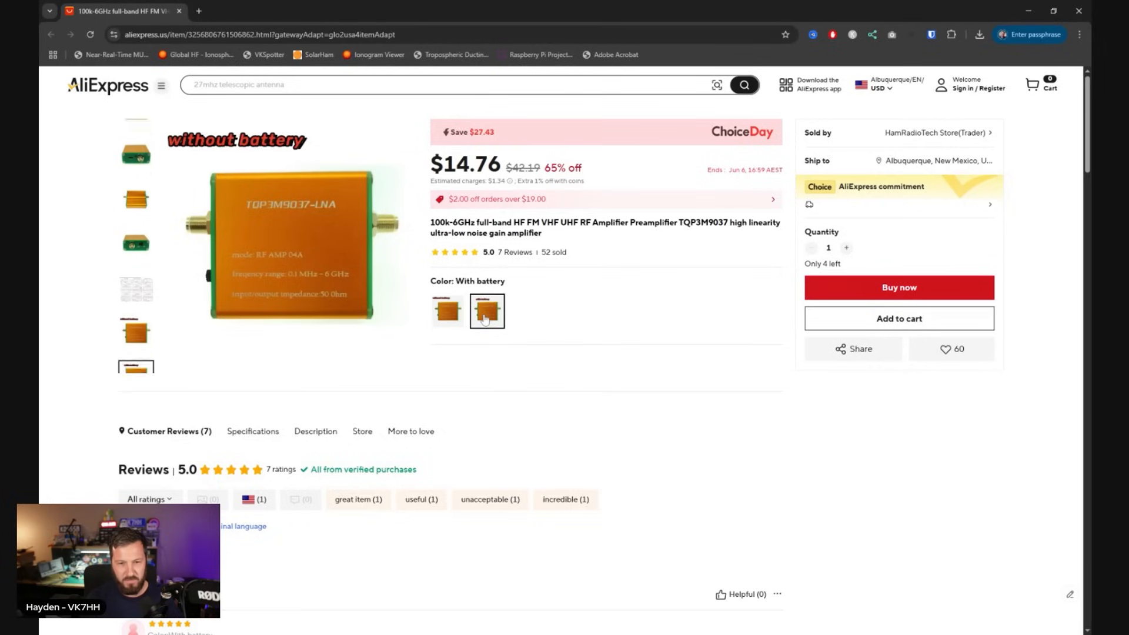
{"action": "left_click", "coordinate": [447, 310]}
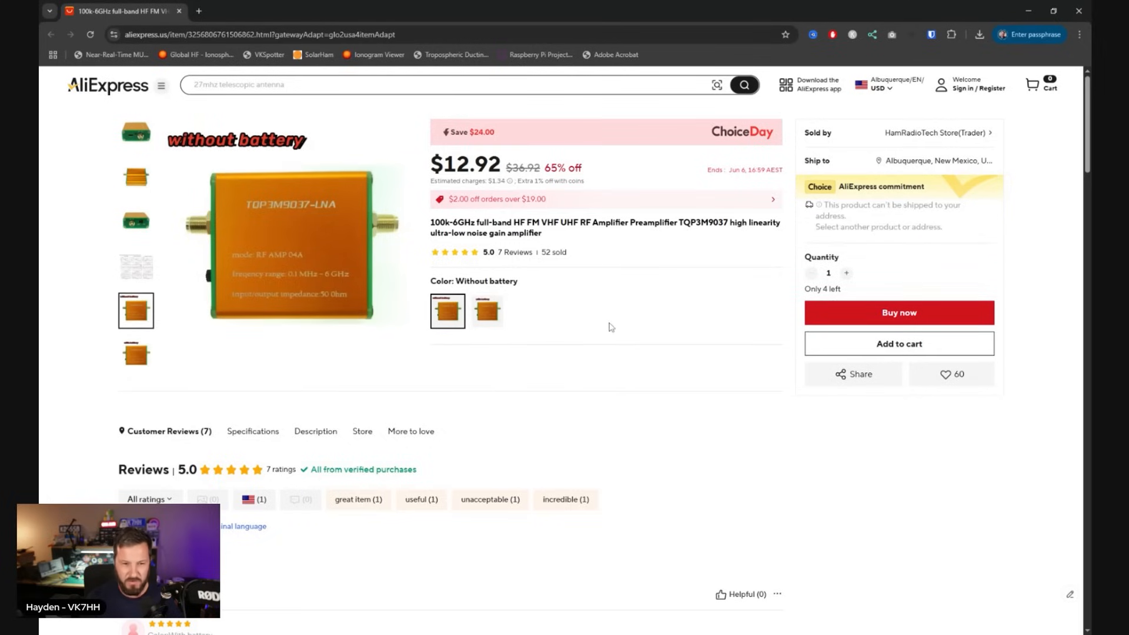
{"action": "scroll", "scroll_direction": "down", "scroll_amount": 3}
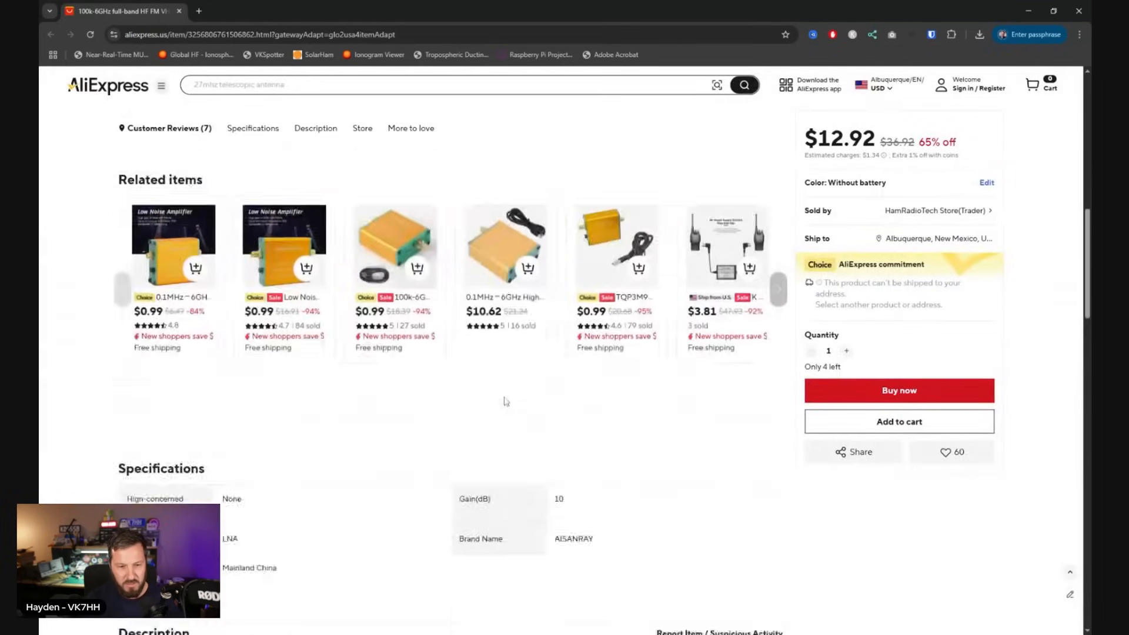
Step: View the preamplifier's description with purchase tips, specifications and product photos
{"action": "left_click", "coordinate": [315, 128]}
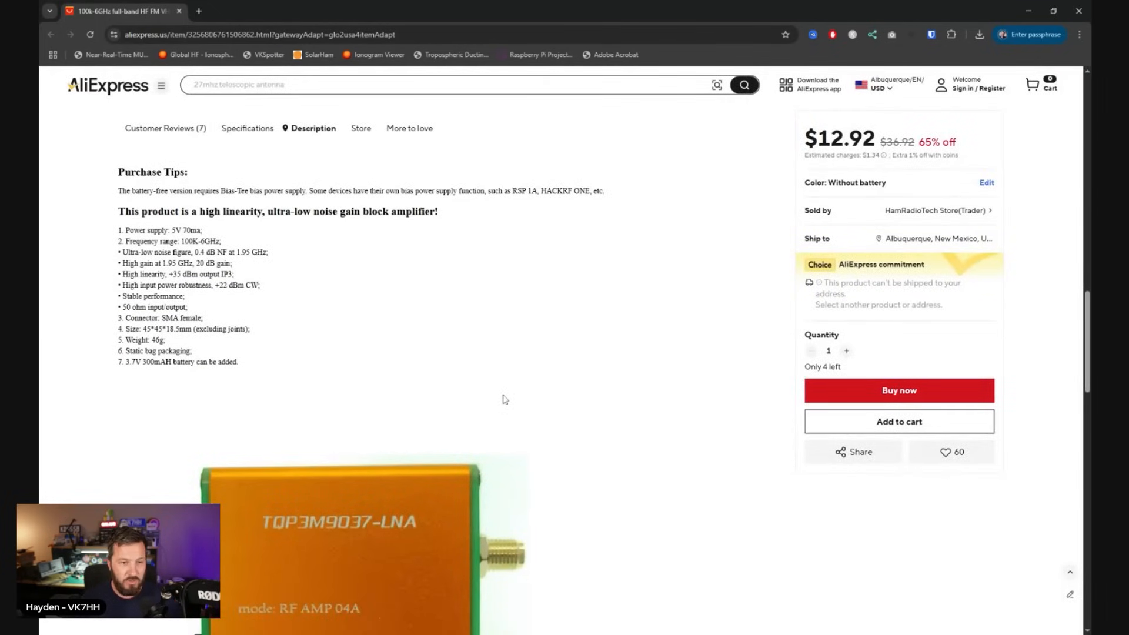
{"action": "mouse_move", "coordinate": [271, 305]}
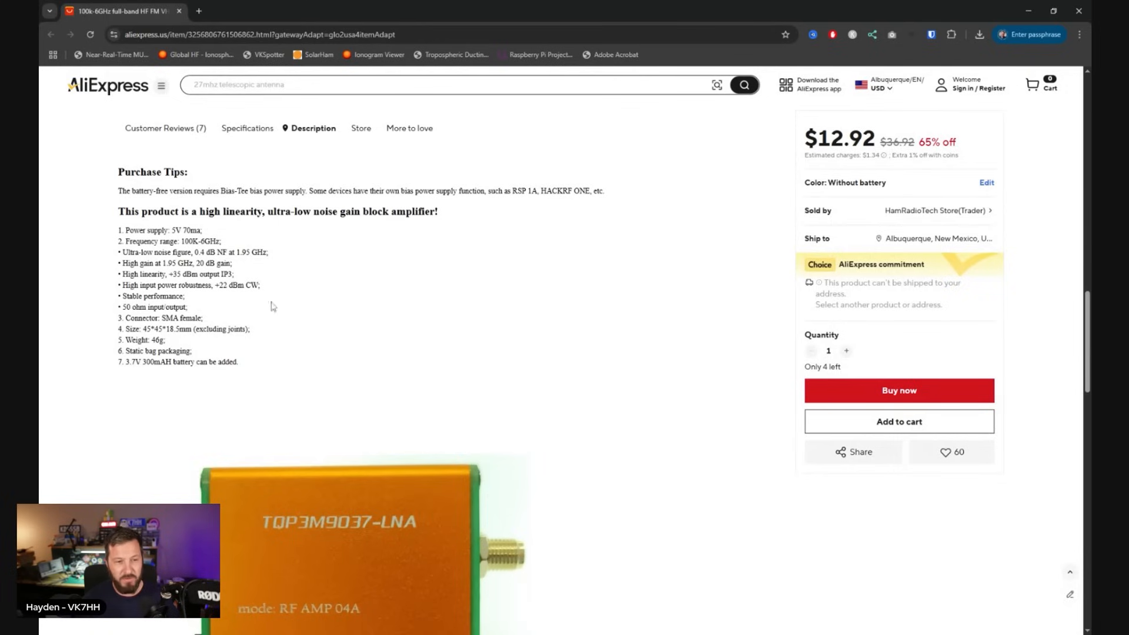
{"action": "double_click", "coordinate": [210, 264]}
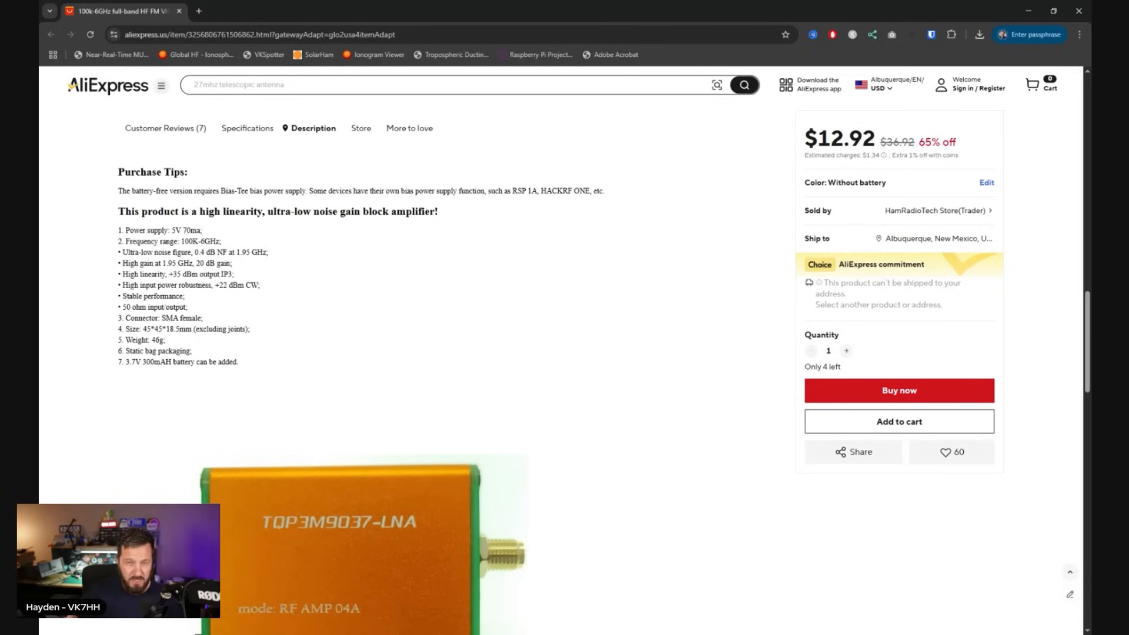
{"action": "scroll", "scroll_direction": "down", "scroll_amount": 3}
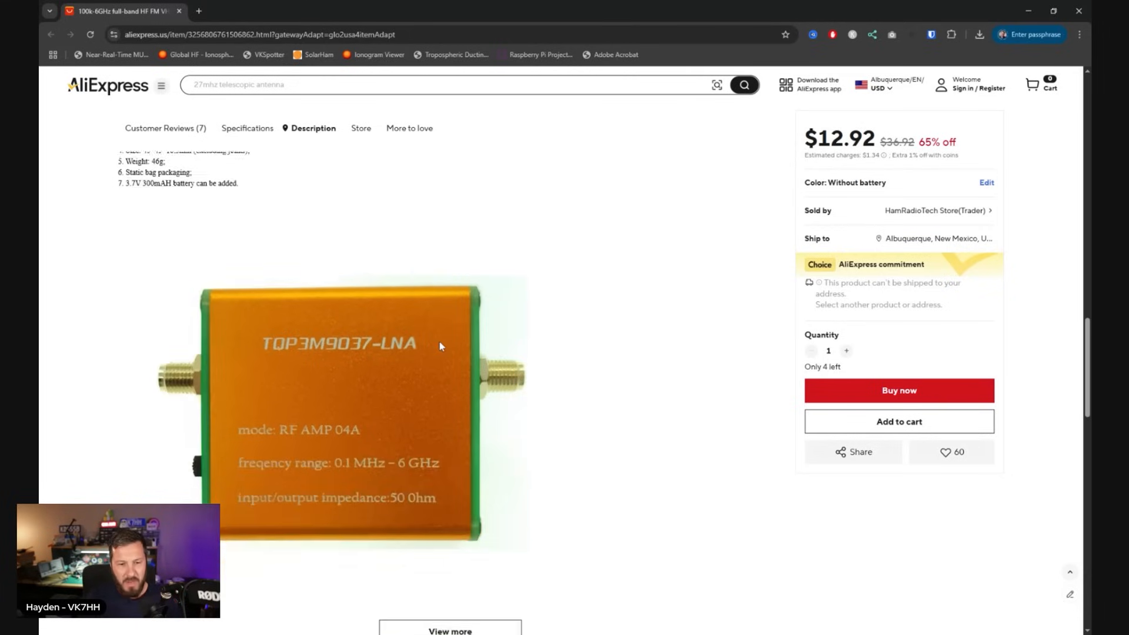
{"action": "scroll", "scroll_direction": "down", "scroll_amount": 3}
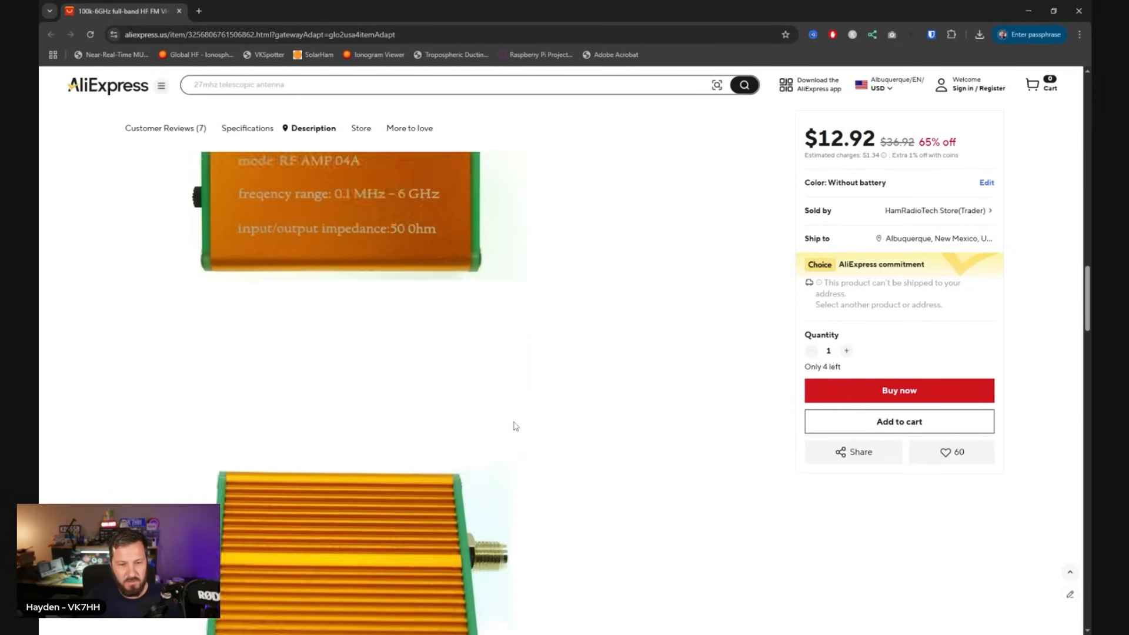
{"action": "scroll", "scroll_direction": "down", "scroll_amount": 3}
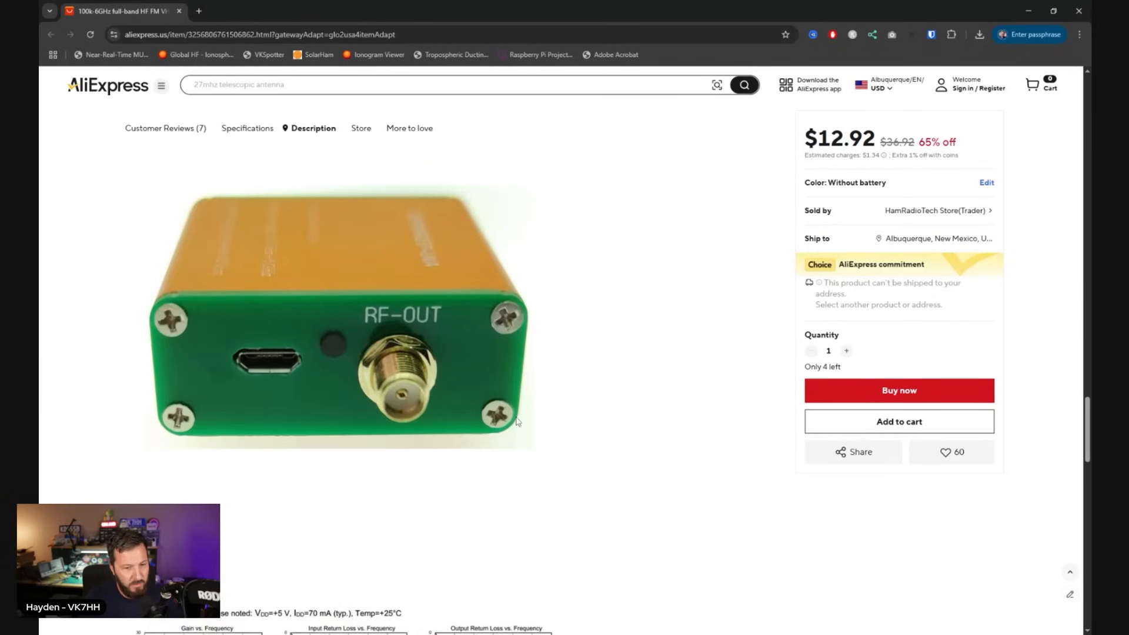
{"action": "scroll", "scroll_direction": "down", "scroll_amount": 3}
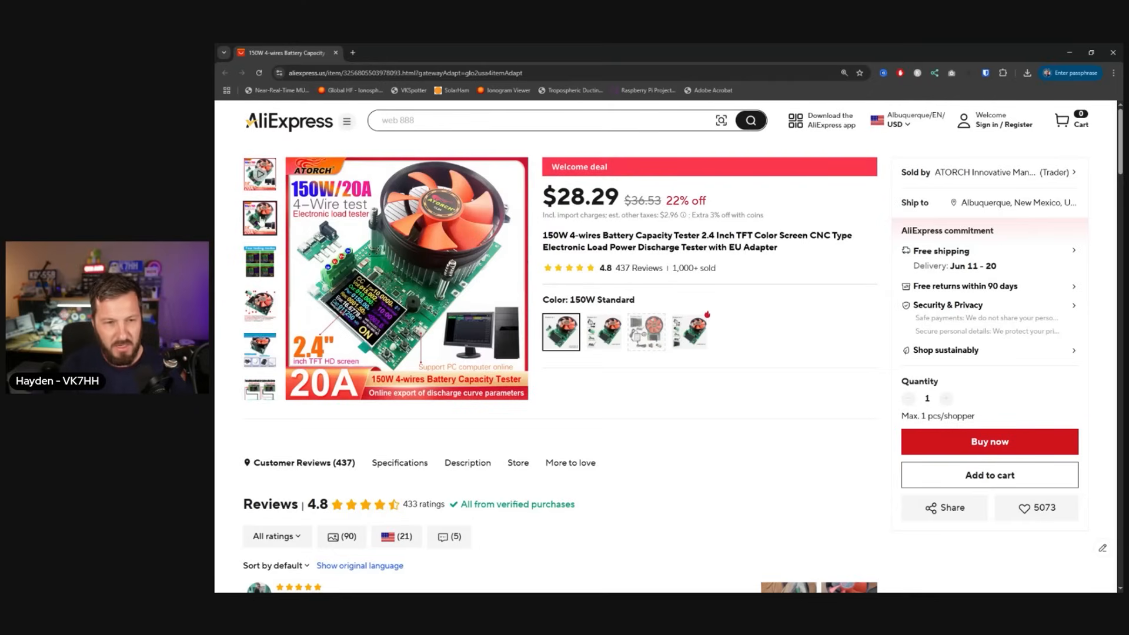
Step: Browse the tester's gallery photos, including the four testing modes display
{"action": "left_click", "coordinate": [259, 261]}
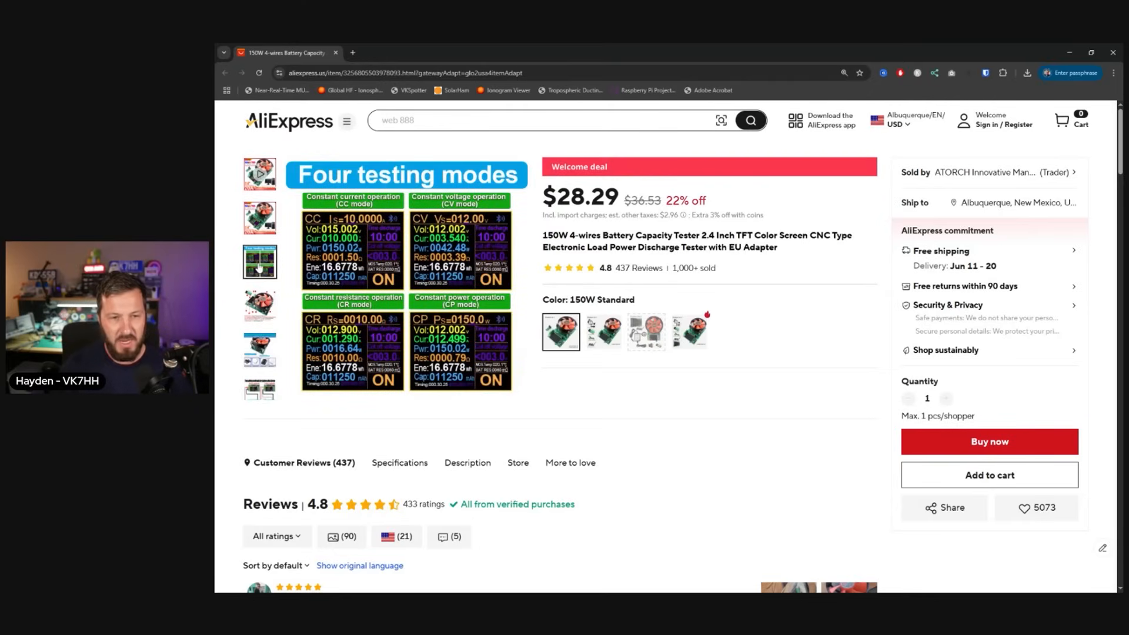
{"action": "left_click", "coordinate": [259, 305]}
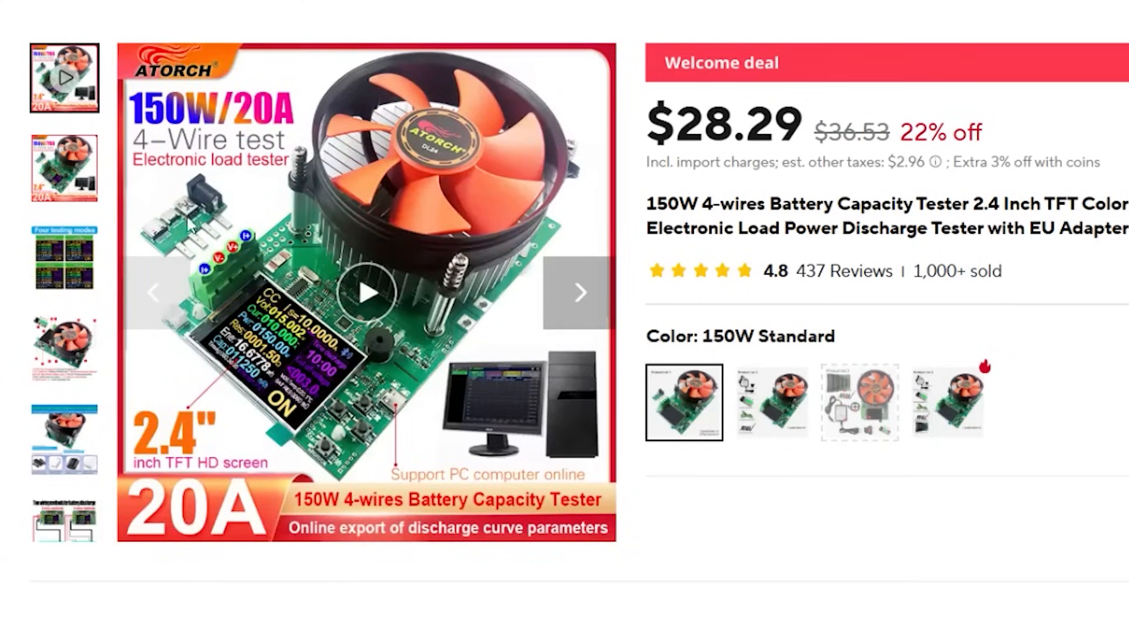
{"action": "mouse_move", "coordinate": [175, 184]}
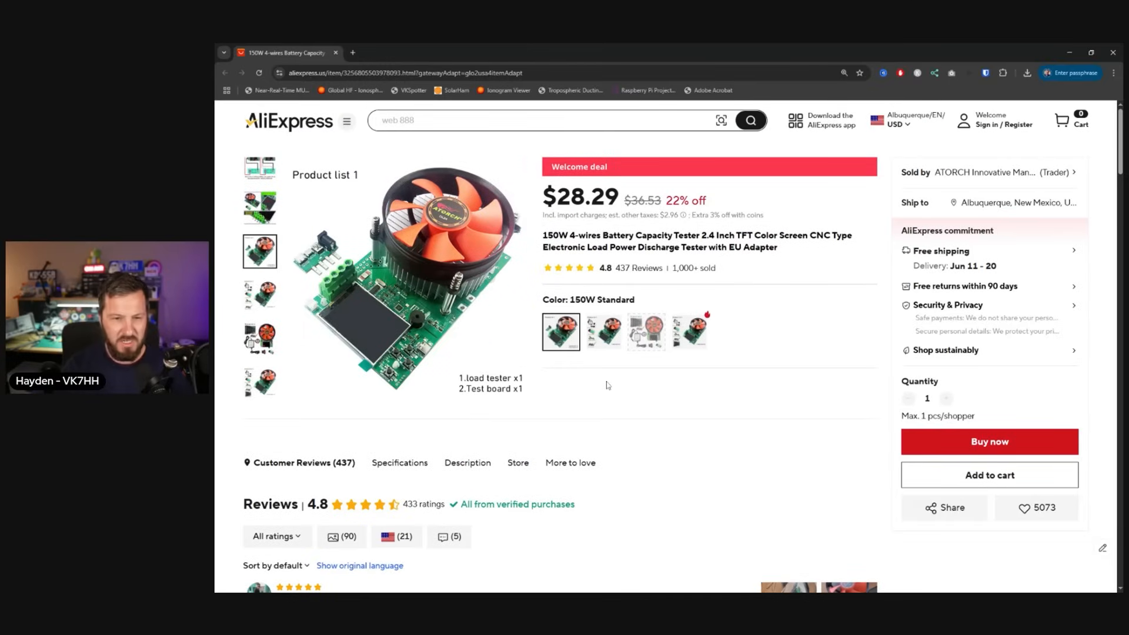
Step: Bring up the battery tester's product description and read through its details
{"action": "scroll", "scroll_direction": "down", "scroll_amount": 3}
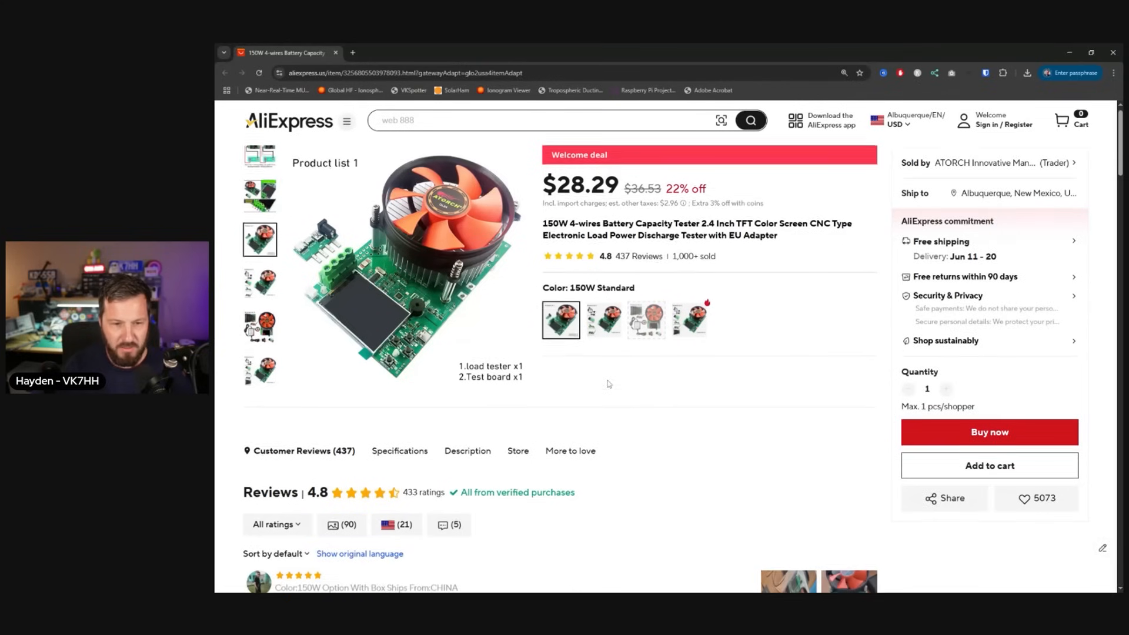
{"action": "scroll", "scroll_direction": "down", "scroll_amount": 3}
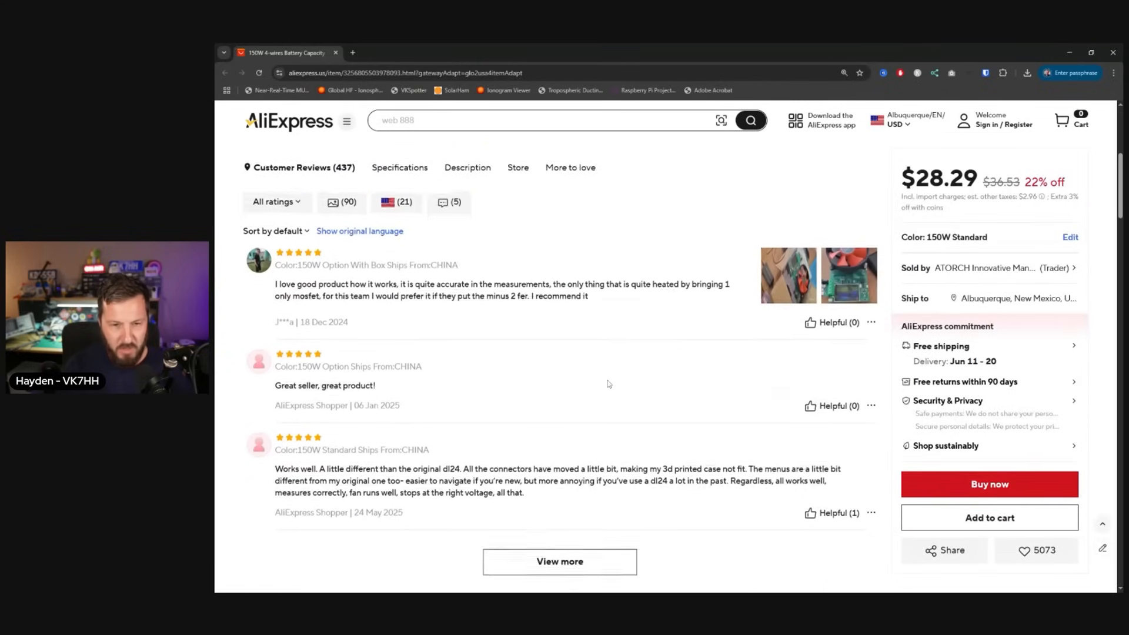
{"action": "scroll", "scroll_direction": "down", "scroll_amount": 3}
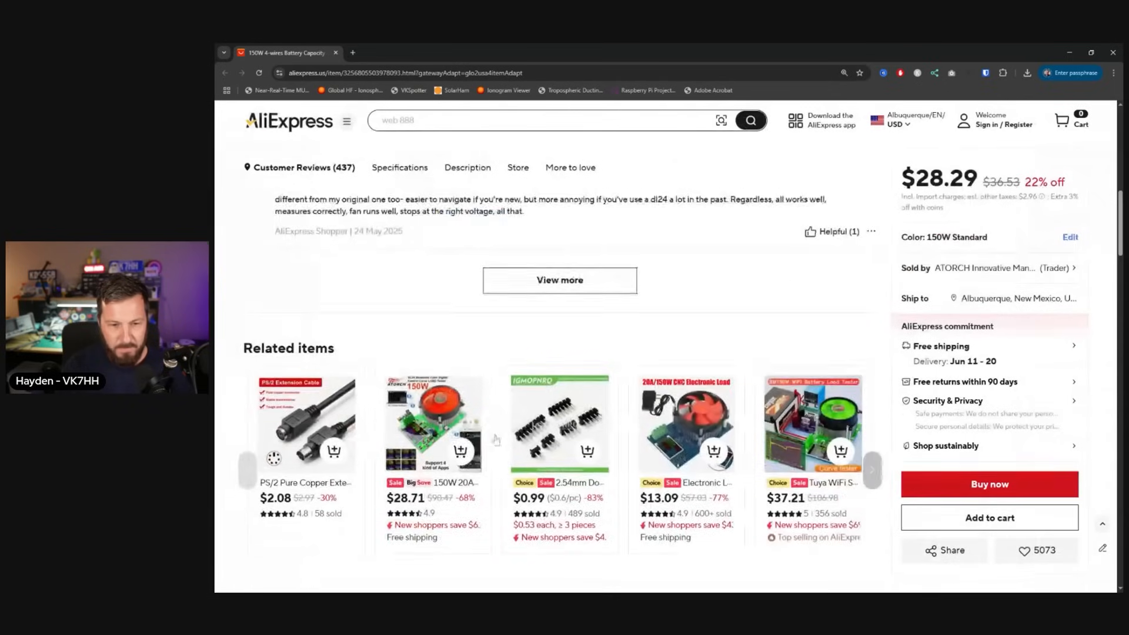
{"action": "left_click", "coordinate": [467, 167]}
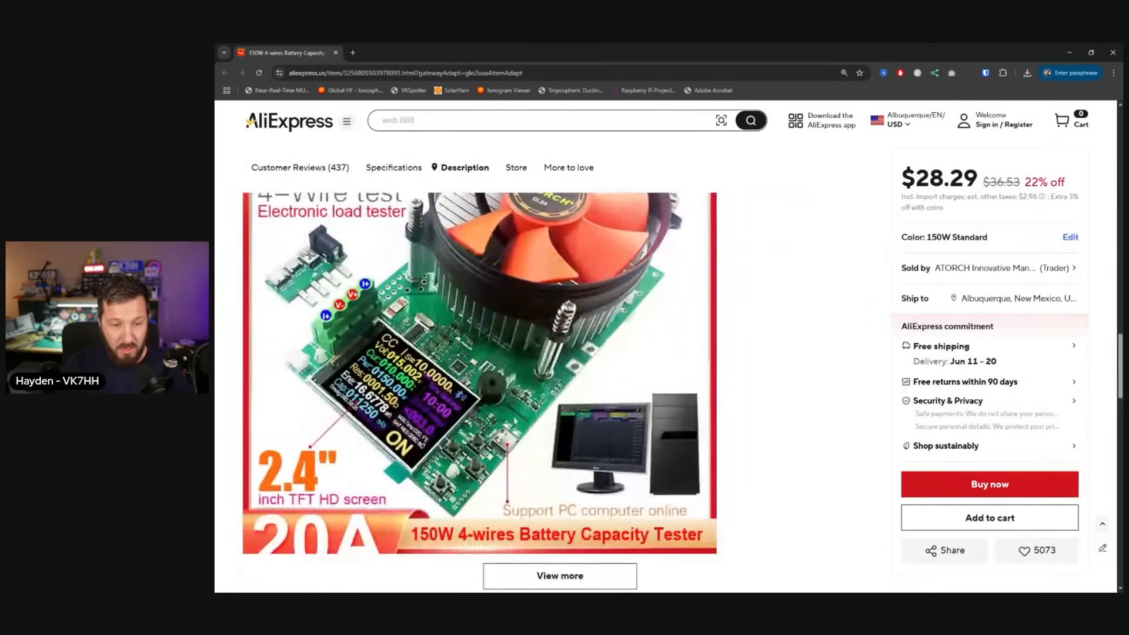
{"action": "scroll", "scroll_direction": "down", "scroll_amount": 3}
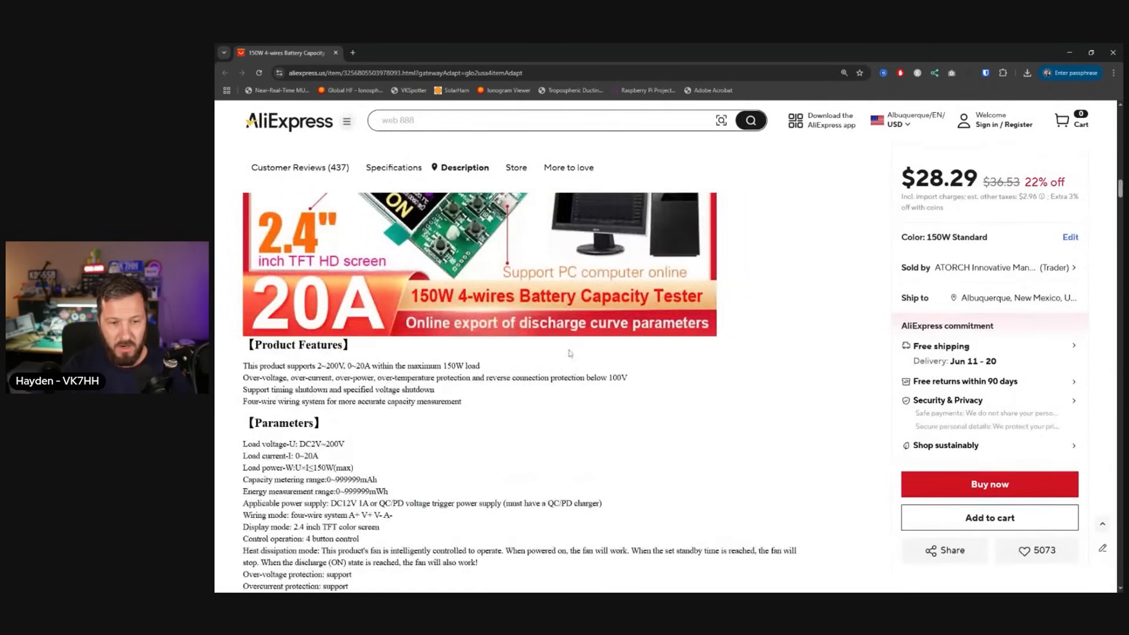
{"action": "scroll", "scroll_direction": "down", "scroll_amount": 3}
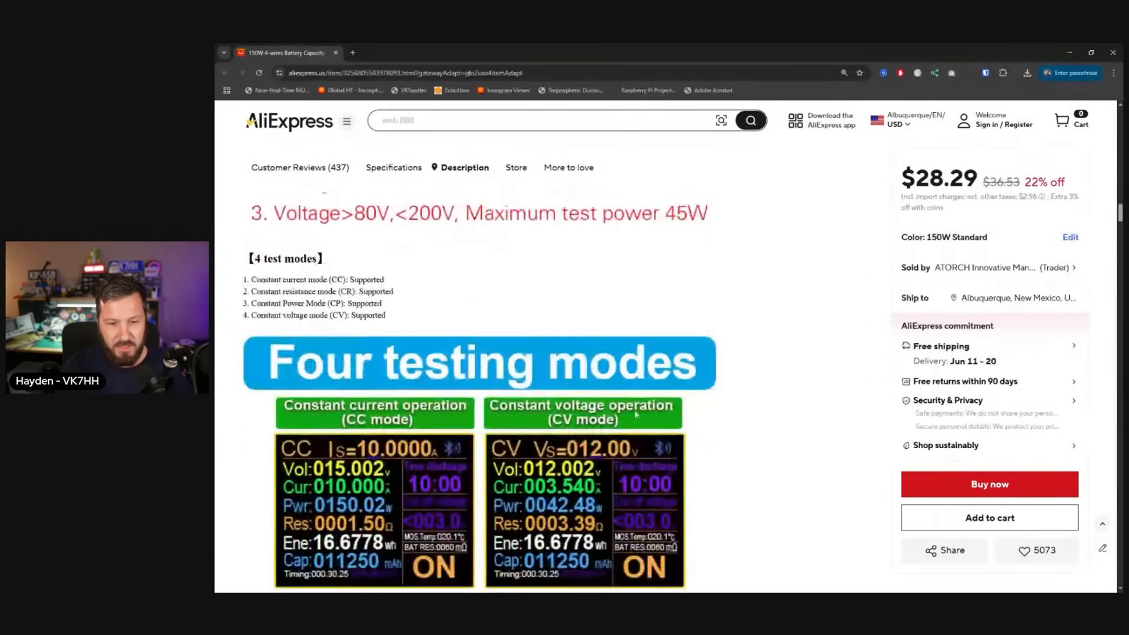
{"action": "scroll", "scroll_direction": "down", "scroll_amount": 3}
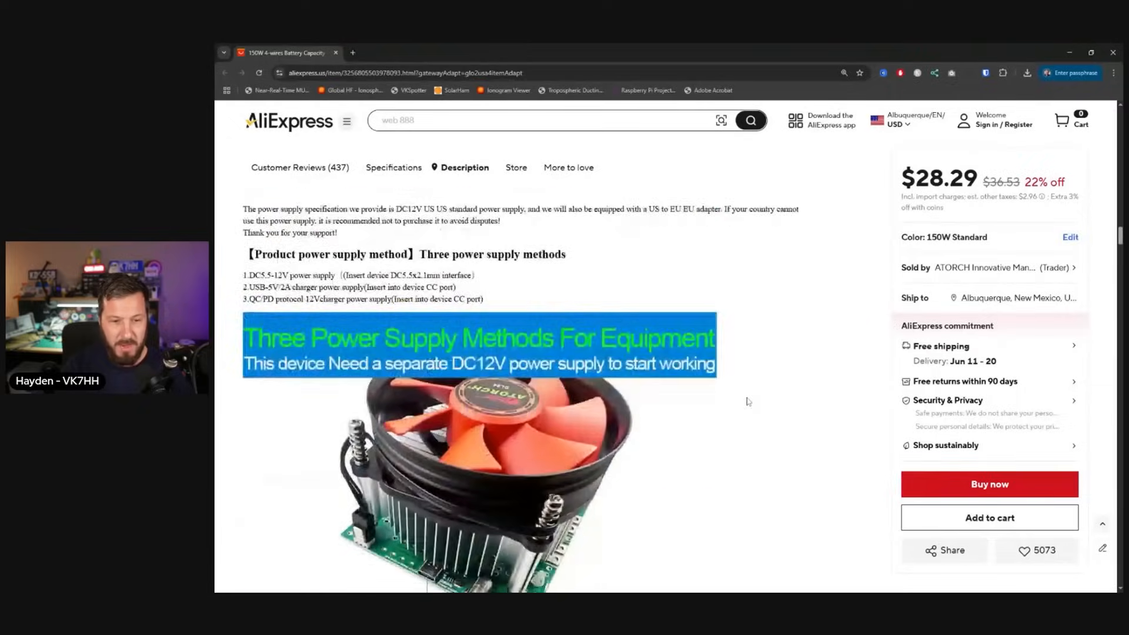
Step: Scroll through the tester's reviews and return toward the top of the listing
{"action": "scroll", "scroll_direction": "down", "scroll_amount": 3}
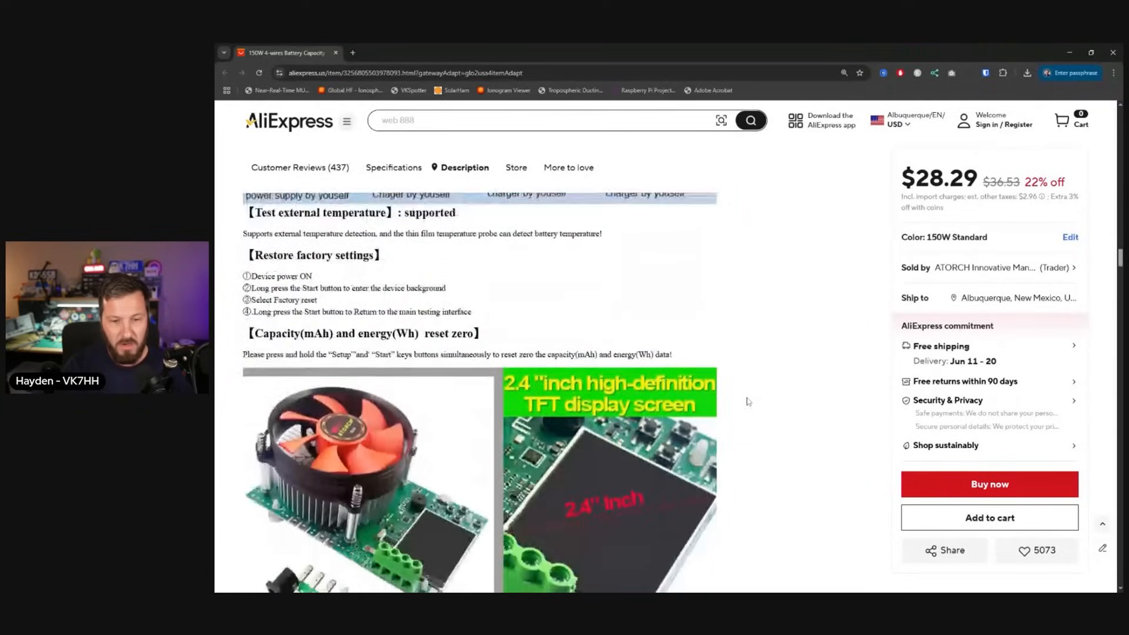
{"action": "scroll", "scroll_direction": "down", "scroll_amount": 3}
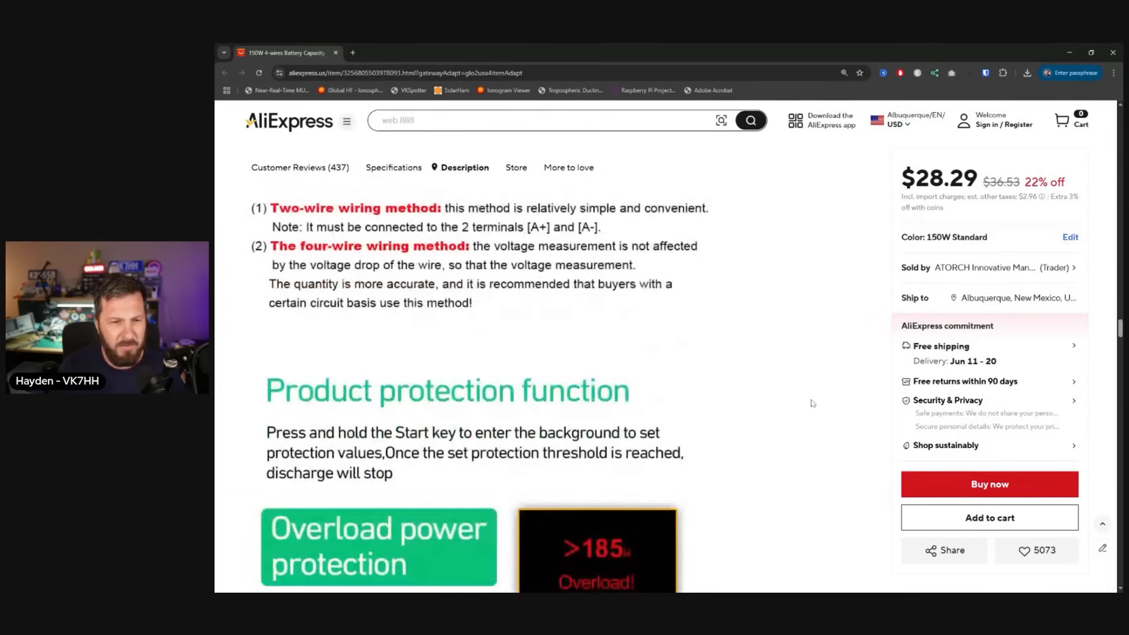
{"action": "scroll", "scroll_direction": "down", "scroll_amount": 3}
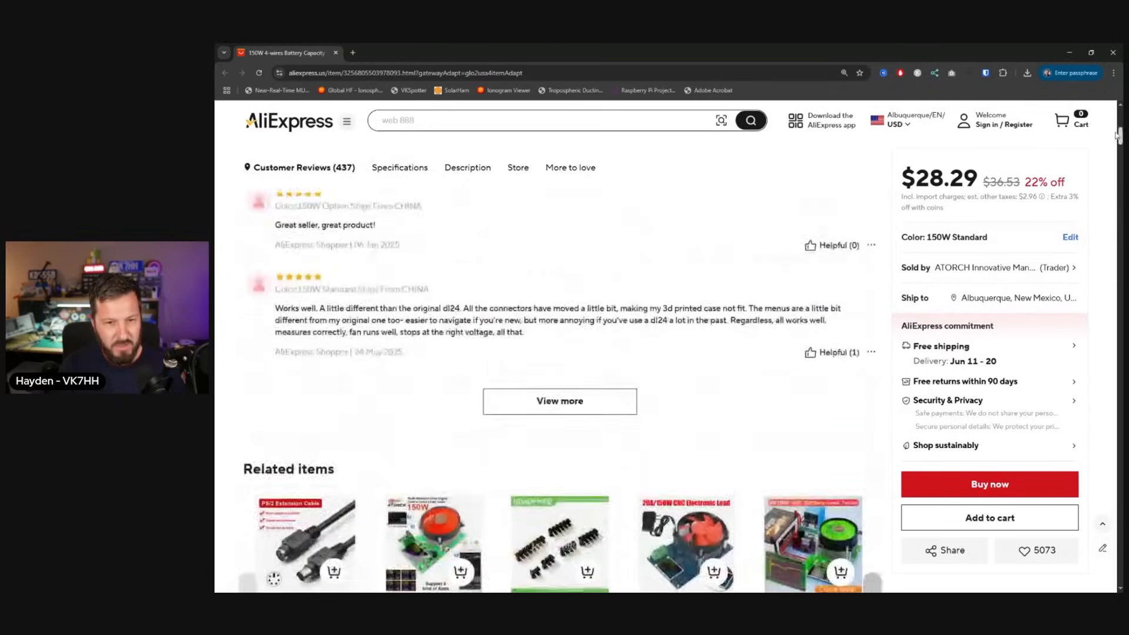
{"action": "scroll", "scroll_direction": "up", "scroll_amount": 3}
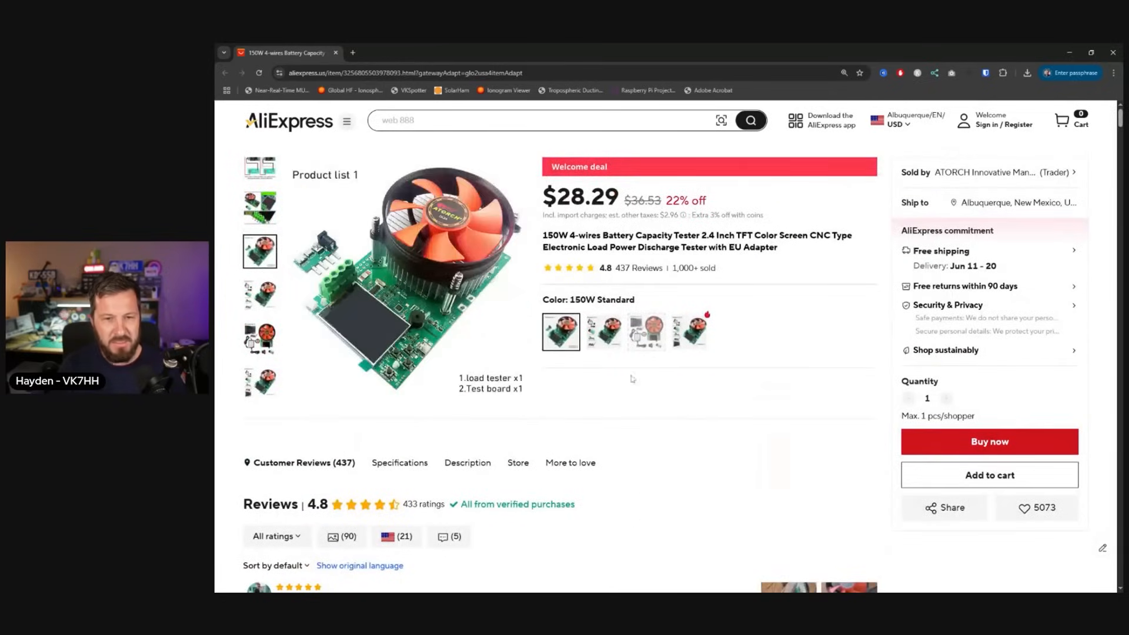
{"action": "mouse_move", "coordinate": [746, 366]}
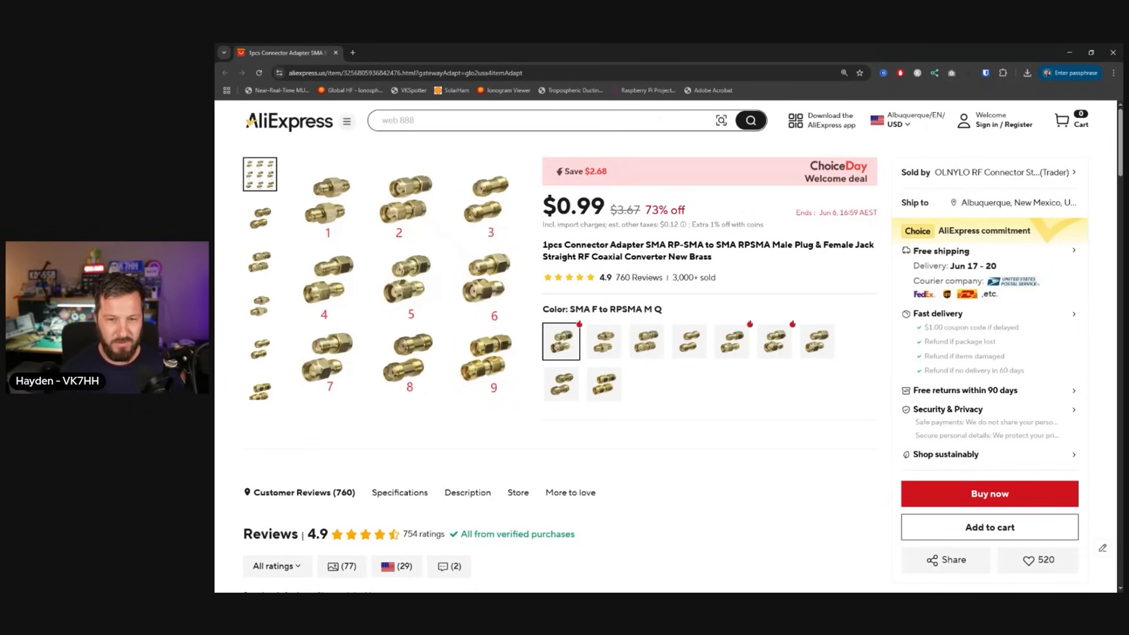
{"action": "left_click", "coordinate": [816, 341]}
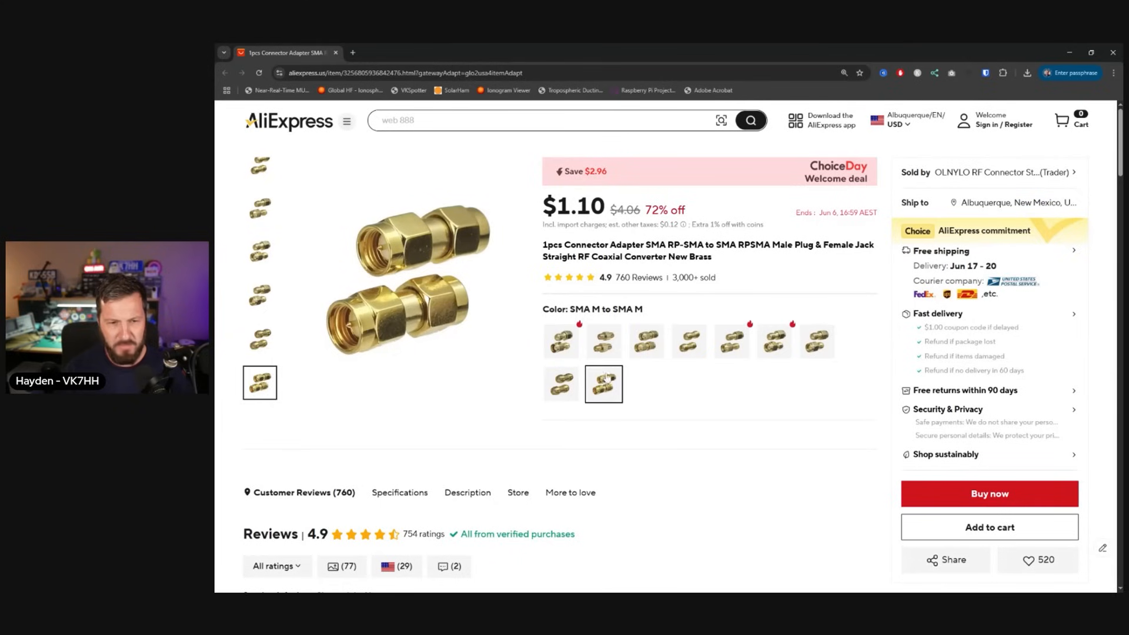
{"action": "left_click", "coordinate": [560, 341]}
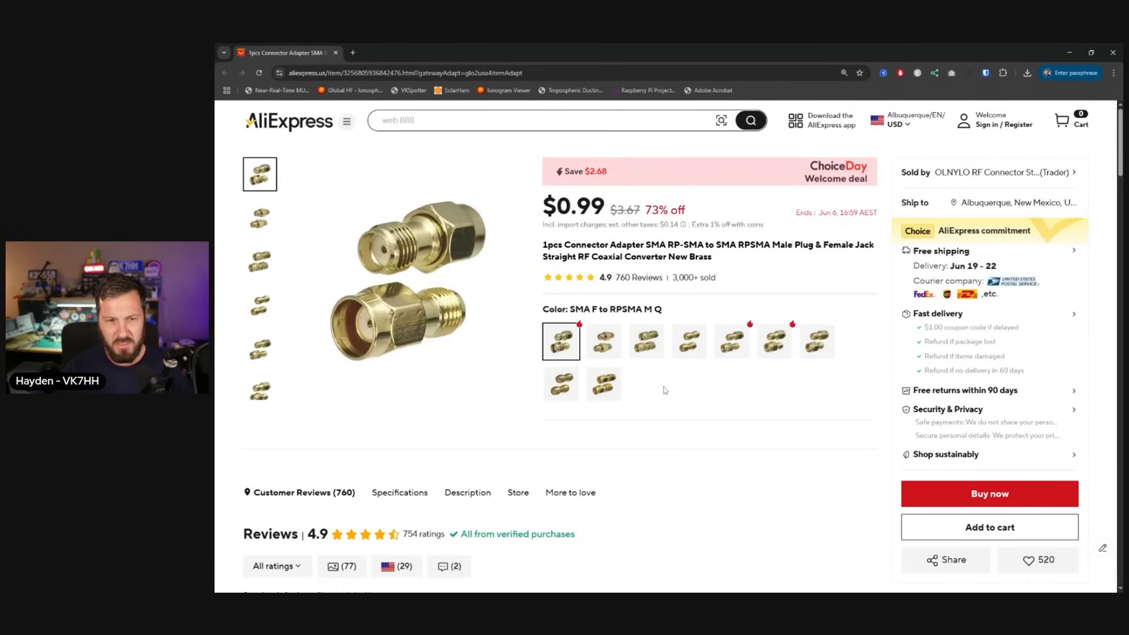
{"action": "left_click", "coordinate": [259, 315]}
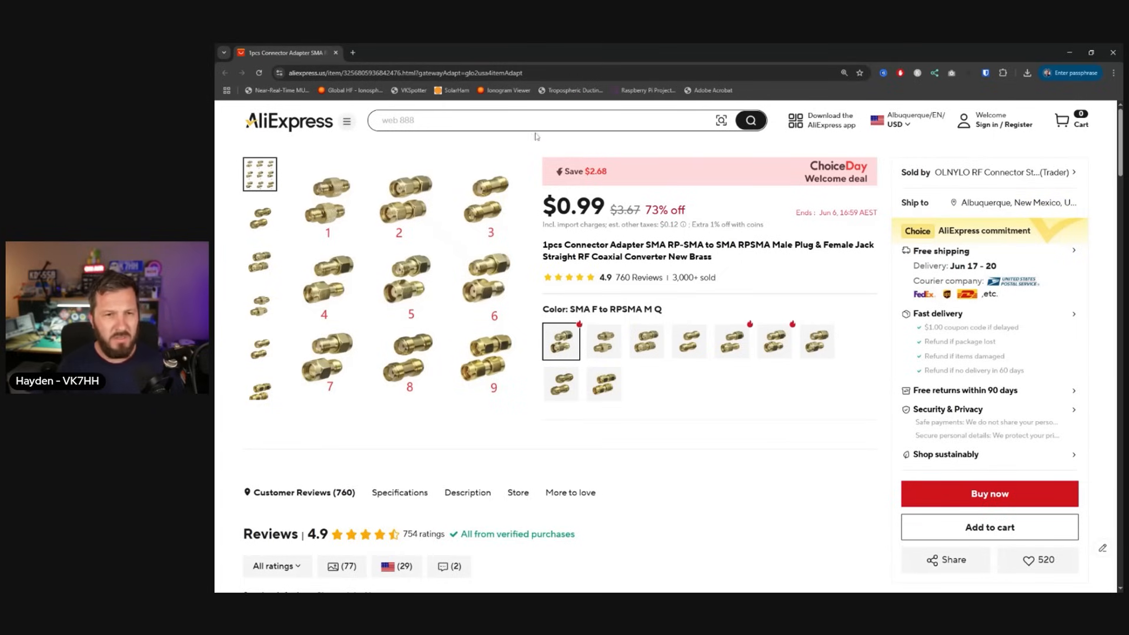
Step: Search AliExpress for 'bnc adapters' and browse the results grid
{"action": "type", "text": "bnc adapters"}
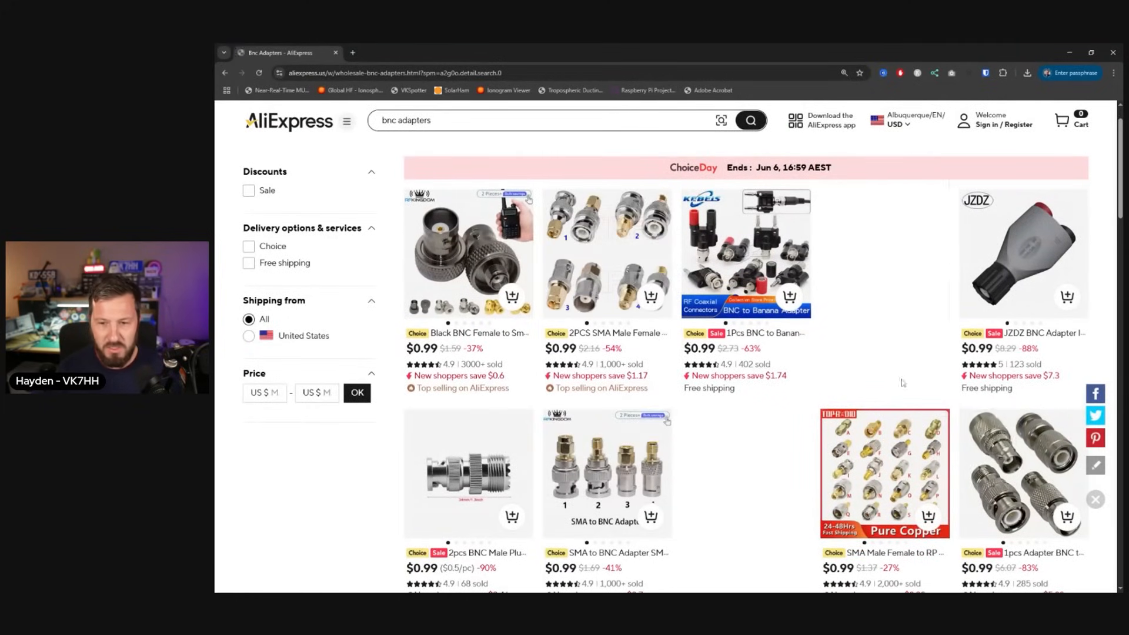
{"action": "scroll", "scroll_direction": "down", "scroll_amount": 3}
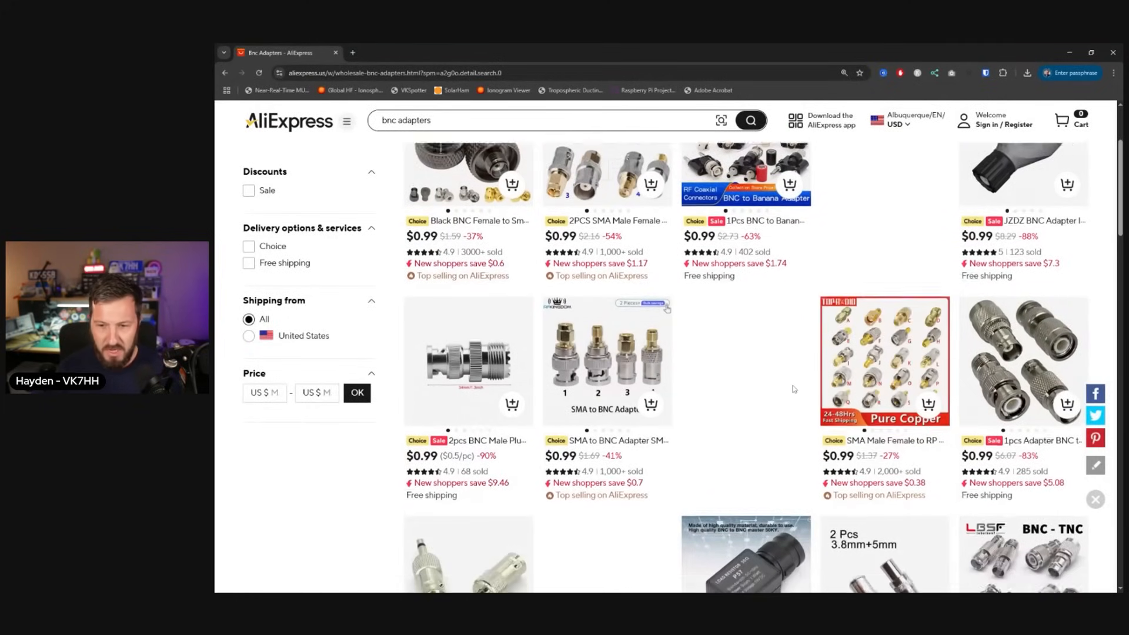
{"action": "scroll", "scroll_direction": "down", "scroll_amount": 3}
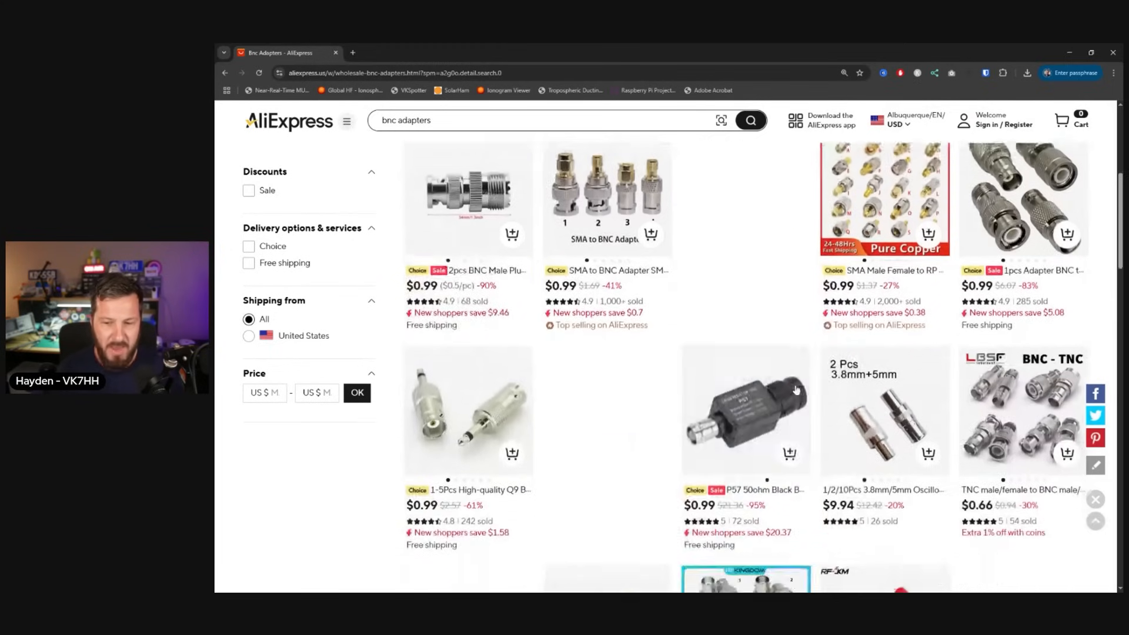
{"action": "scroll", "scroll_direction": "down", "scroll_amount": 3}
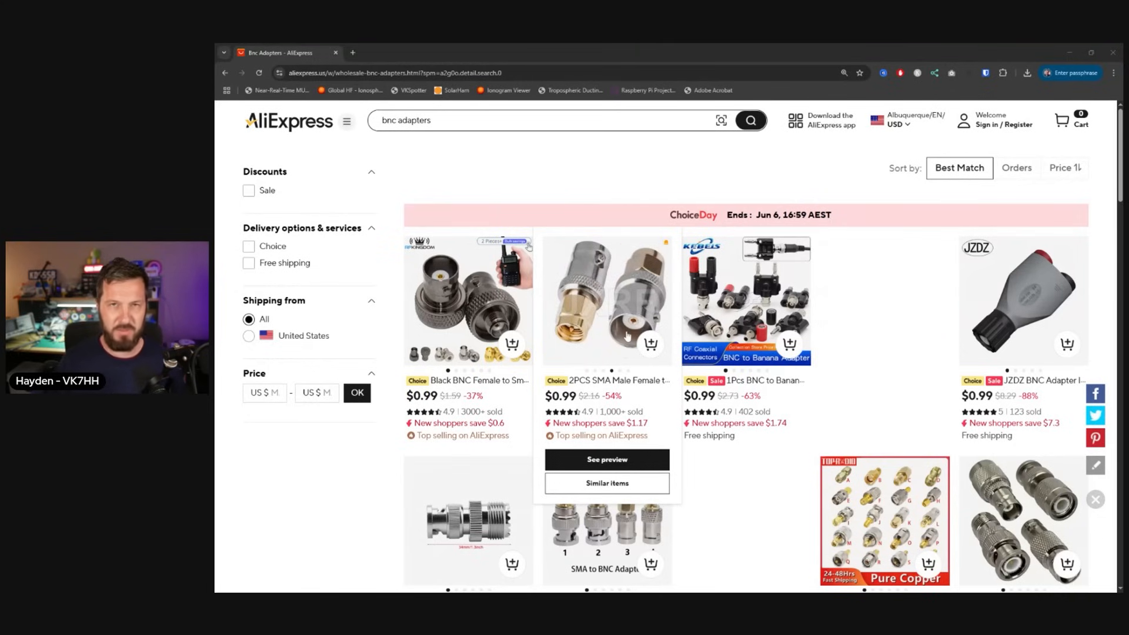
{"action": "mouse_move", "coordinate": [626, 337]}
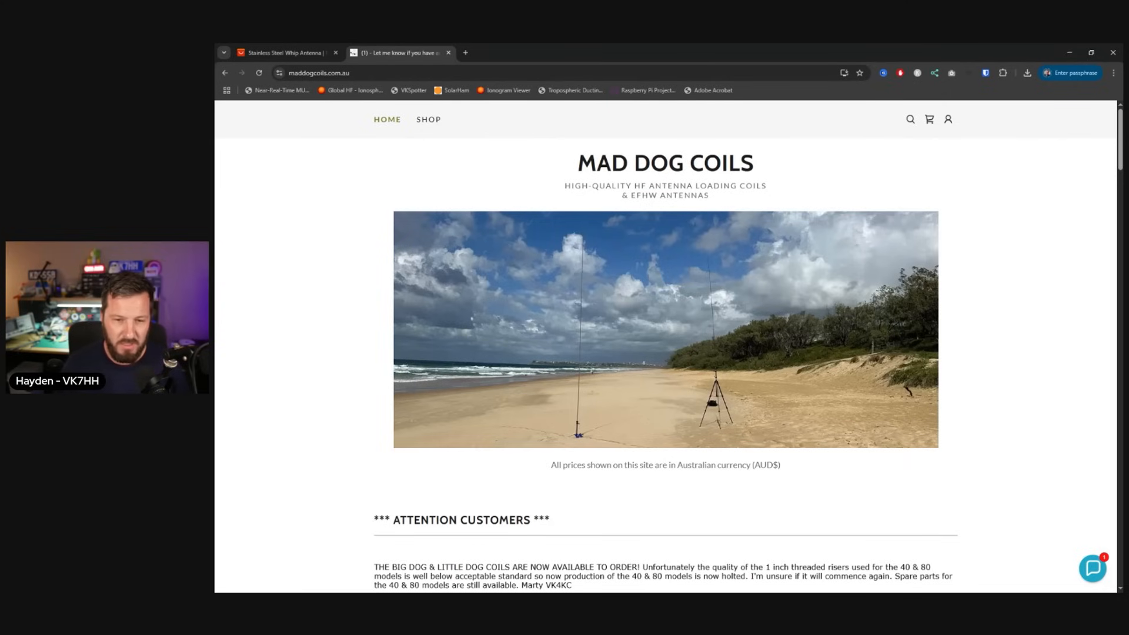
{"action": "scroll", "scroll_direction": "down", "scroll_amount": 3}
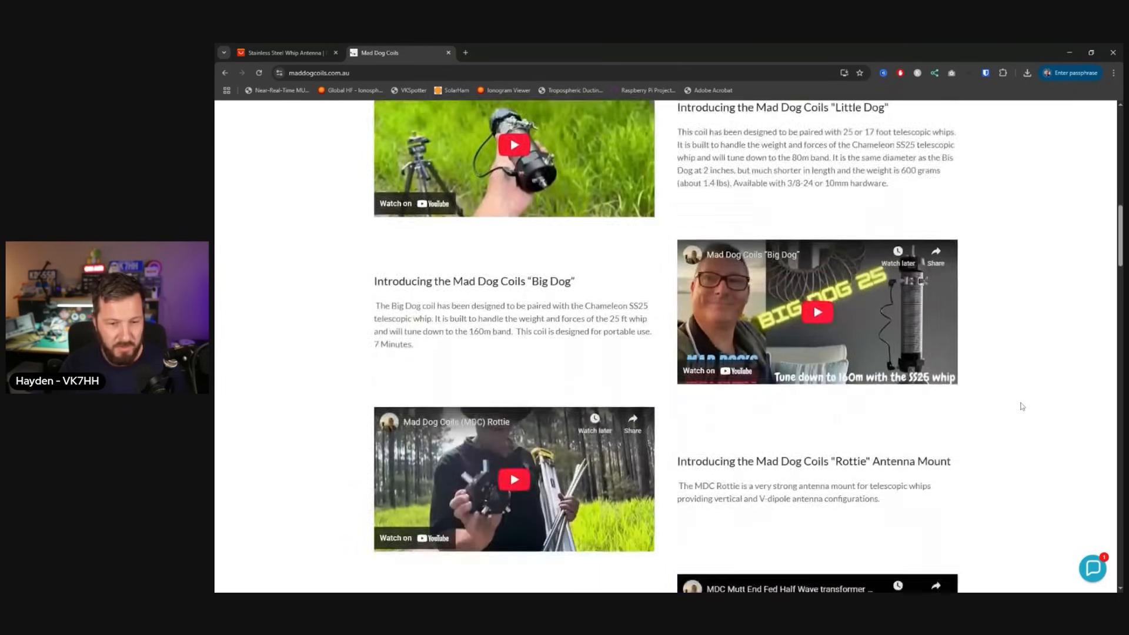
{"action": "scroll", "scroll_direction": "down", "scroll_amount": 3}
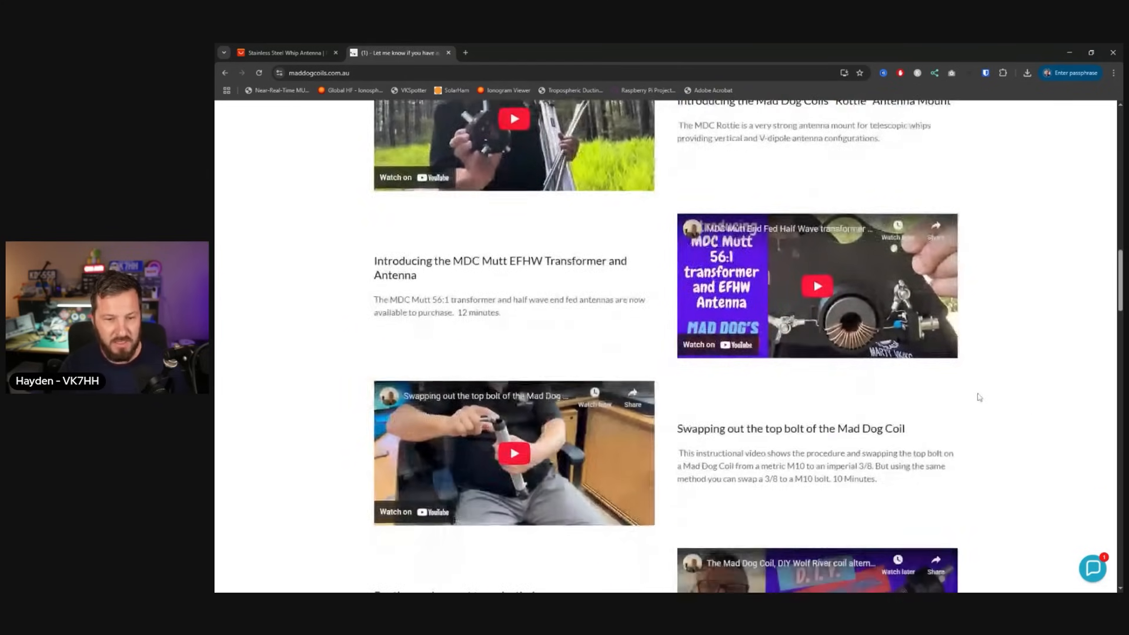
{"action": "scroll", "scroll_direction": "down", "scroll_amount": 3}
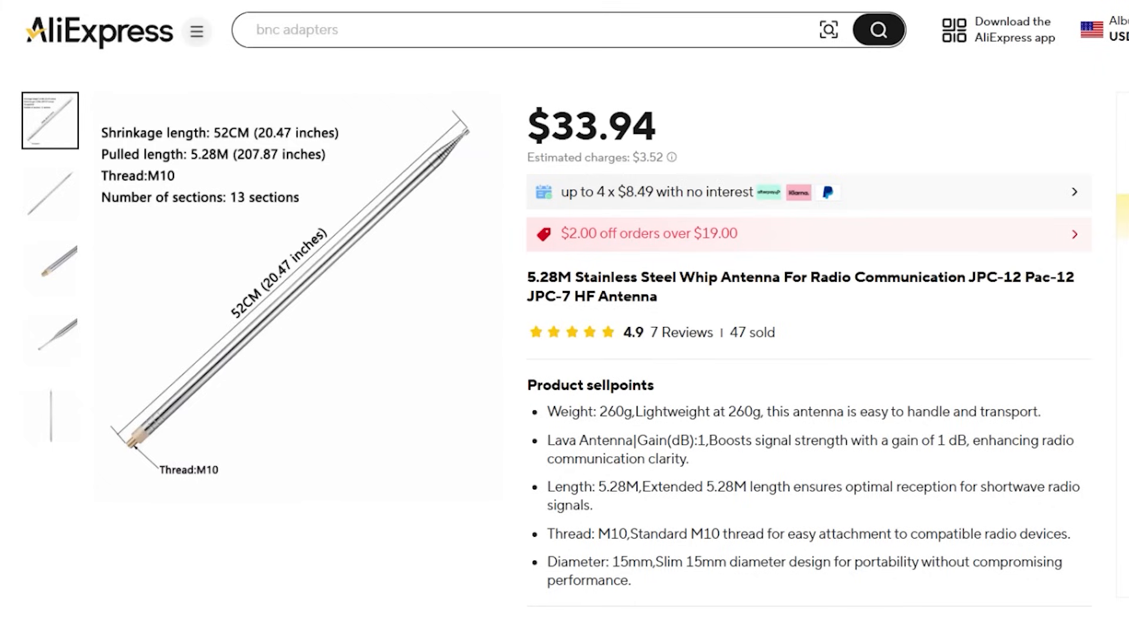
Step: Scroll through the 5.28M stainless steel whip antenna's sellpoints
{"action": "scroll", "scroll_direction": "down", "scroll_amount": 3}
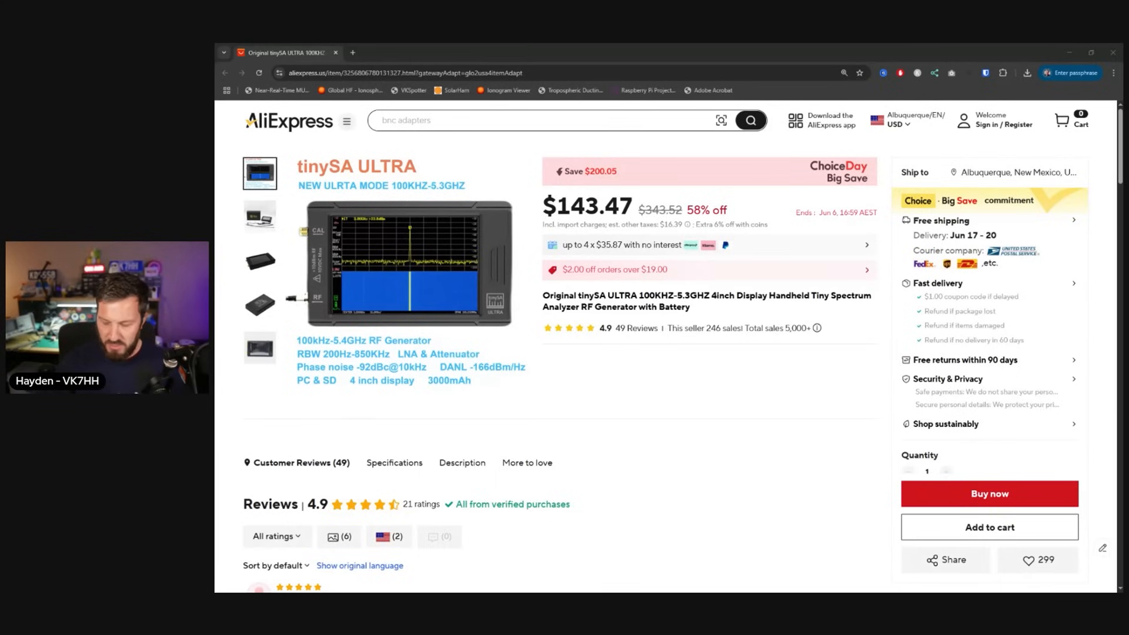
{"action": "mouse_move", "coordinate": [704, 415]}
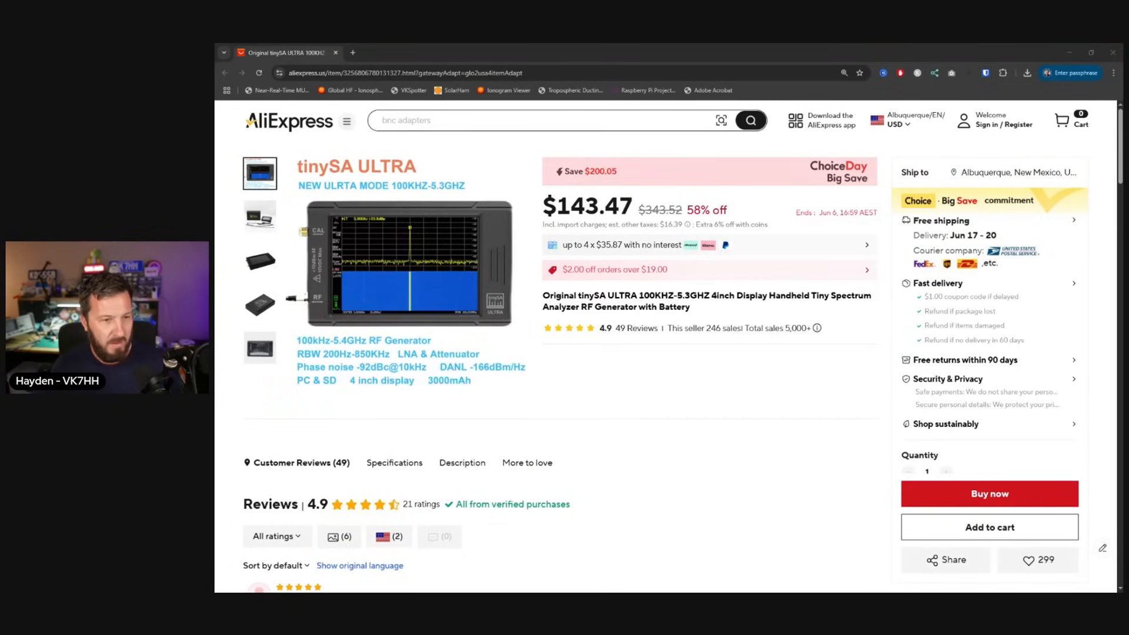
Step: View the tinySA ULTRA device photos from its gallery thumbnails
{"action": "left_click", "coordinate": [259, 259]}
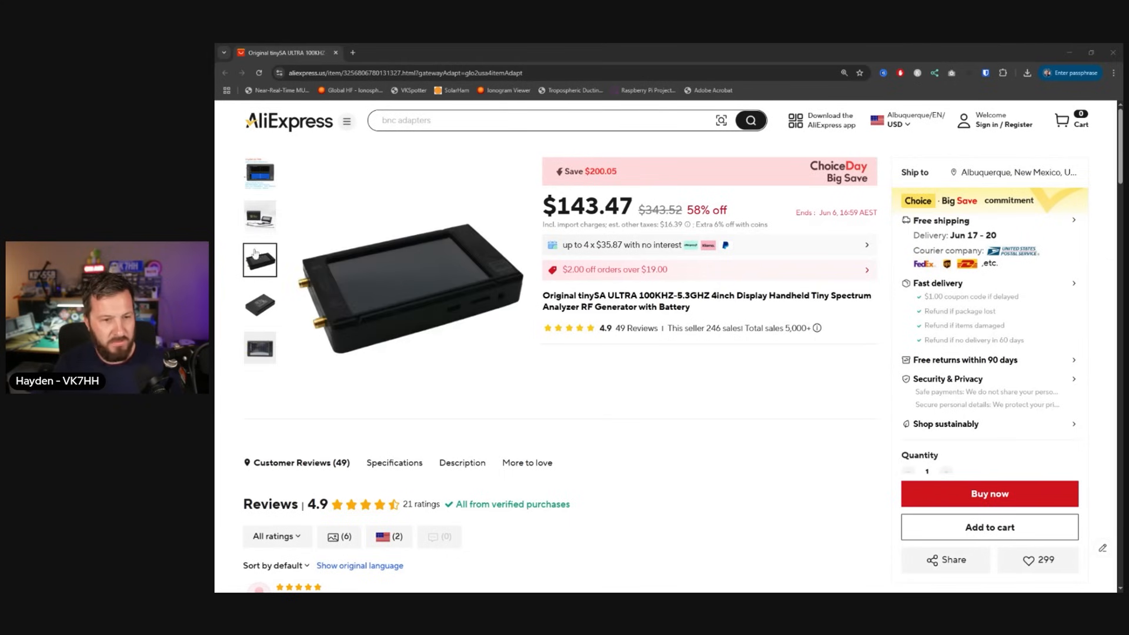
{"action": "left_click", "coordinate": [260, 348]}
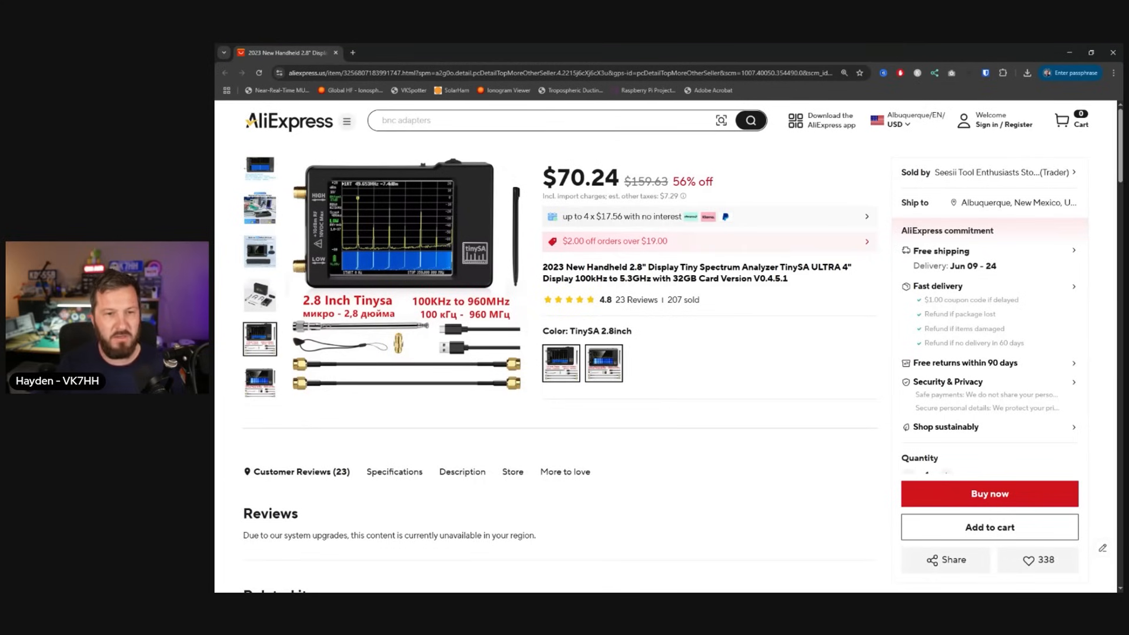
Step: Open the seller's 2023 handheld 2.8-inch TinySA spectrum analyzer listing
{"action": "left_click", "coordinate": [603, 362]}
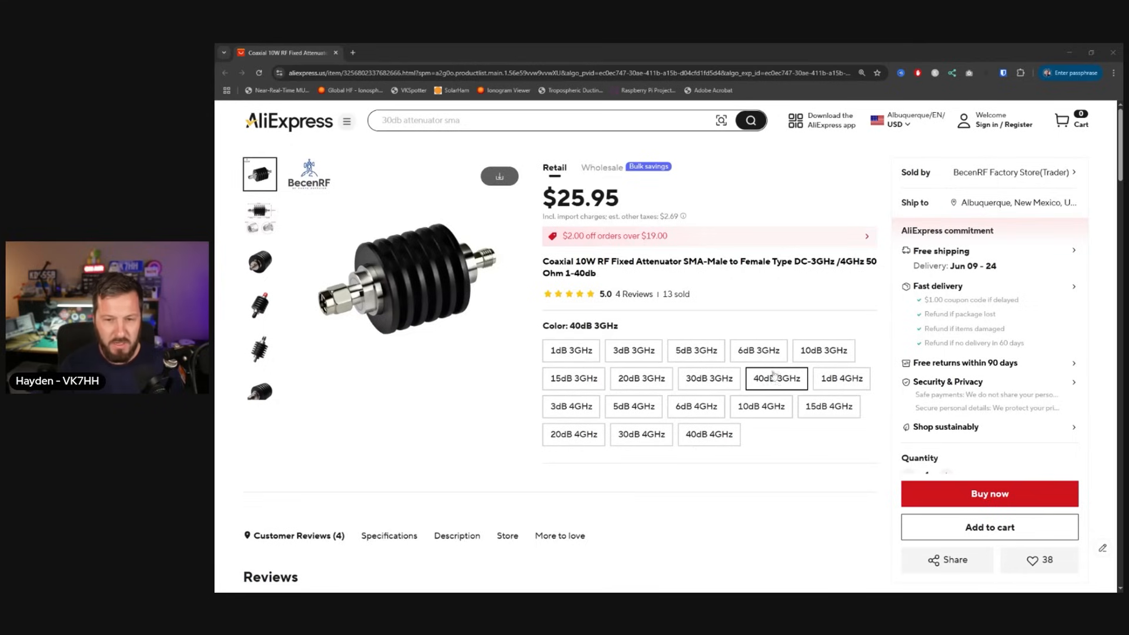
{"action": "mouse_move", "coordinate": [768, 384]}
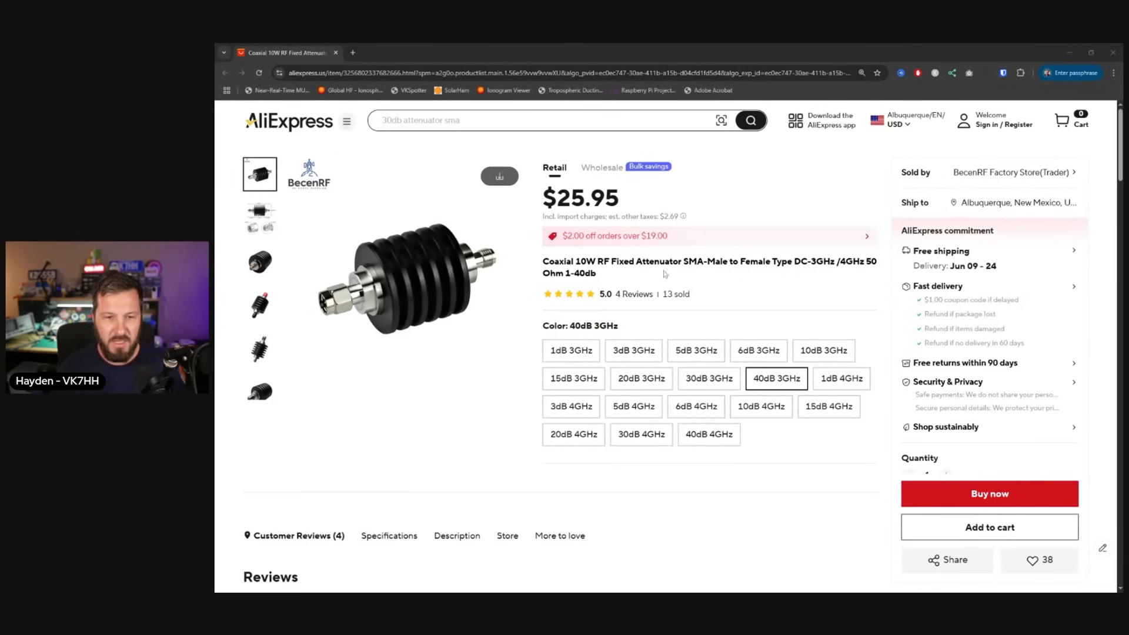
Step: Choose the 40dB 3GHz option on the BecenRF 10W fixed attenuator at $25.95
{"action": "double_click", "coordinate": [605, 198]}
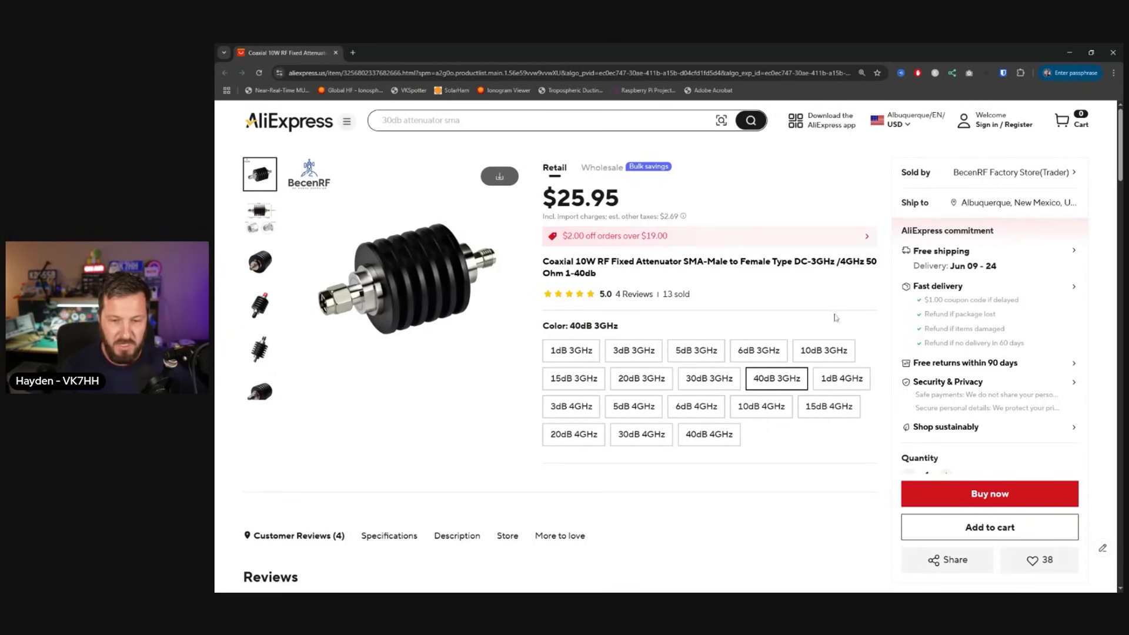
{"action": "mouse_move", "coordinate": [731, 305]}
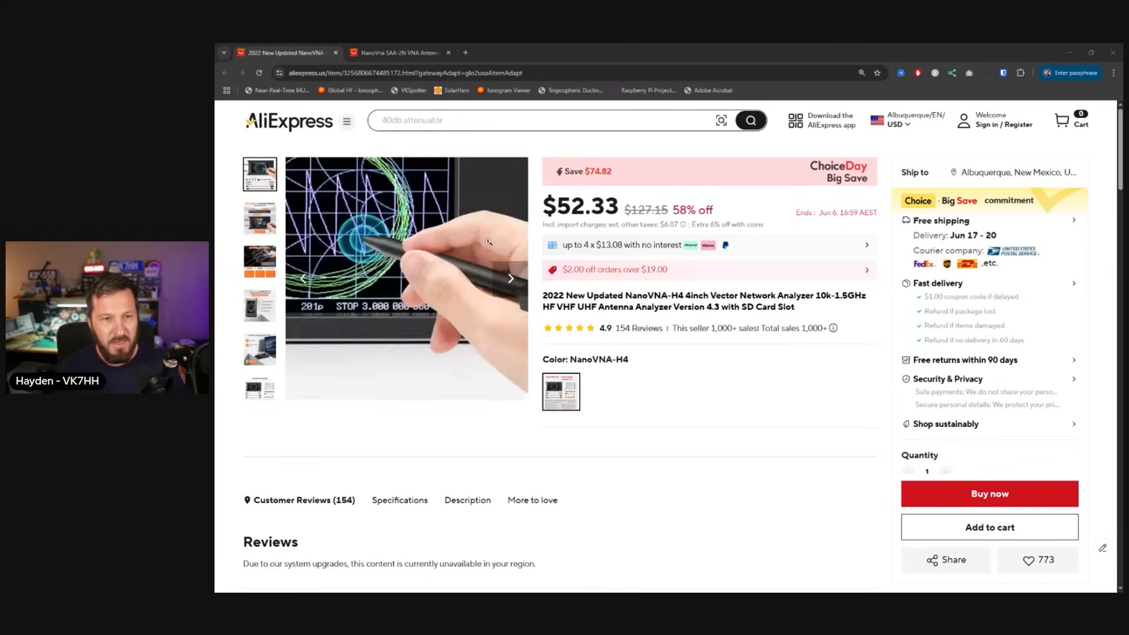
Step: View another product photo of the NanoVNA-H4 4-inch vector network analyzer listing
{"action": "left_click", "coordinate": [258, 261]}
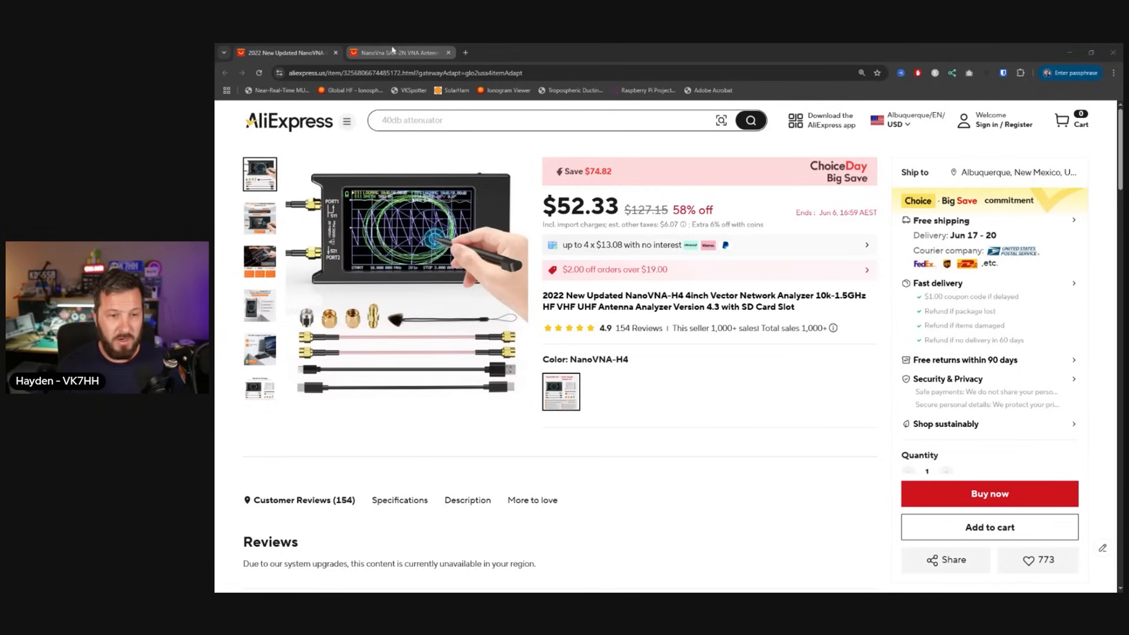
Step: Switch to the NanoVNA SAA-2N antenna analyzer listing at $134.94 in the adjacent tab
{"action": "left_click", "coordinate": [396, 52]}
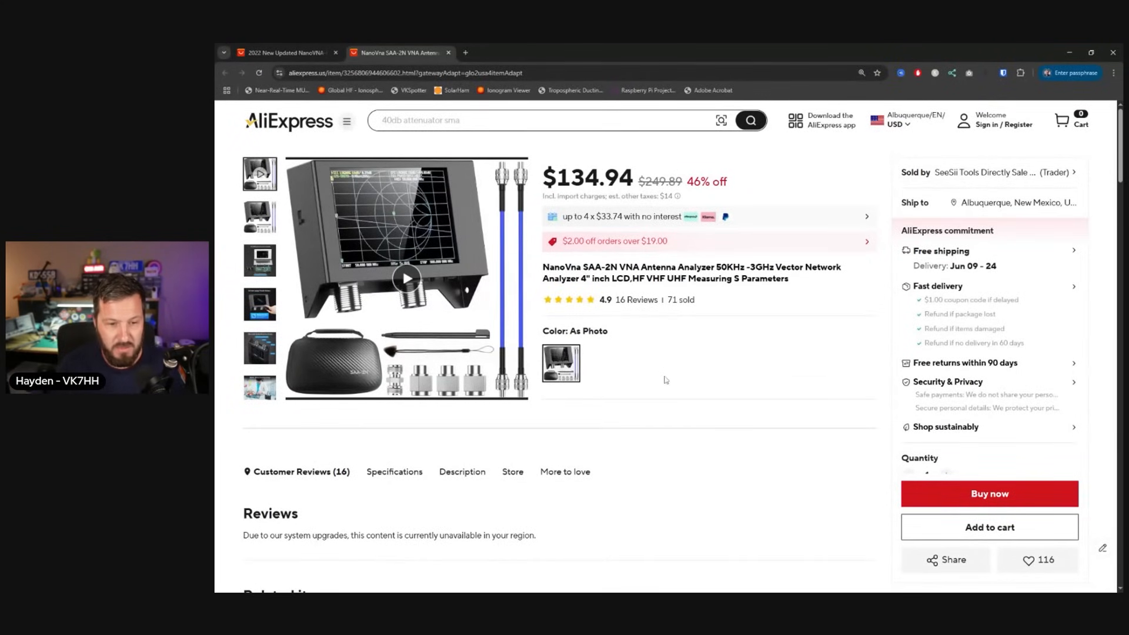
Step: Scroll the SAA-2N page down to its Features, Specifications and Packing List
{"action": "scroll", "scroll_direction": "down", "scroll_amount": 3}
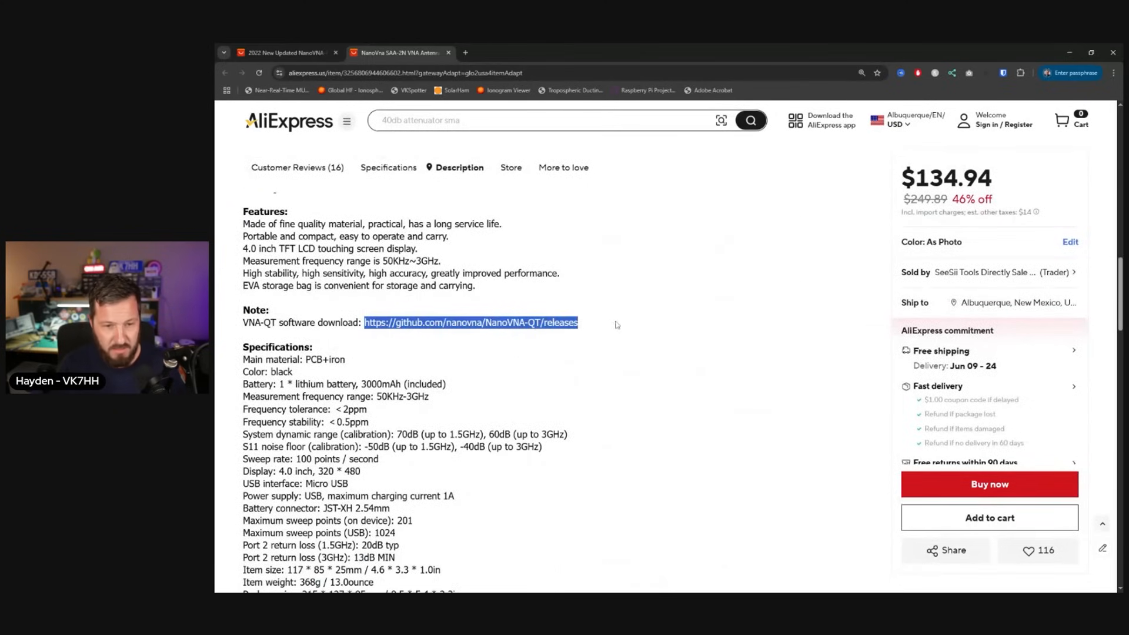
{"action": "scroll", "scroll_direction": "down", "scroll_amount": 3}
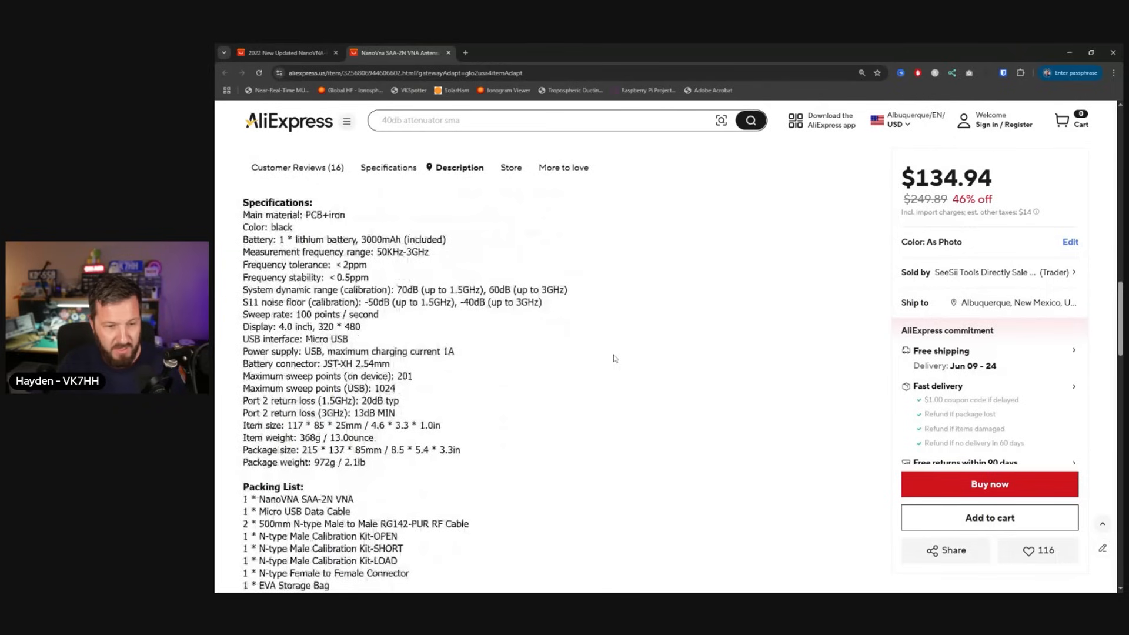
{"action": "scroll", "scroll_direction": "down", "scroll_amount": 3}
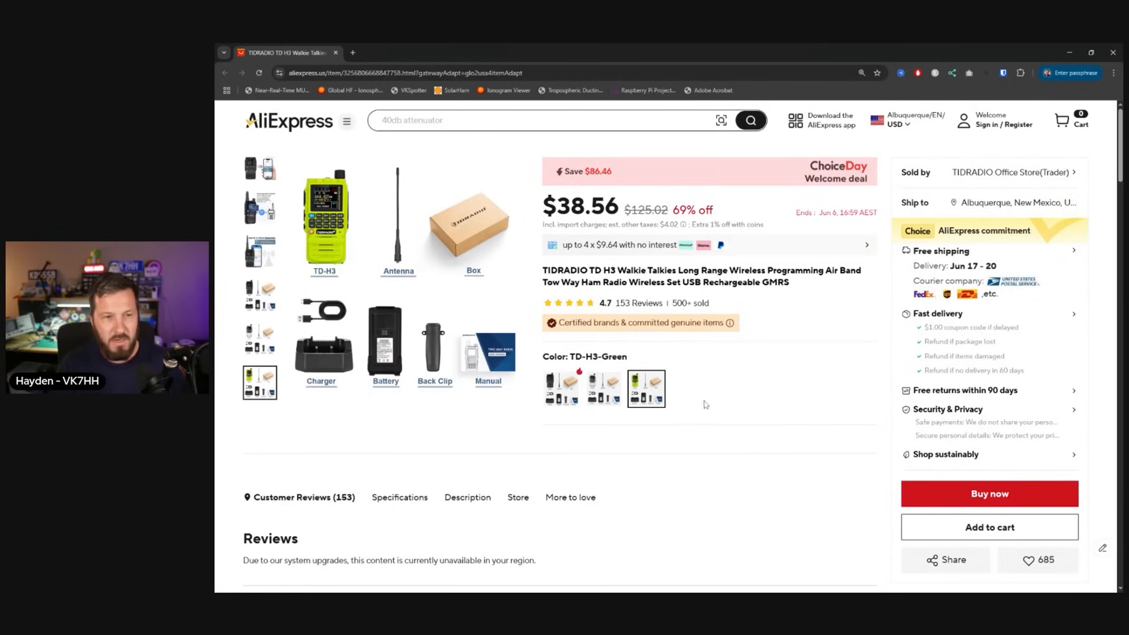
{"action": "mouse_move", "coordinate": [756, 406]}
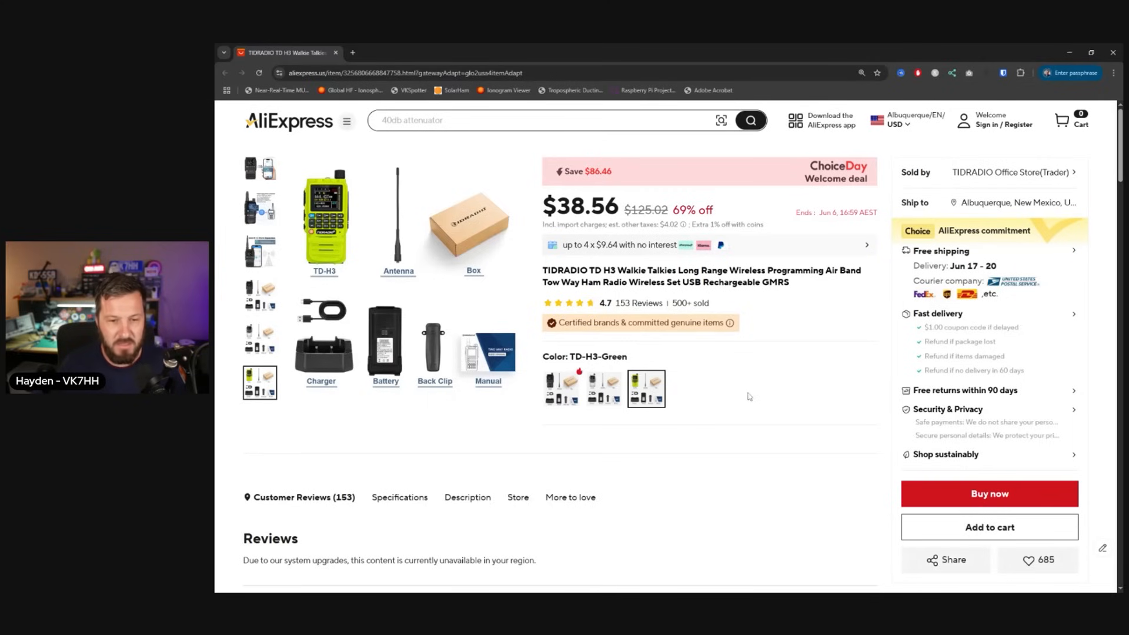
Step: Check the TD-H3's accessories photo and Crystal variant, then settle on TD-H3-Green at $38.56
{"action": "left_click", "coordinate": [561, 387]}
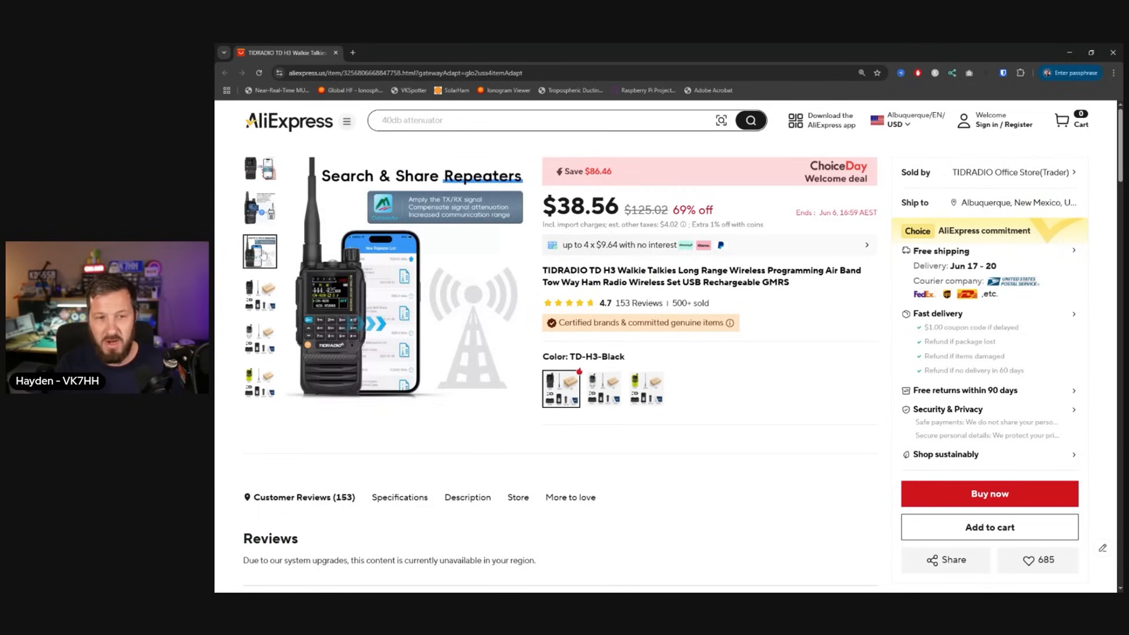
{"action": "left_click", "coordinate": [259, 338]}
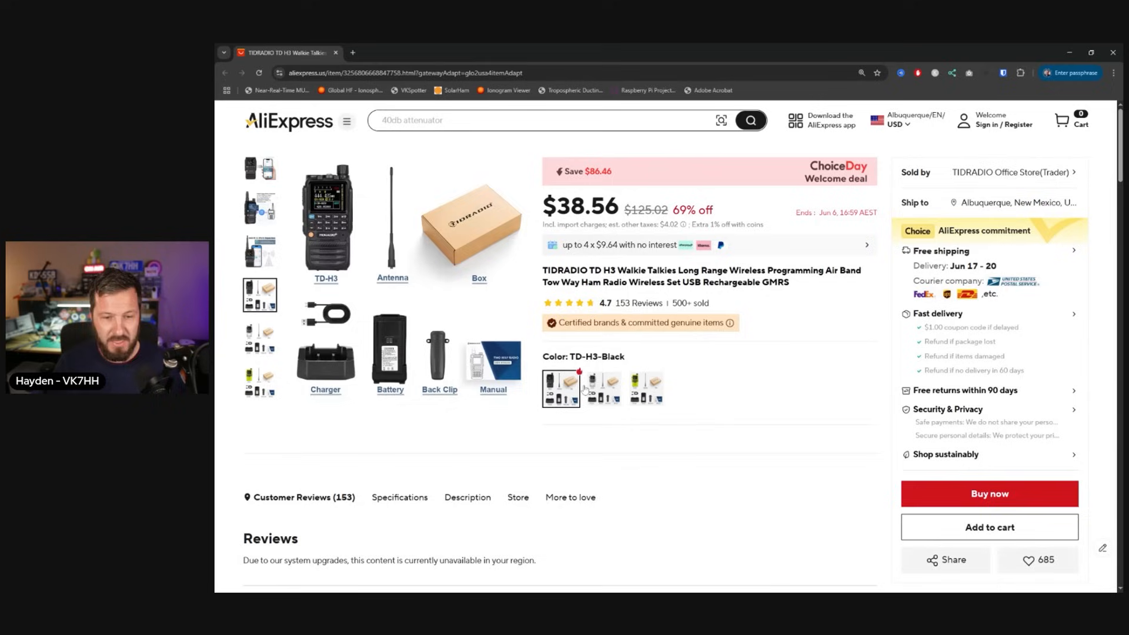
{"action": "left_click", "coordinate": [603, 388]}
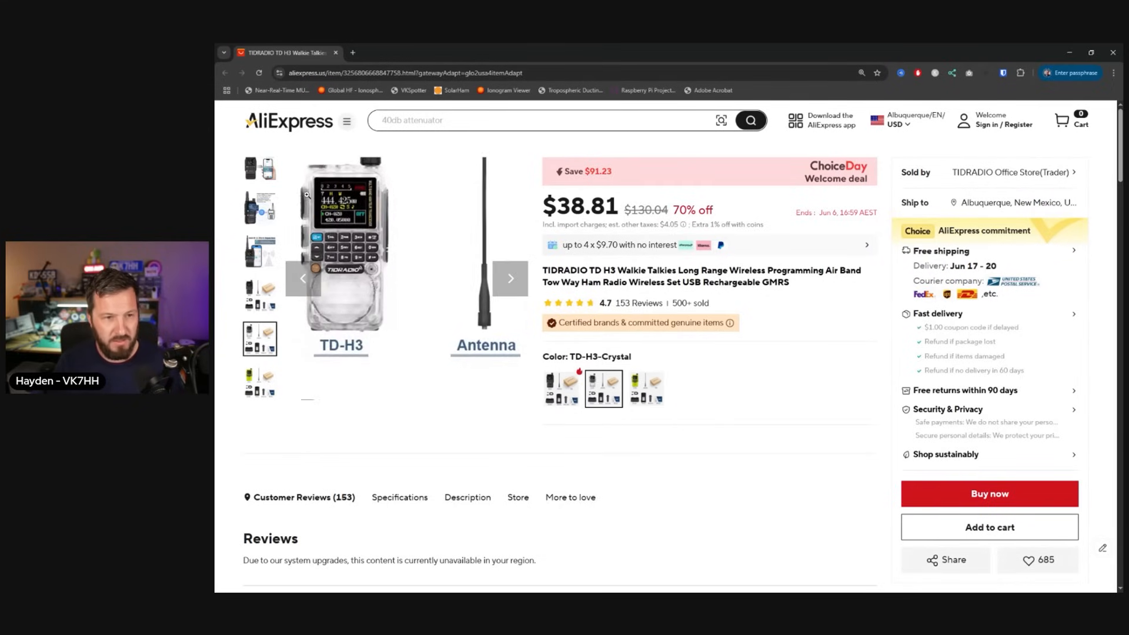
{"action": "left_click", "coordinate": [645, 388]}
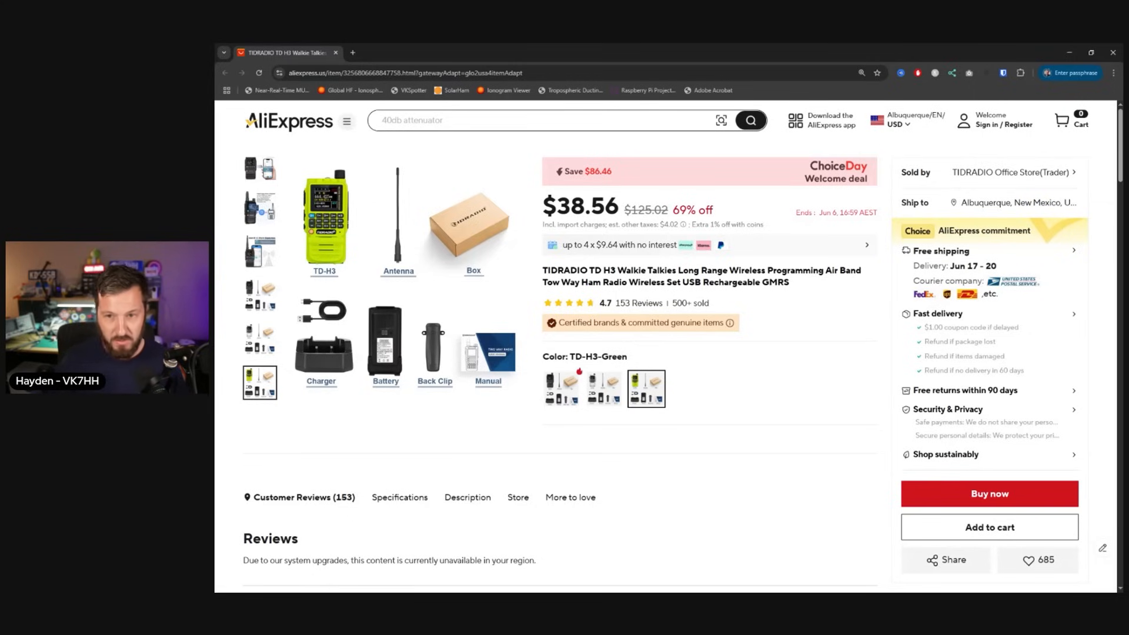
Step: Jump to the TD-H3's Description section and scroll into its description images
{"action": "scroll", "scroll_direction": "down", "scroll_amount": 3}
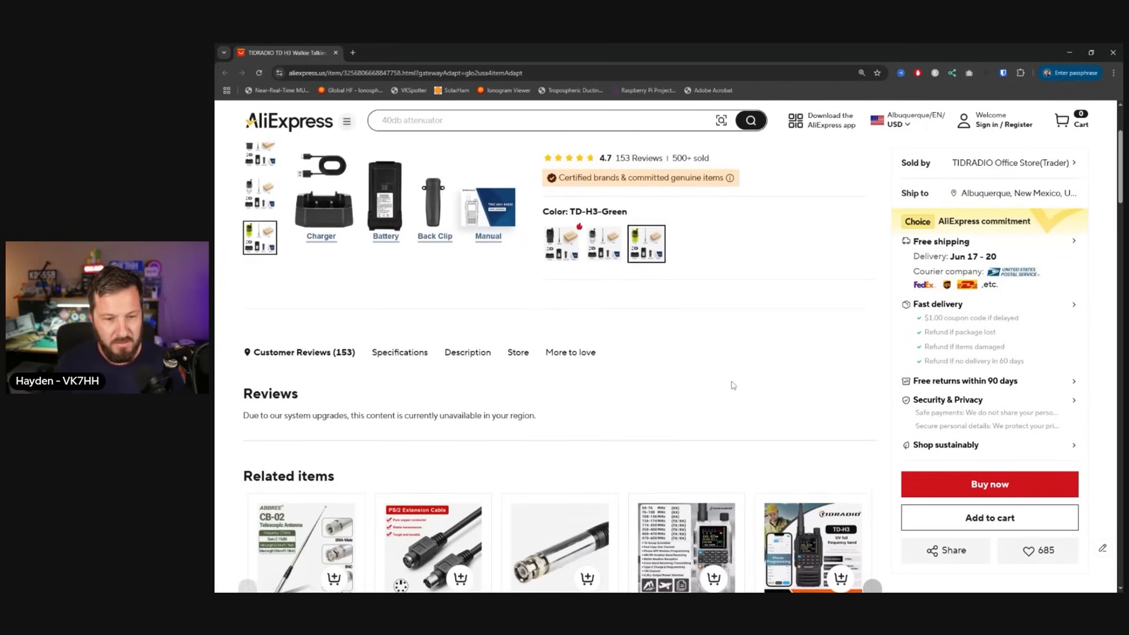
{"action": "scroll", "scroll_direction": "down", "scroll_amount": 3}
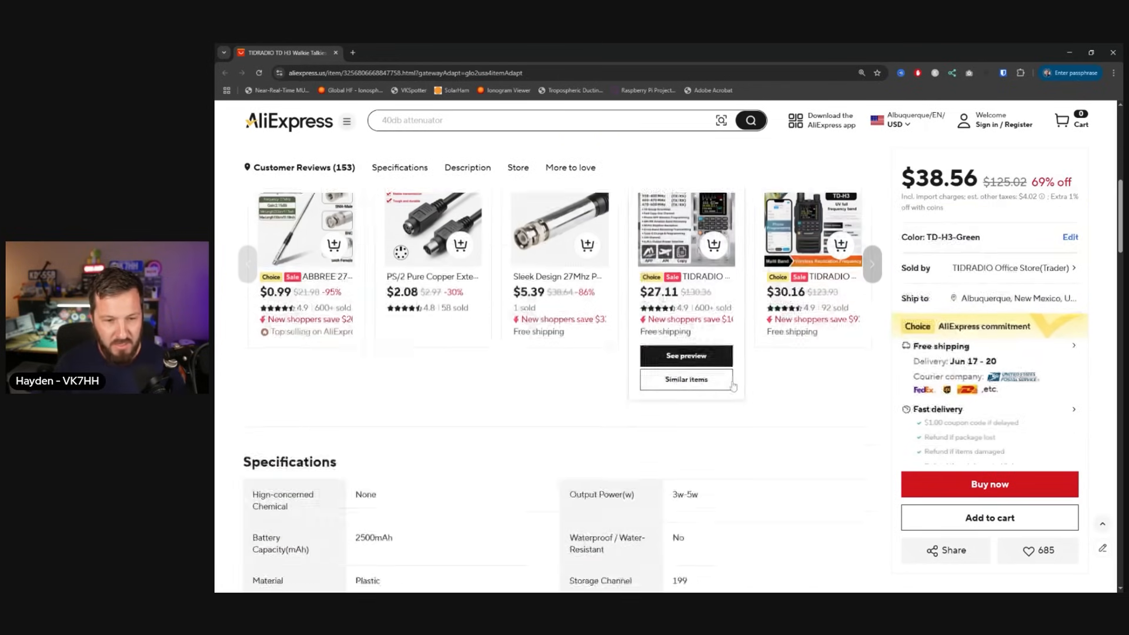
{"action": "left_click", "coordinate": [467, 167]}
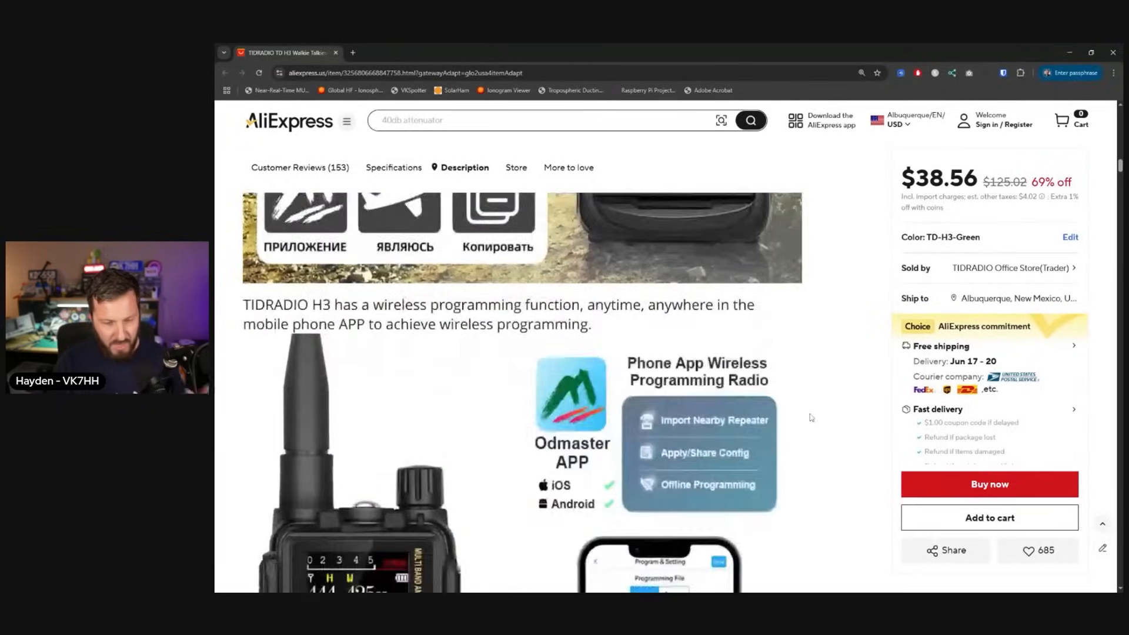
{"action": "scroll", "scroll_direction": "down", "scroll_amount": 3}
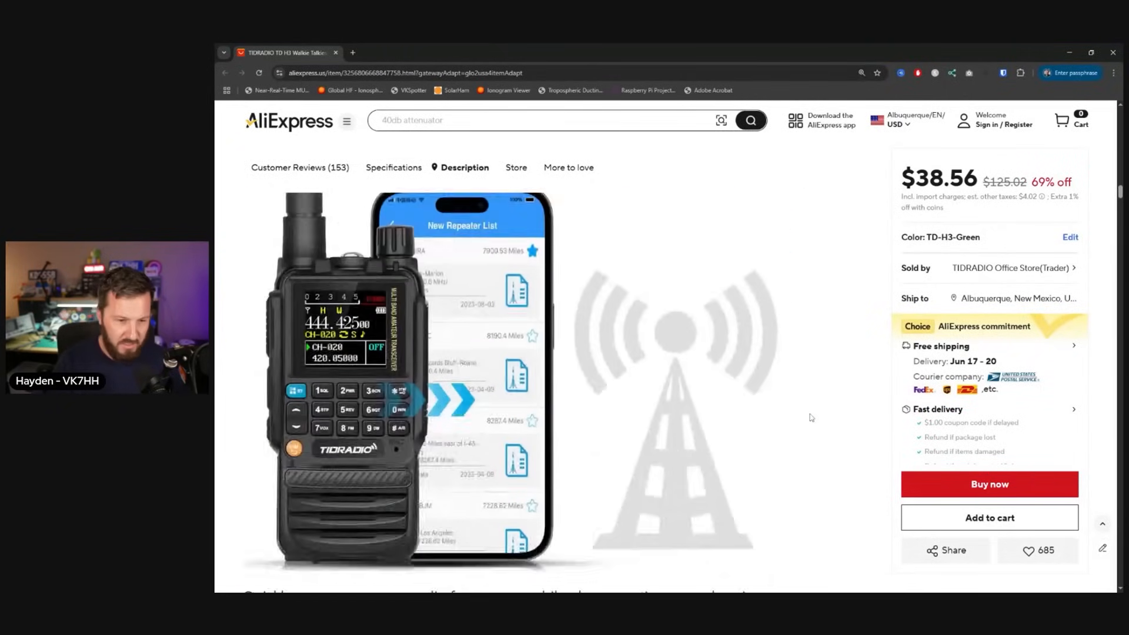
{"action": "scroll", "scroll_direction": "down", "scroll_amount": 3}
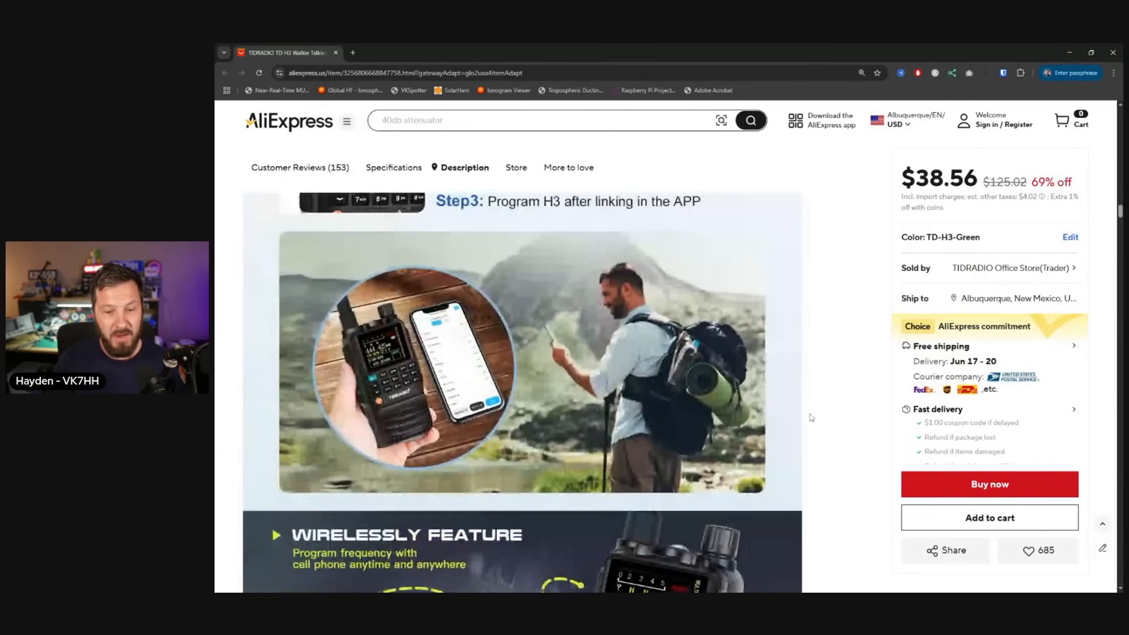
{"action": "scroll", "scroll_direction": "down", "scroll_amount": 3}
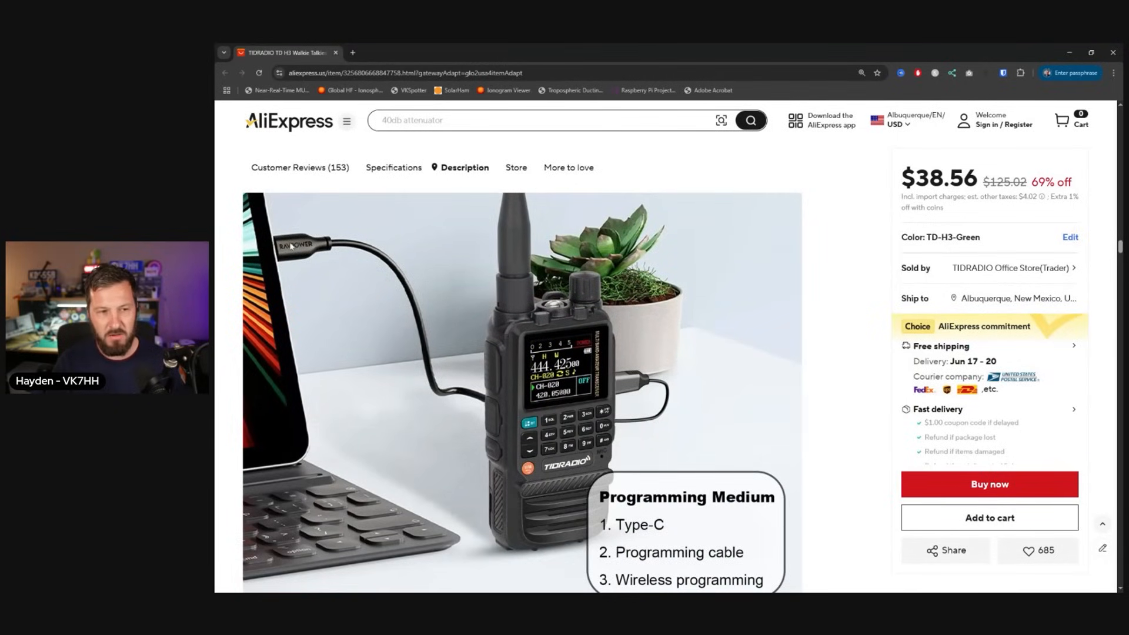
{"action": "mouse_move", "coordinate": [646, 422]}
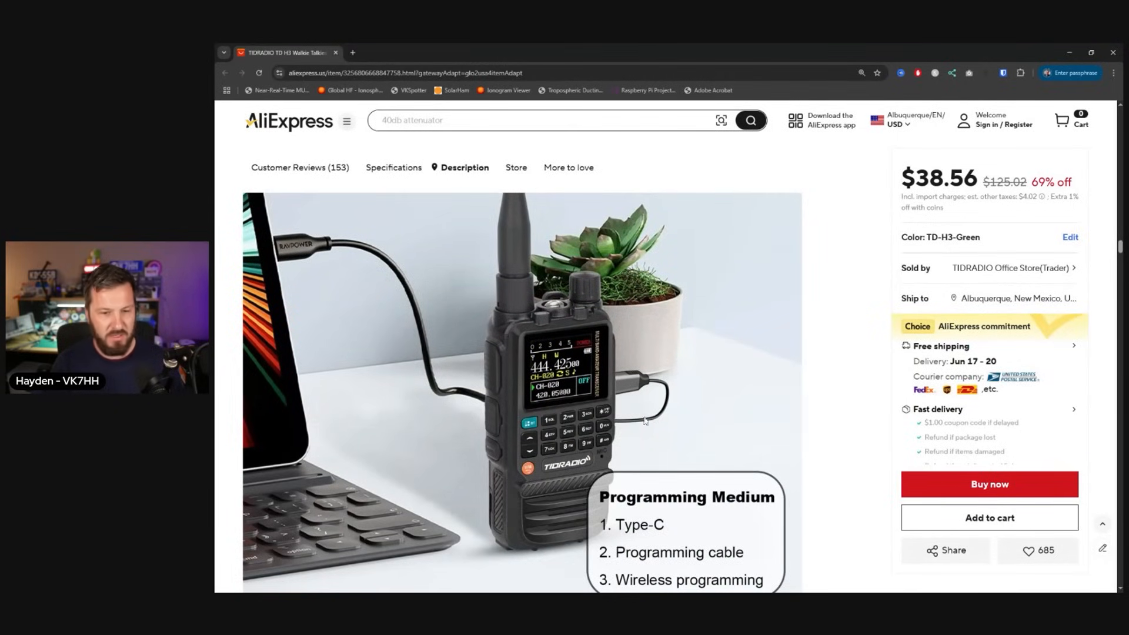
Step: Scroll on through the description covering wireless programming, frequency copy and aviation band
{"action": "scroll", "scroll_direction": "down", "scroll_amount": 3}
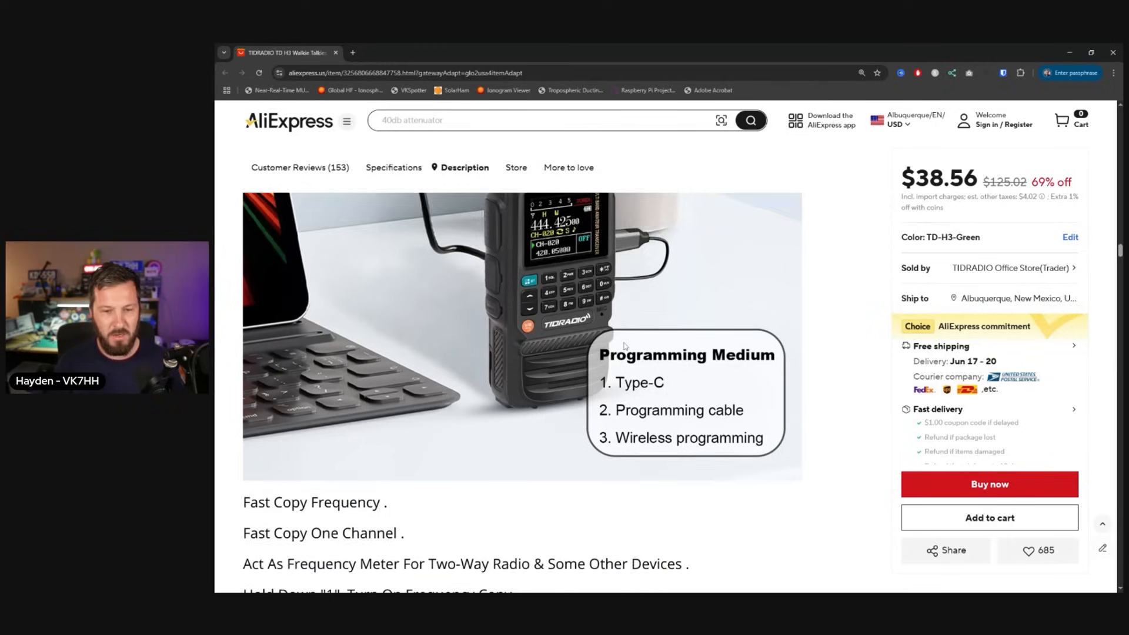
{"action": "scroll", "scroll_direction": "down", "scroll_amount": 3}
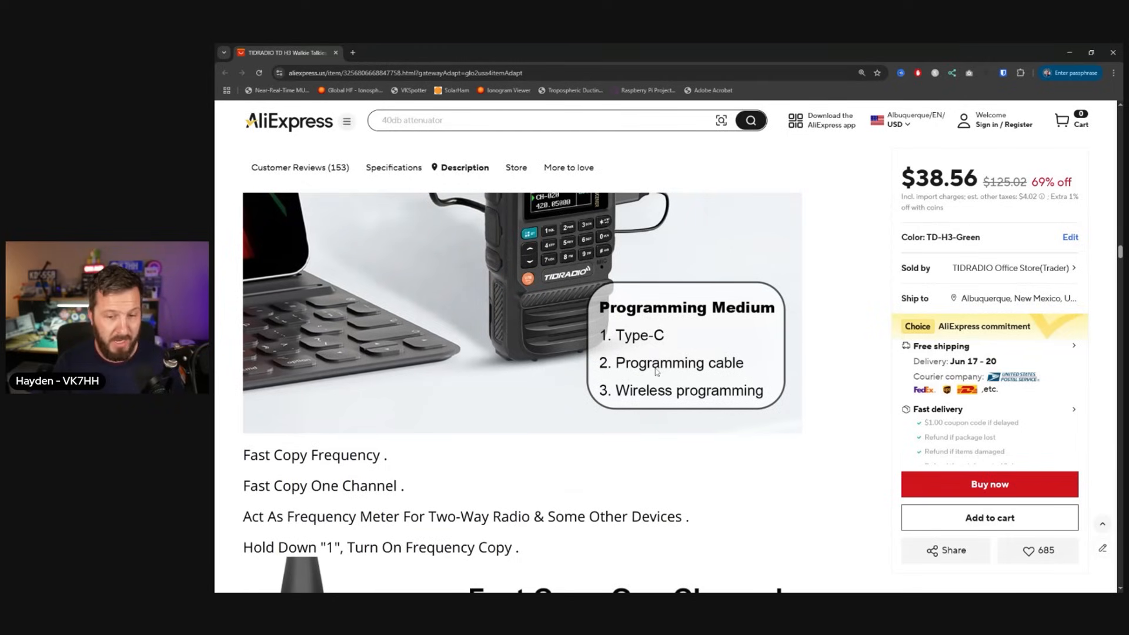
{"action": "scroll", "scroll_direction": "down", "scroll_amount": 3}
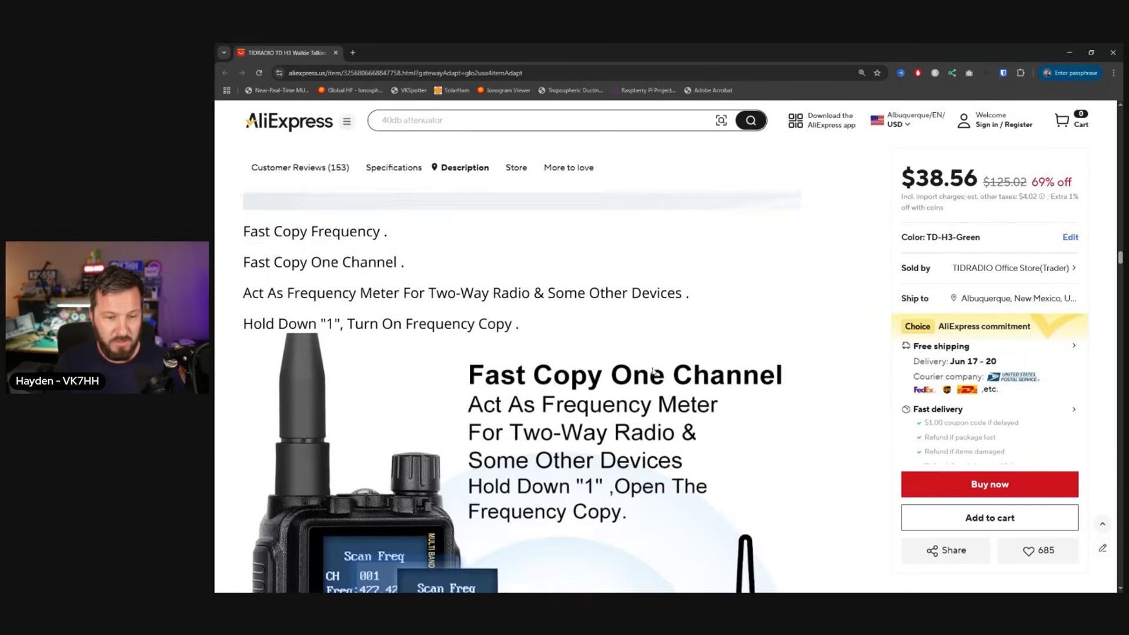
{"action": "scroll", "scroll_direction": "down", "scroll_amount": 3}
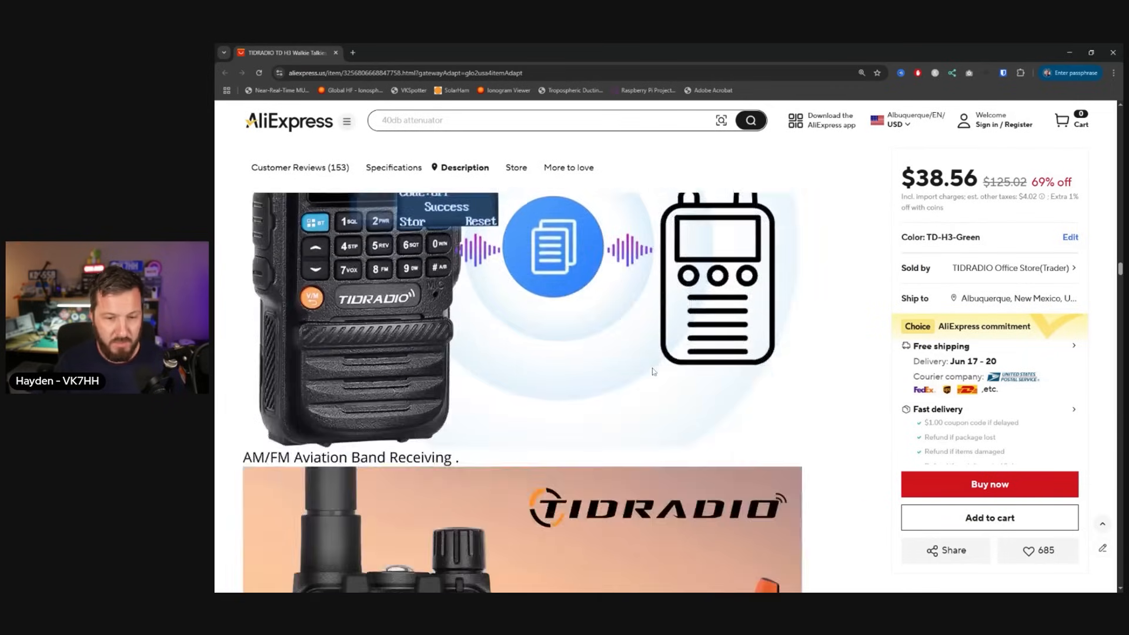
{"action": "scroll", "scroll_direction": "down", "scroll_amount": 3}
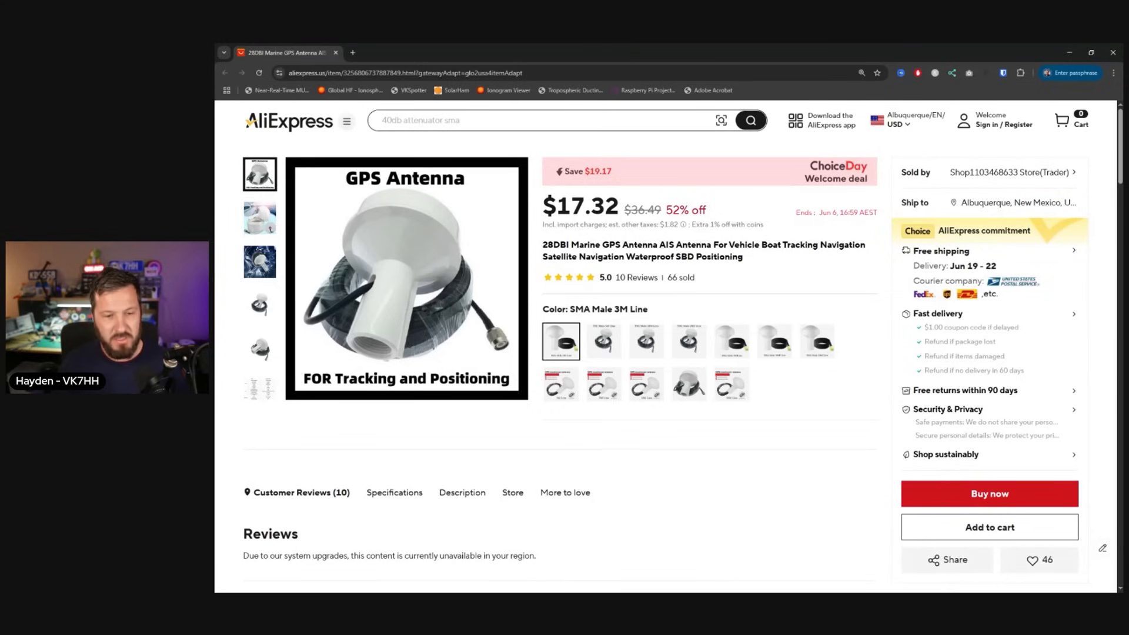
Step: Try the antenna's BNC Male 10M Line variant, then return to SMA Male 3M Line at $17.32
{"action": "left_click", "coordinate": [646, 341]}
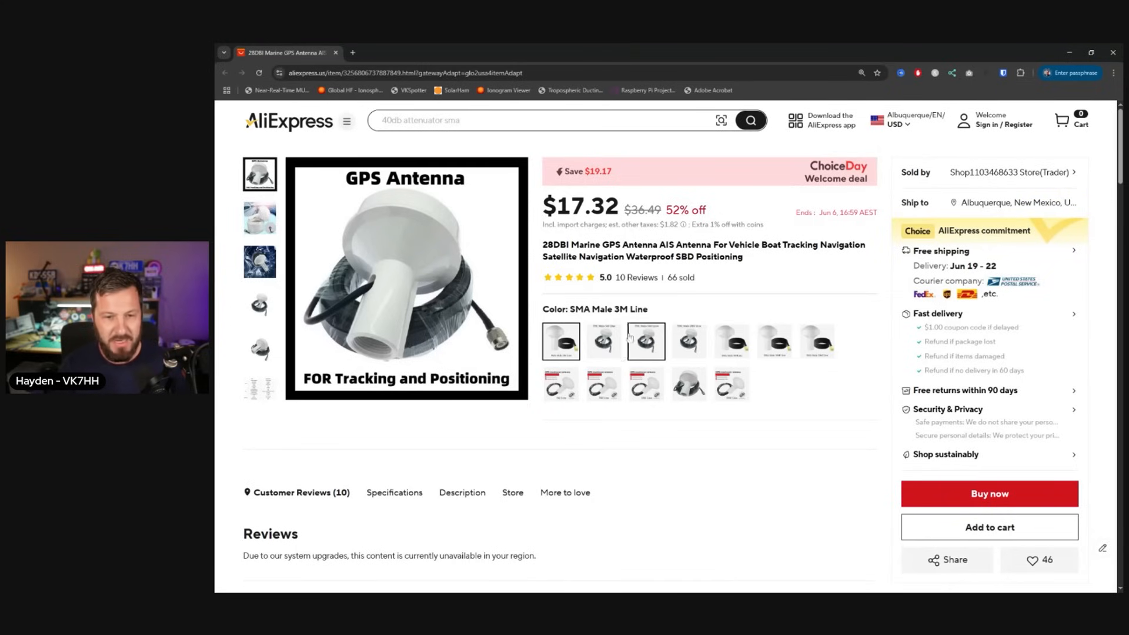
{"action": "left_click", "coordinate": [561, 341]}
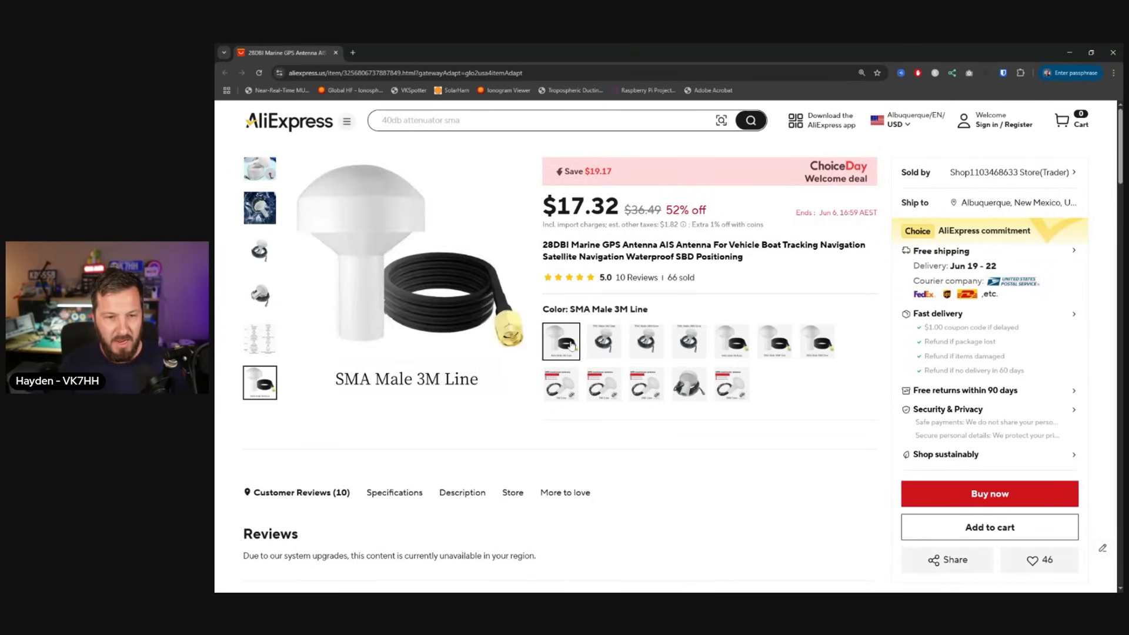
{"action": "mouse_move", "coordinate": [590, 454]}
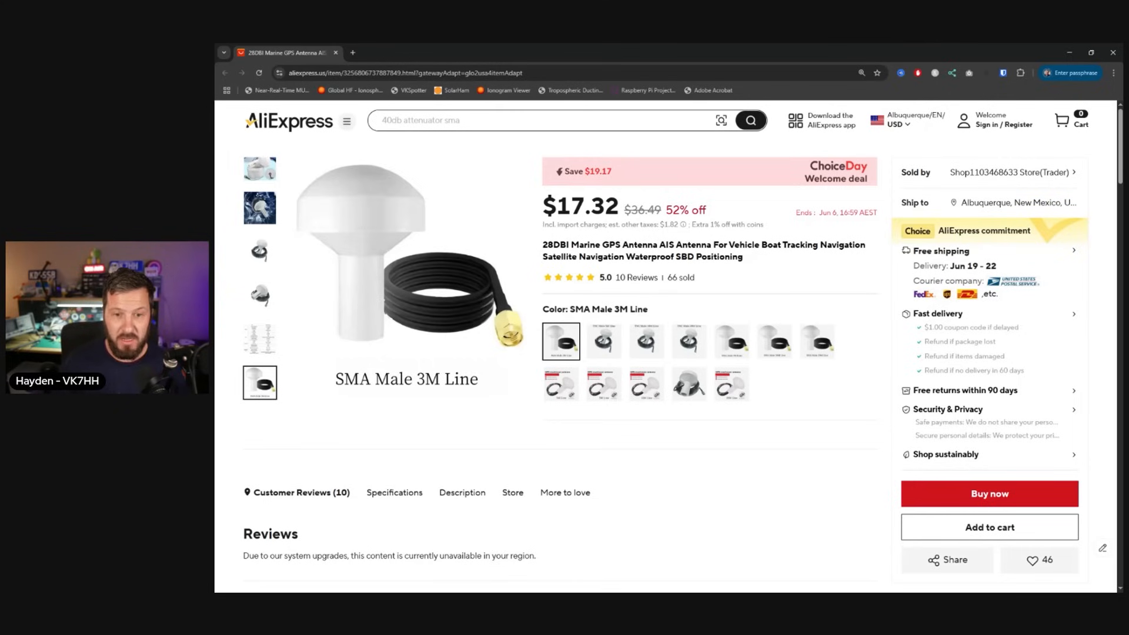
{"action": "left_click", "coordinate": [603, 341]}
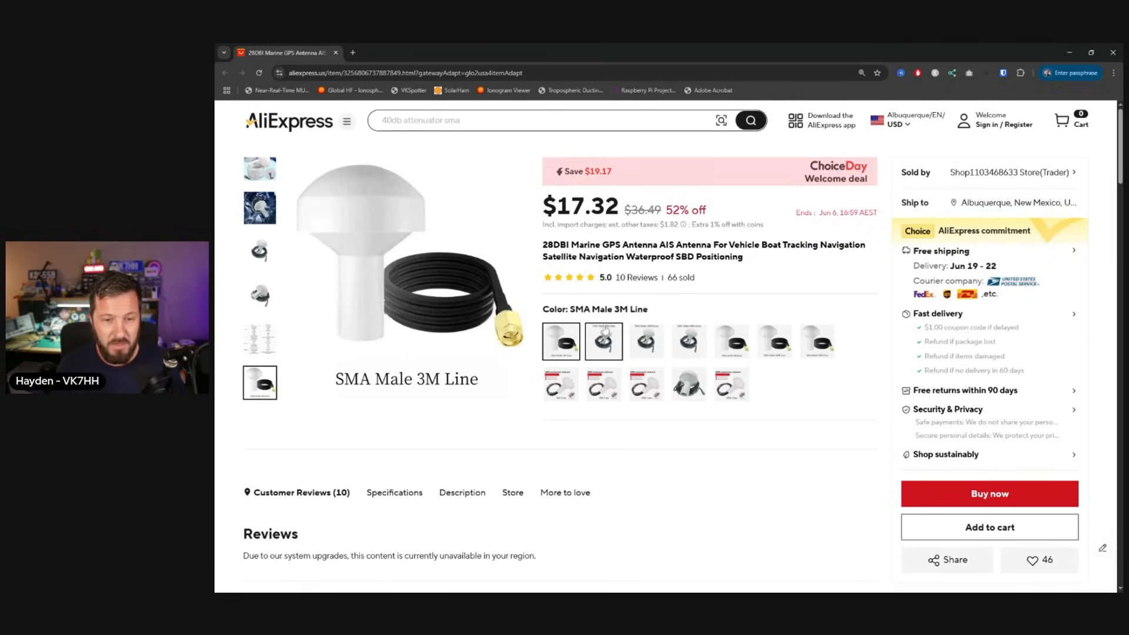
{"action": "left_click", "coordinate": [603, 341]}
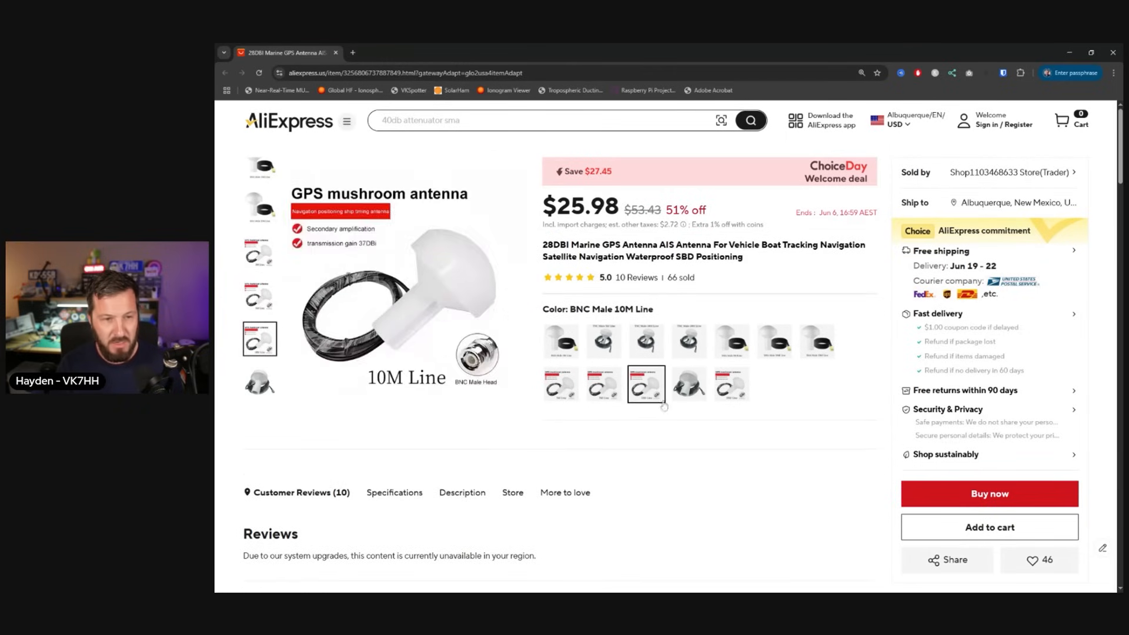
{"action": "left_click", "coordinate": [560, 340]}
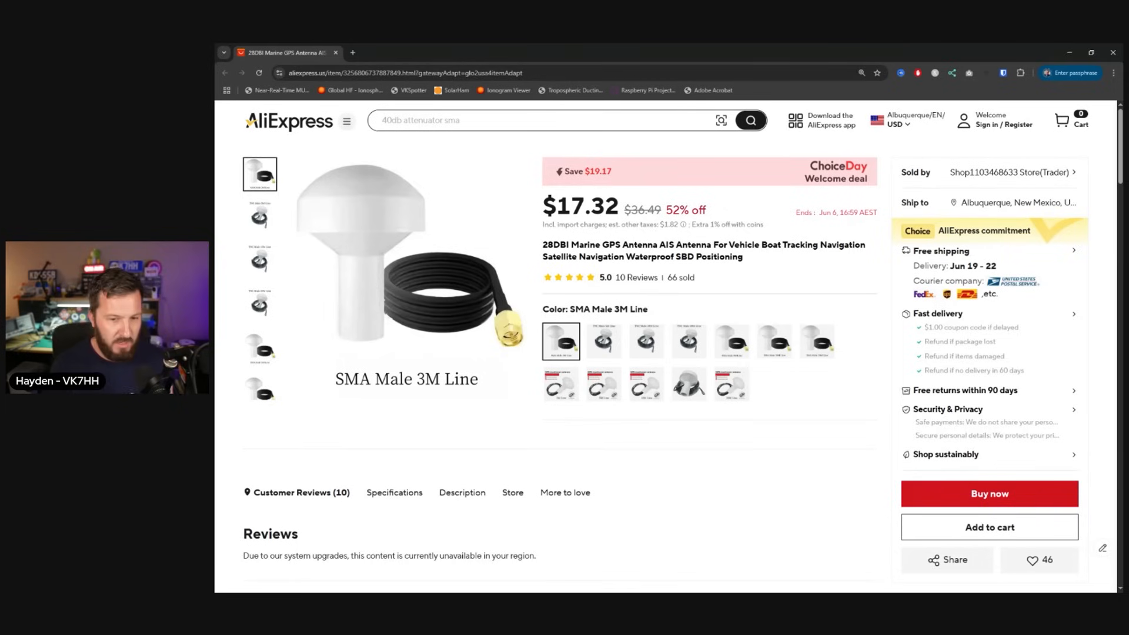
{"action": "left_click", "coordinate": [260, 306]}
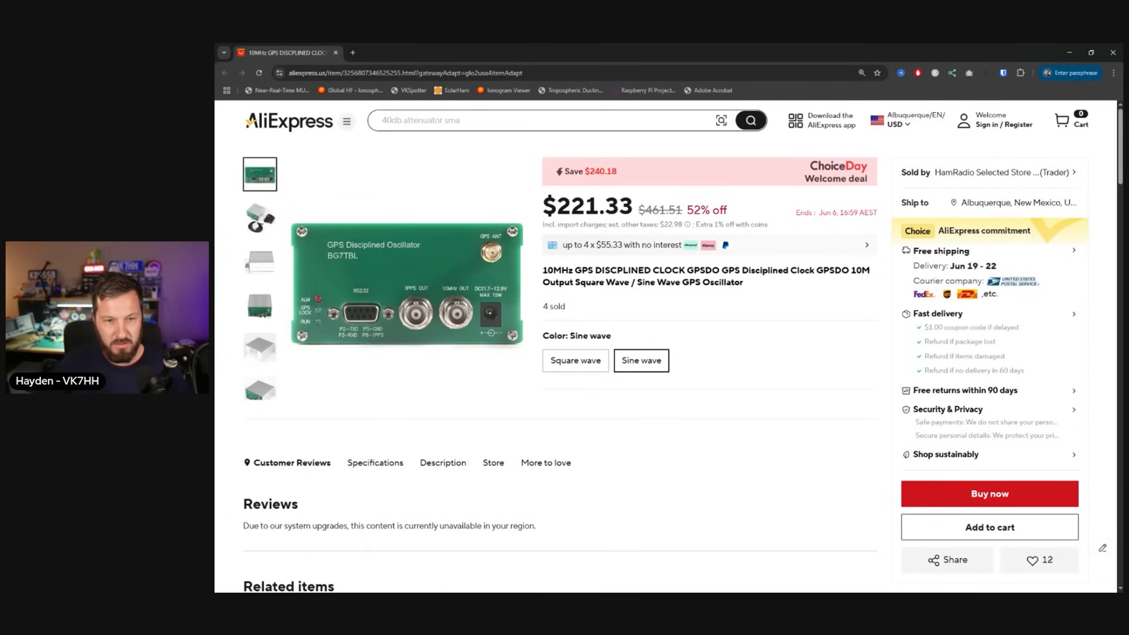
Step: View the GPSDO's photos of the GPS antenna, metal enclosure, output connectors and full unit
{"action": "left_click", "coordinate": [260, 219]}
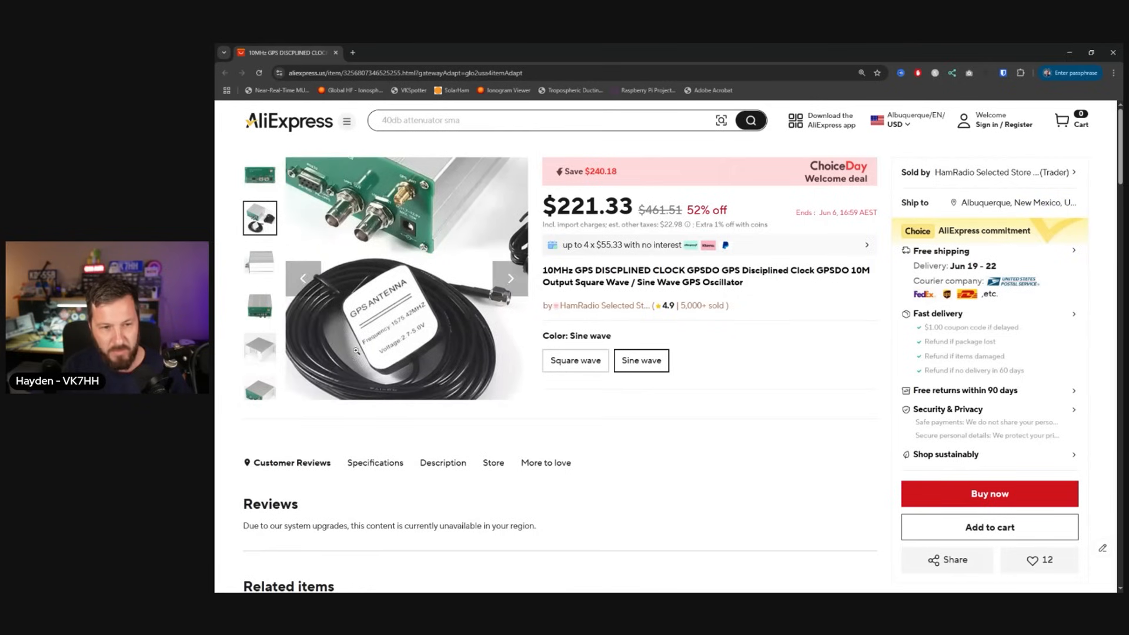
{"action": "left_click", "coordinate": [260, 261]}
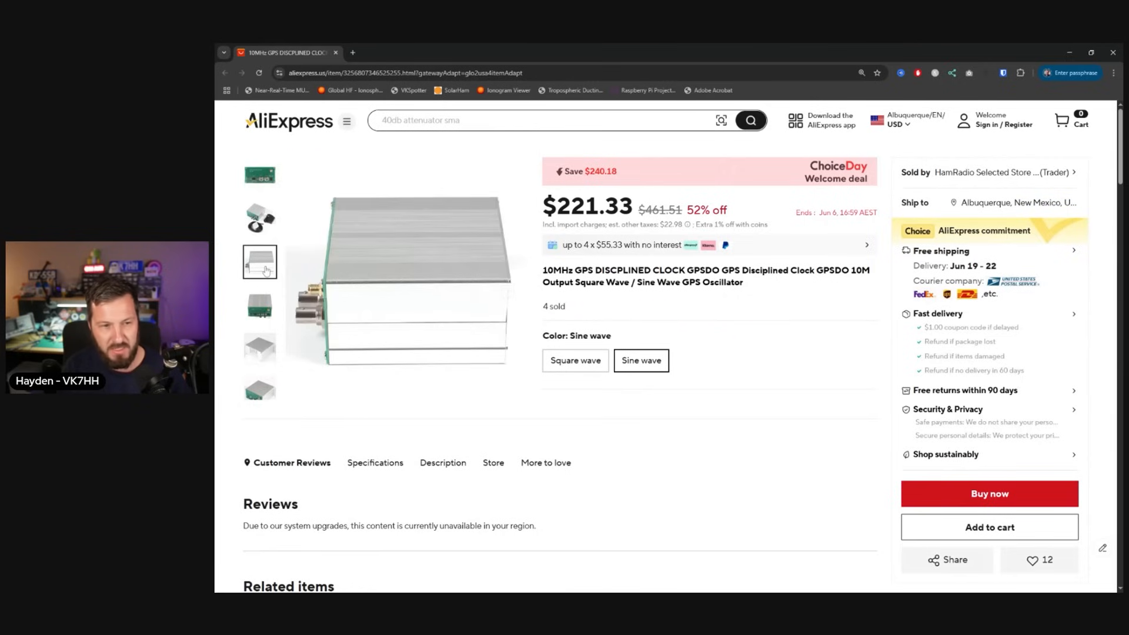
{"action": "left_click", "coordinate": [259, 304]}
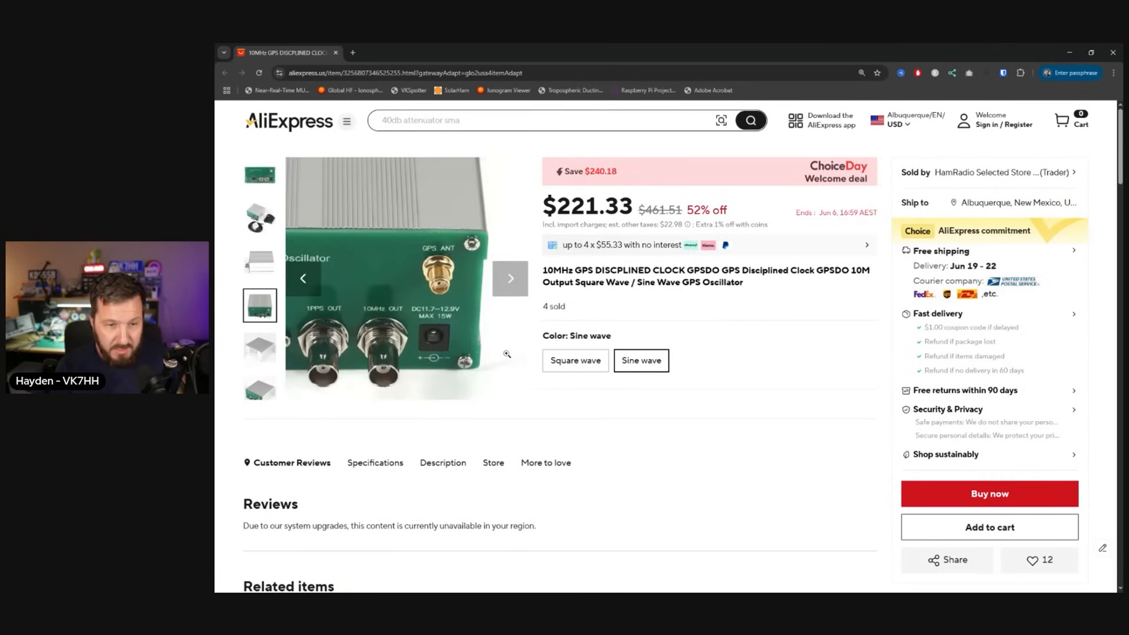
{"action": "left_click", "coordinate": [510, 279]}
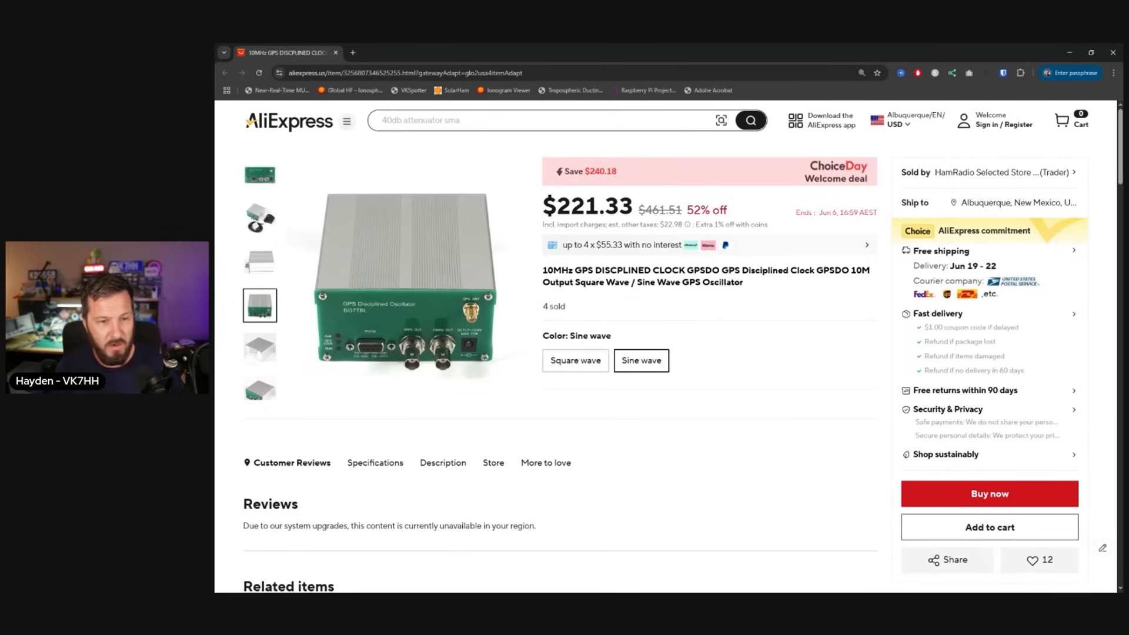
Step: Scroll past the price panel to the GPSDO's description product images
{"action": "scroll", "scroll_direction": "down", "scroll_amount": 3}
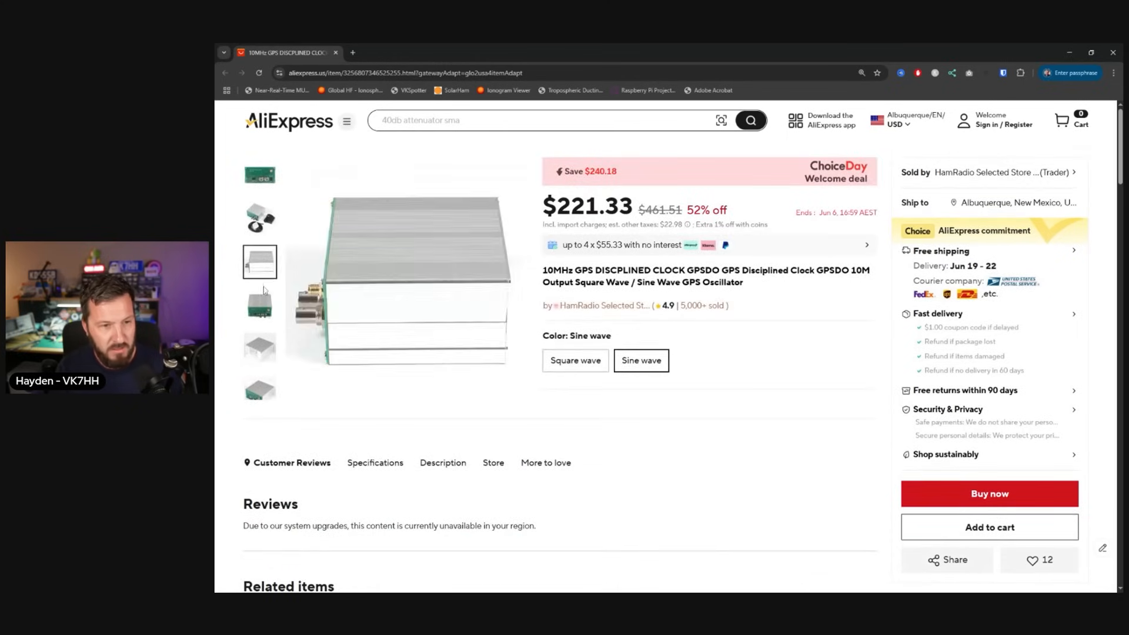
{"action": "scroll", "scroll_direction": "down", "scroll_amount": 3}
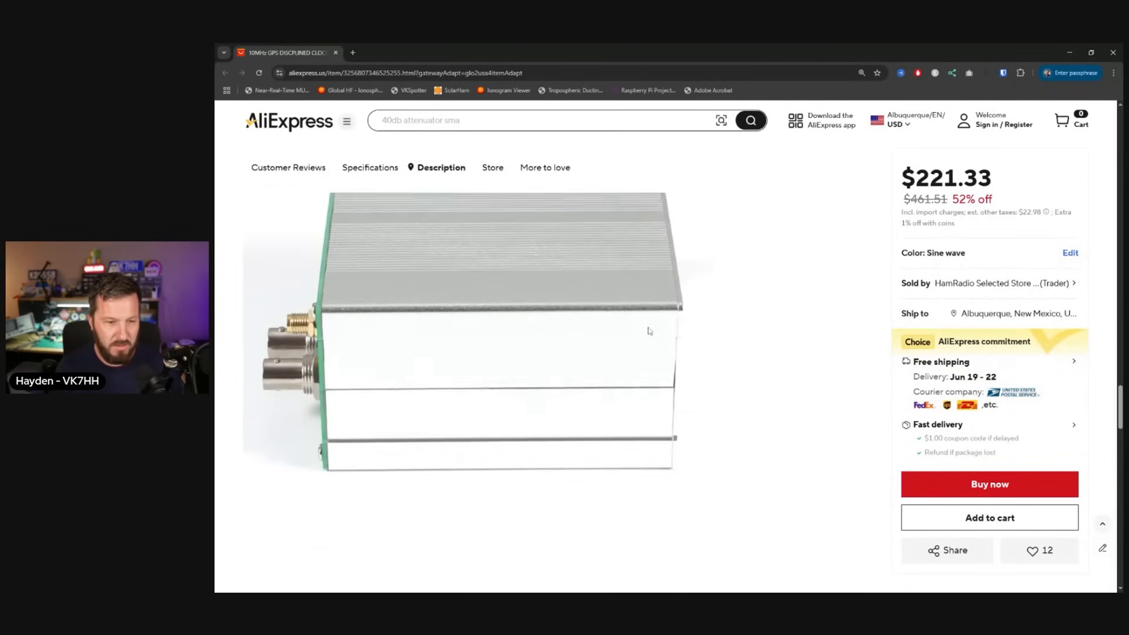
{"action": "scroll", "scroll_direction": "down", "scroll_amount": 3}
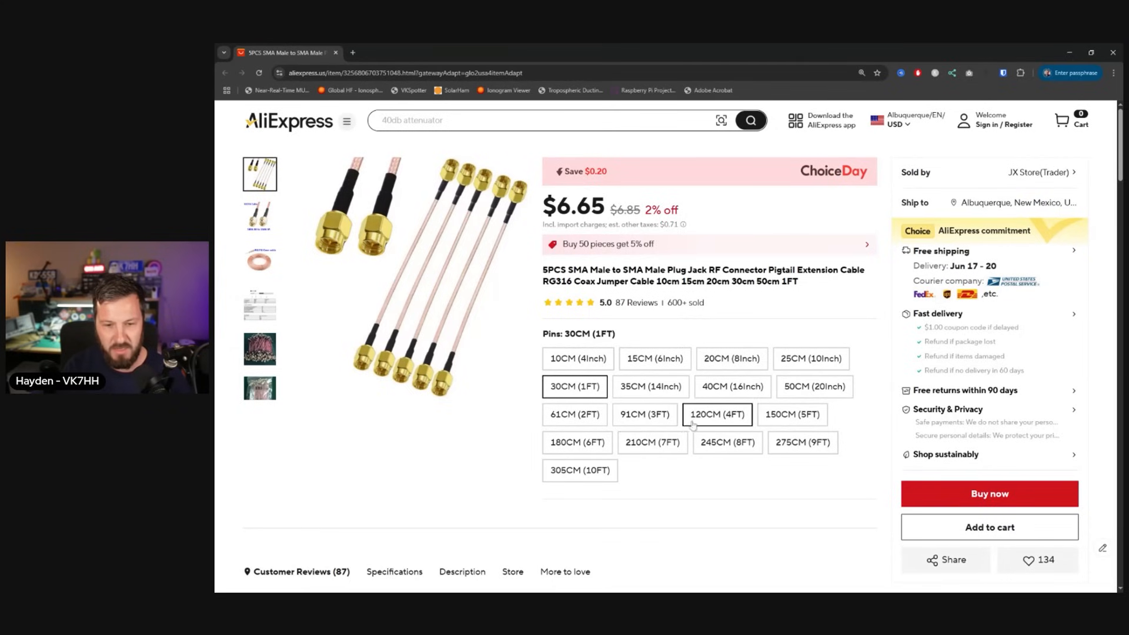
Step: Check the RG316 pigtail cable's price at 91CM, 180CM and one more length option
{"action": "left_click", "coordinate": [643, 414]}
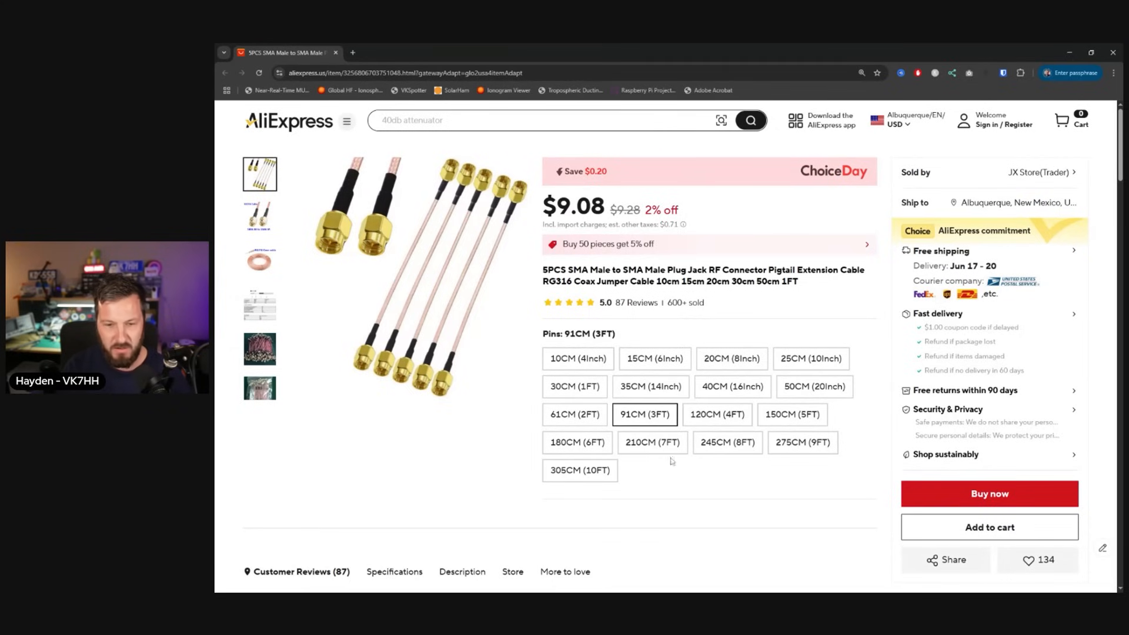
{"action": "left_click", "coordinate": [576, 442]}
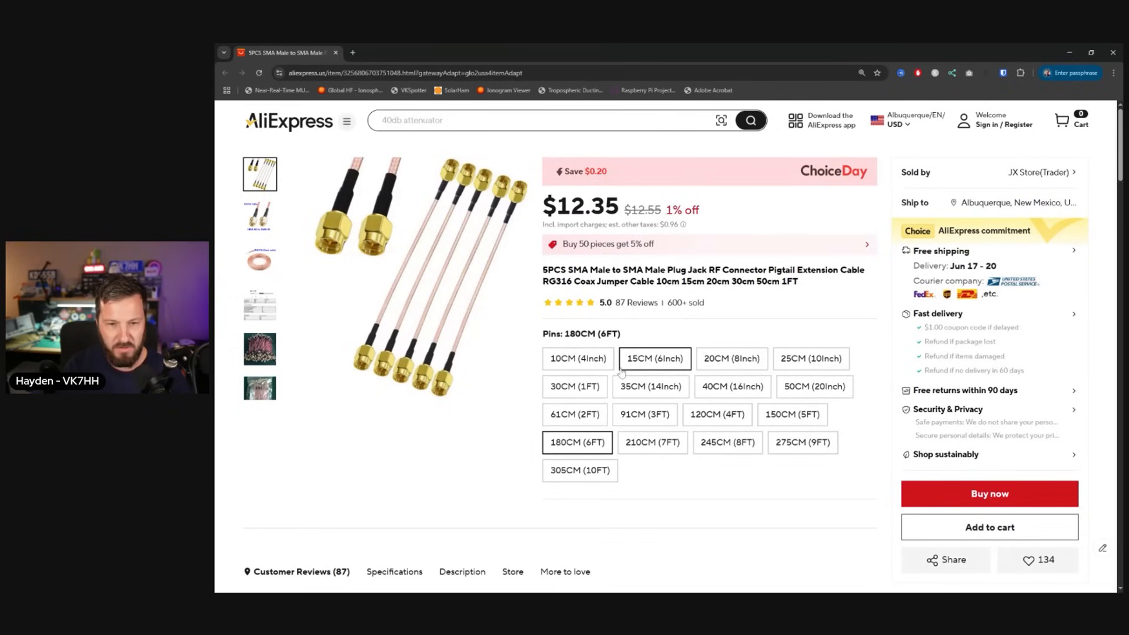
{"action": "left_click", "coordinate": [575, 387]}
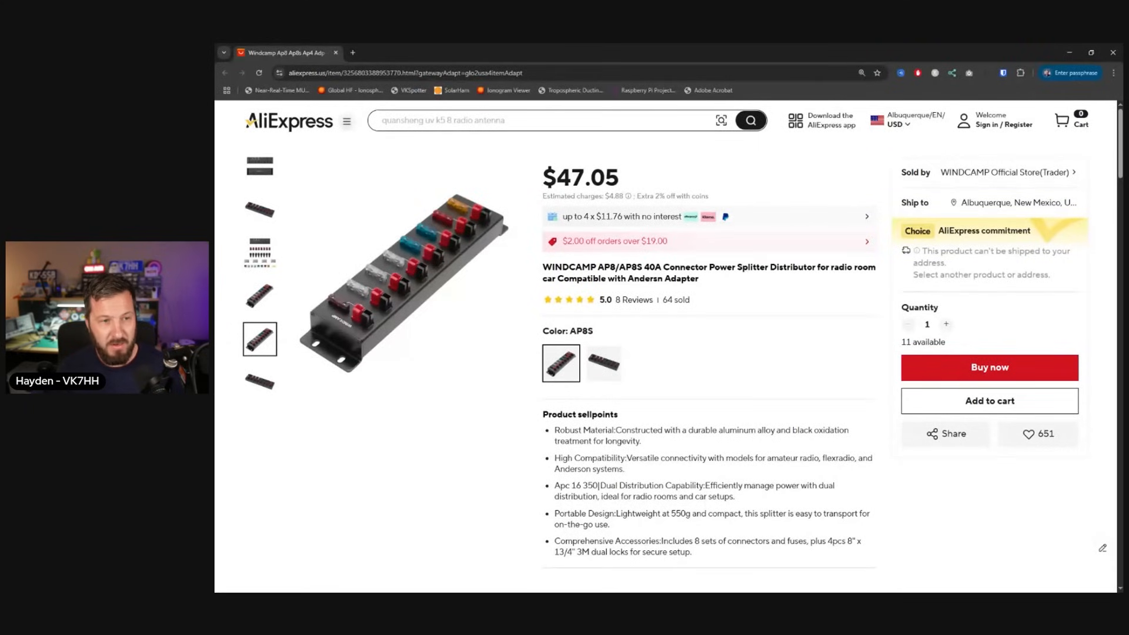
Step: Browse the WINDCAMP power splitter's photos and choose the AP8S version at $47.05
{"action": "left_click", "coordinate": [259, 176]}
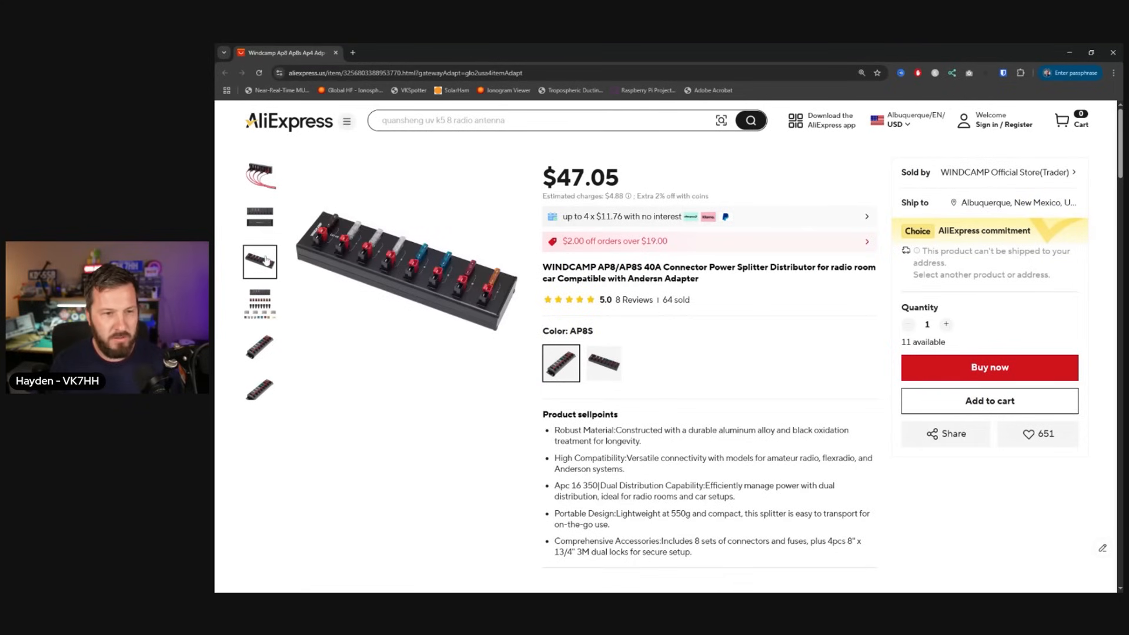
{"action": "left_click", "coordinate": [258, 346]}
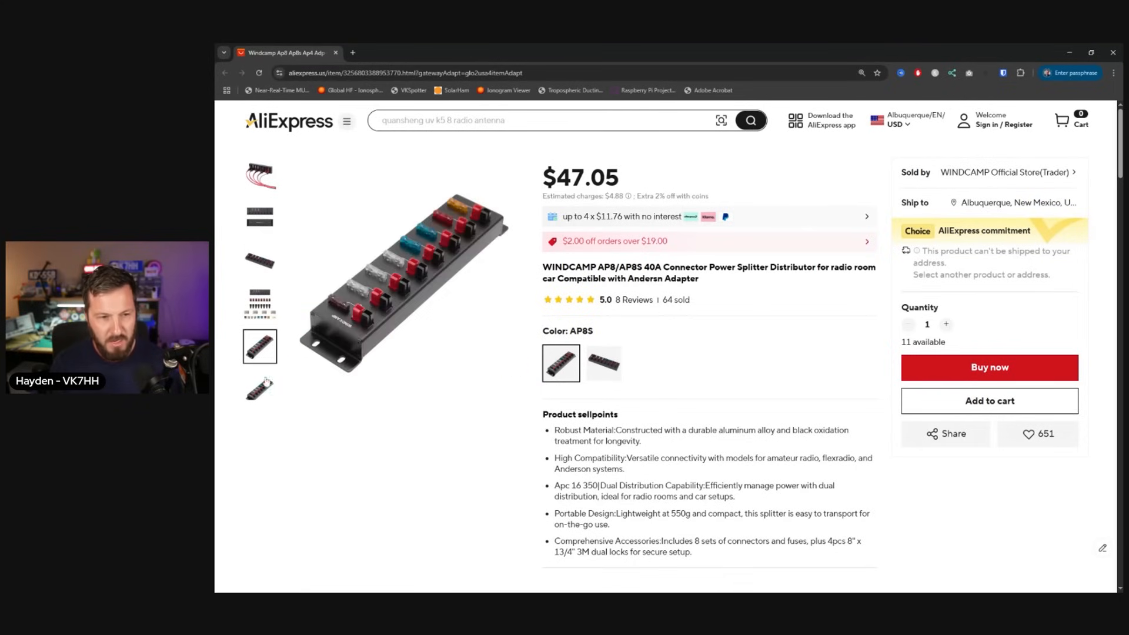
{"action": "left_click", "coordinate": [260, 174]}
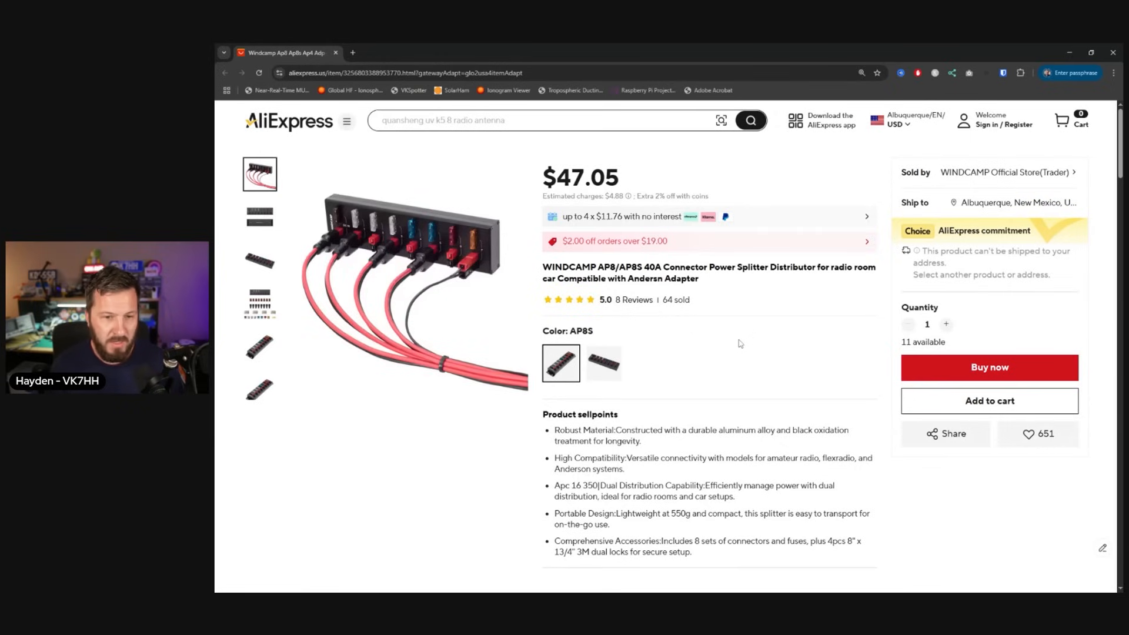
{"action": "left_click", "coordinate": [603, 363]}
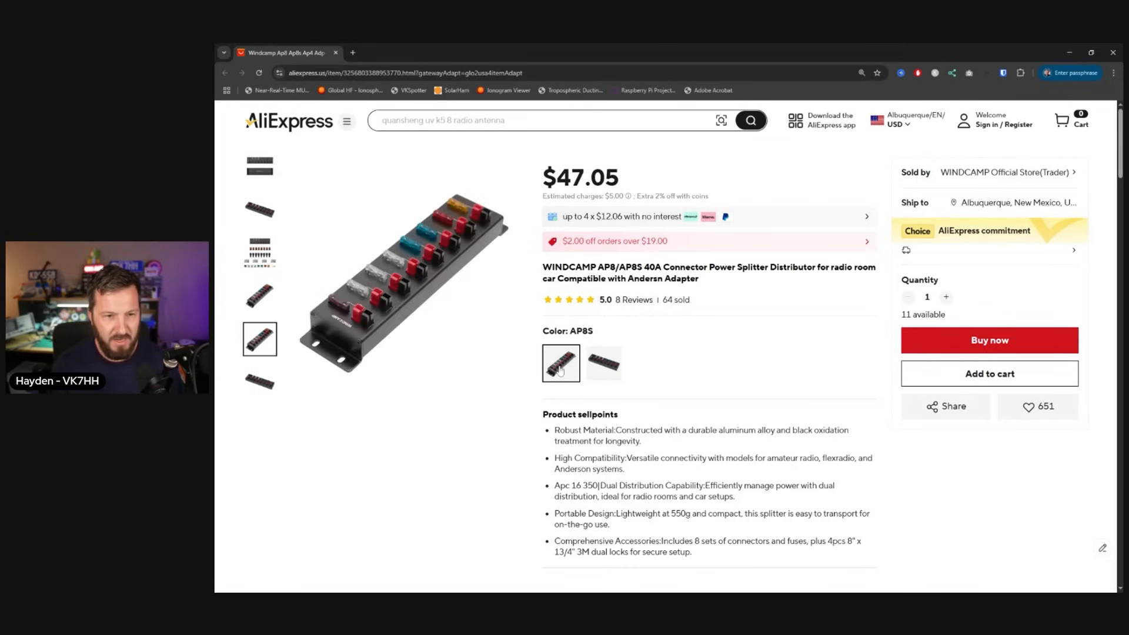
Step: Scroll through the AP8 splitter's description, specs and wiring diagram to the large product photo
{"action": "scroll", "scroll_direction": "down", "scroll_amount": 3}
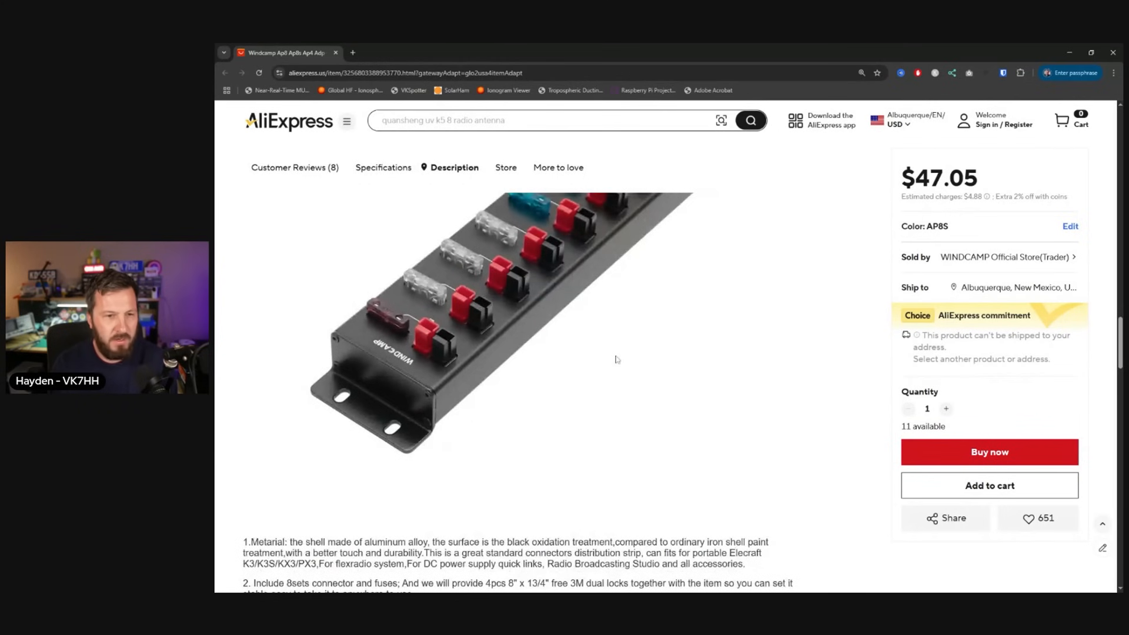
{"action": "scroll", "scroll_direction": "down", "scroll_amount": 3}
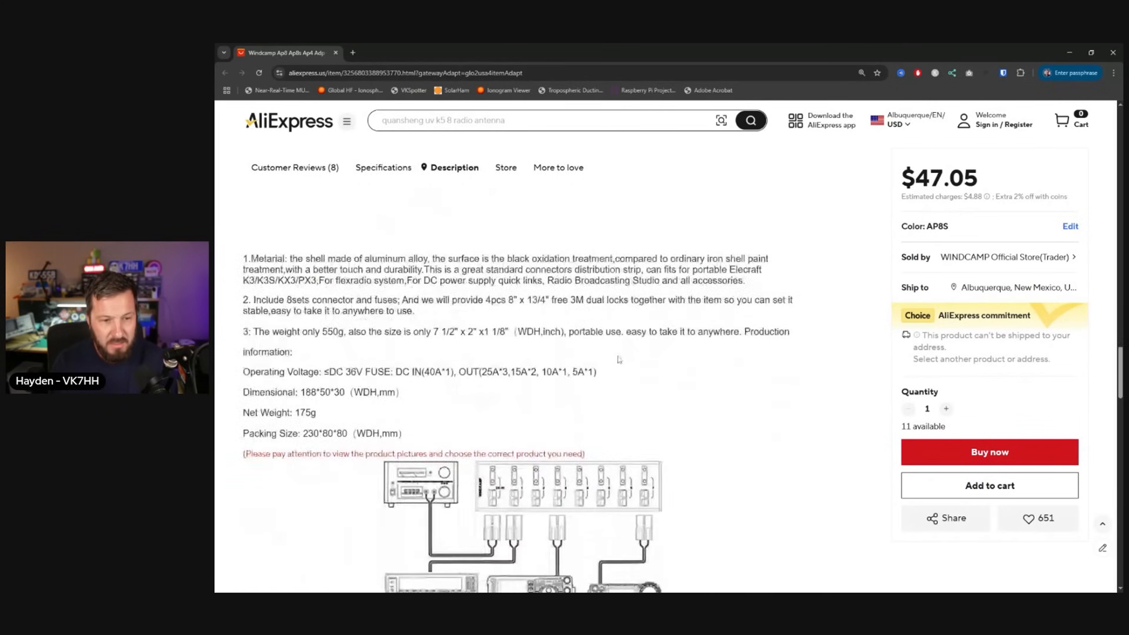
{"action": "scroll", "scroll_direction": "down", "scroll_amount": 3}
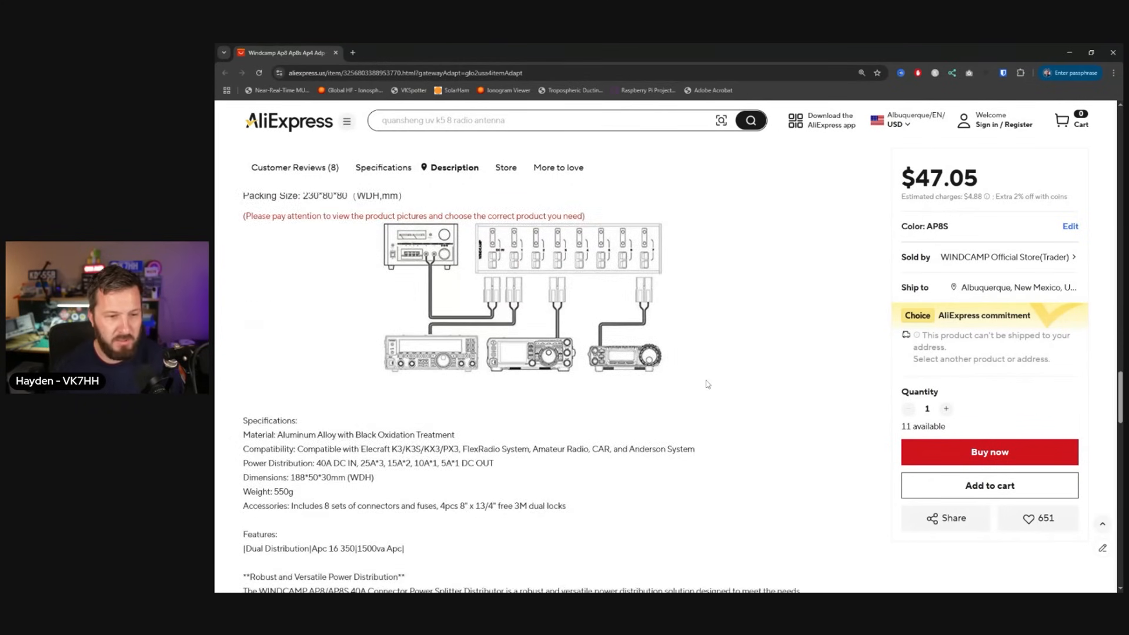
{"action": "scroll", "scroll_direction": "down", "scroll_amount": 3}
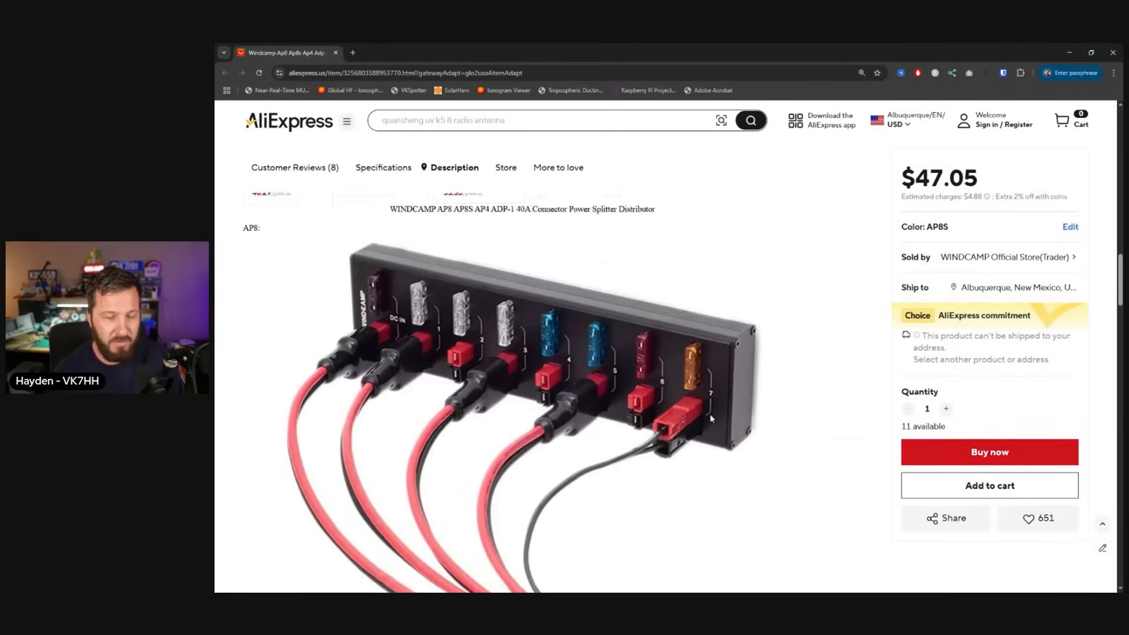
{"action": "scroll", "scroll_direction": "down", "scroll_amount": 3}
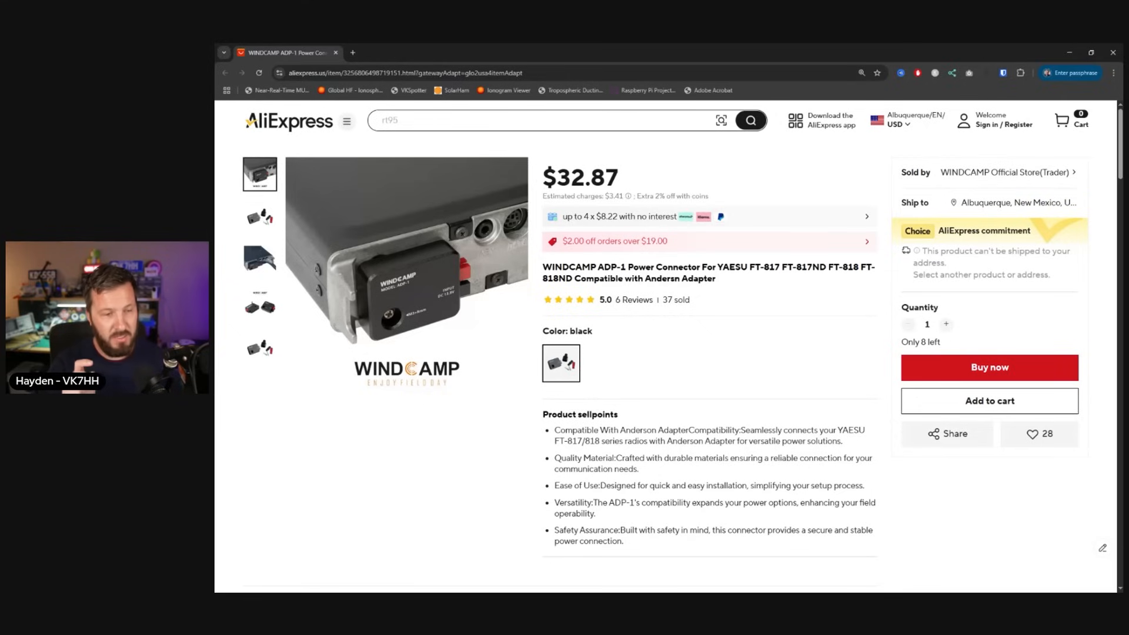
{"action": "mouse_move", "coordinate": [448, 451]}
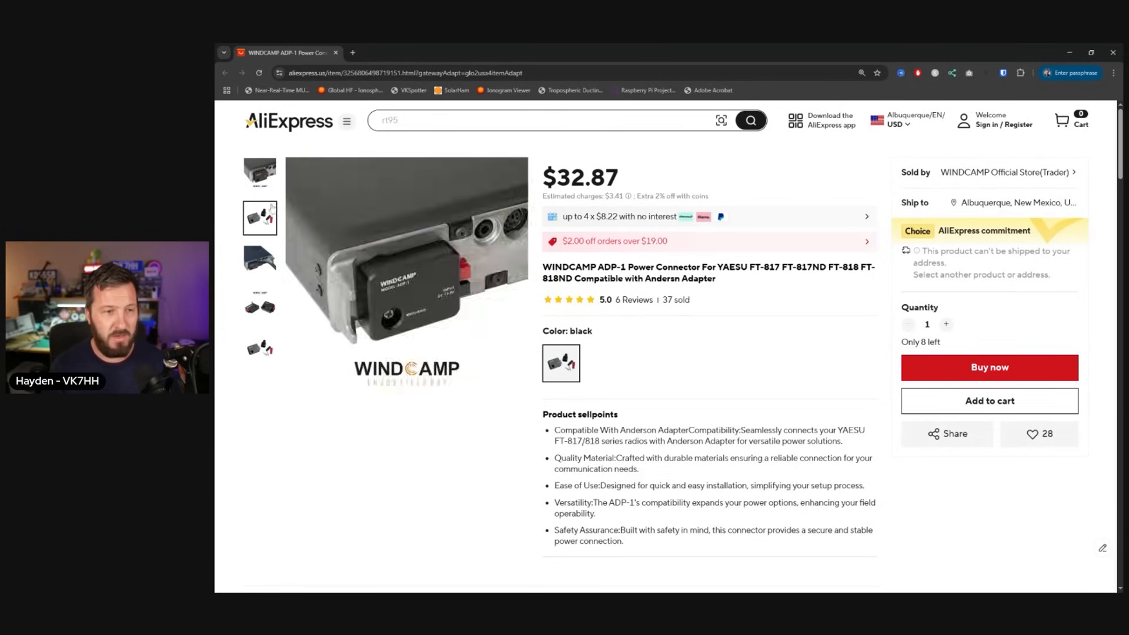
Step: Browse the WINDCAMP ADP-1 power connector photos in the listing's gallery
{"action": "left_click", "coordinate": [260, 306]}
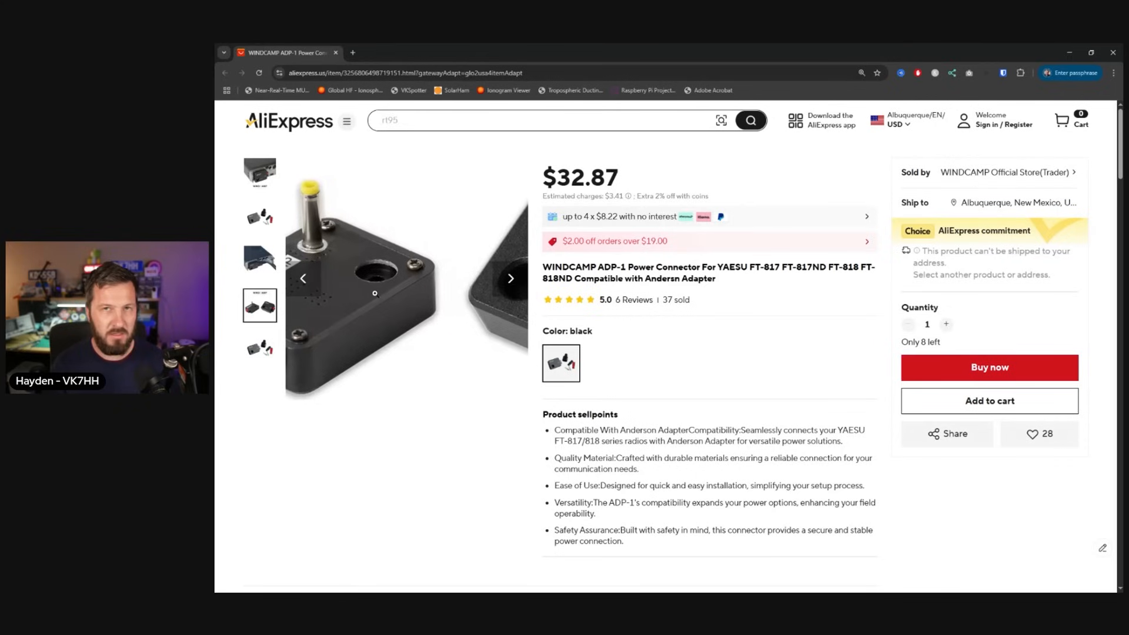
{"action": "left_click", "coordinate": [259, 261]}
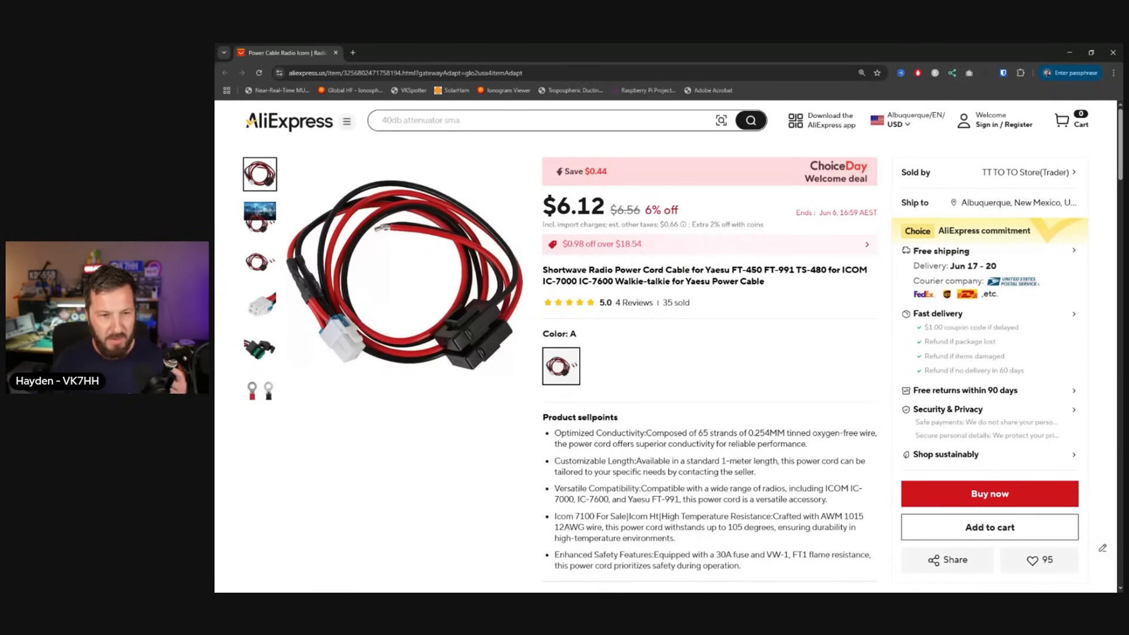
Step: View the white plug close-up and full-cable photo, then return to the main image
{"action": "left_click", "coordinate": [260, 306]}
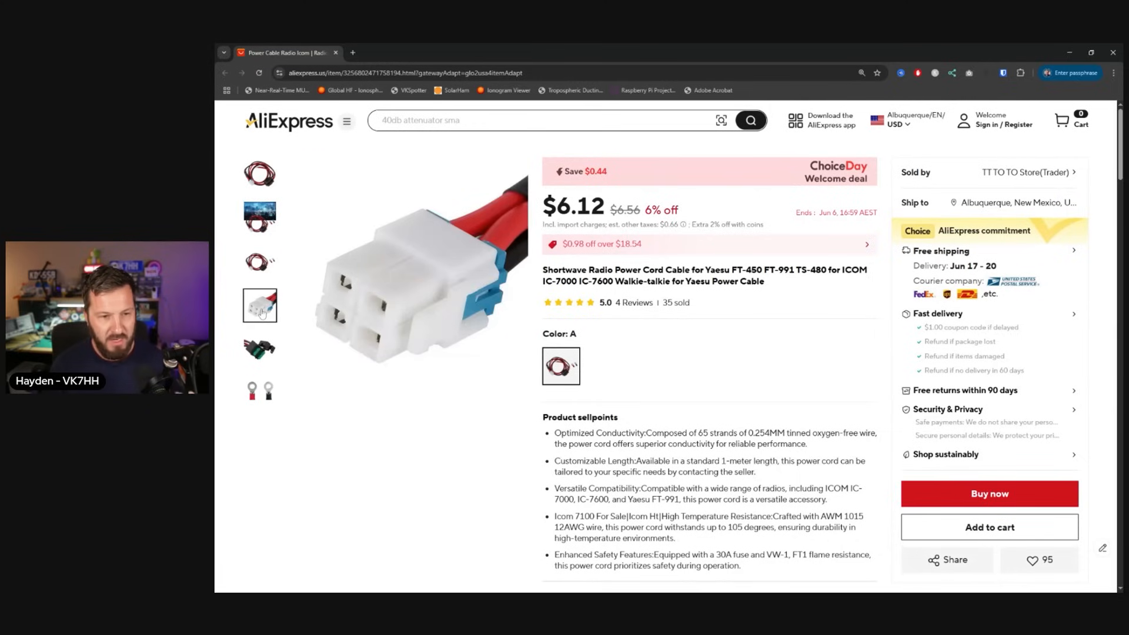
{"action": "left_click", "coordinate": [259, 261]}
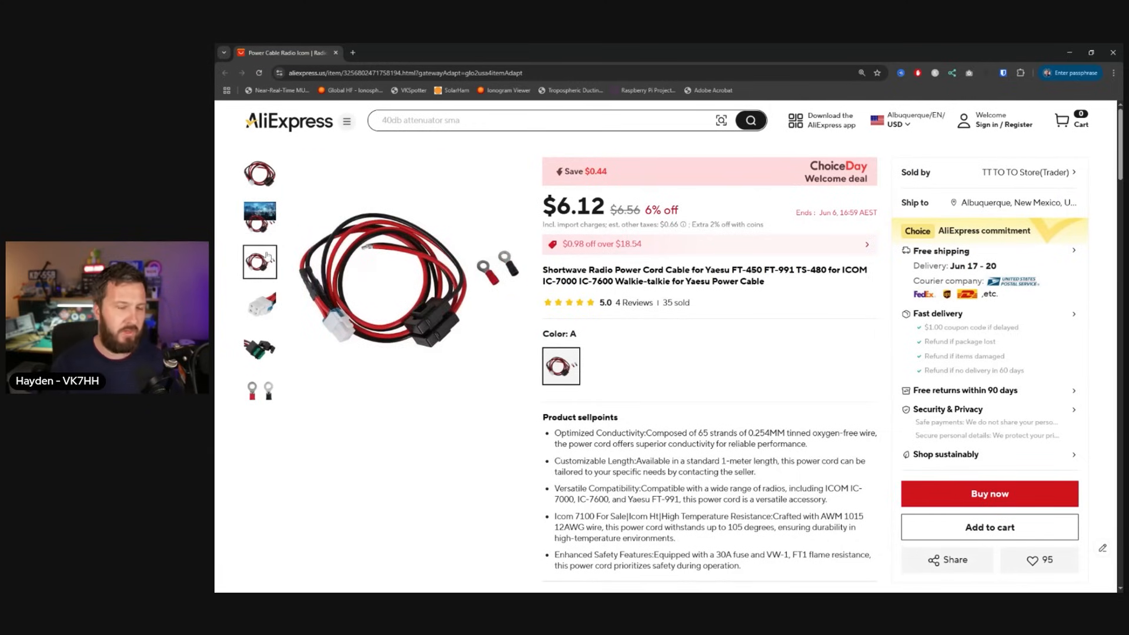
{"action": "left_click", "coordinate": [259, 305]}
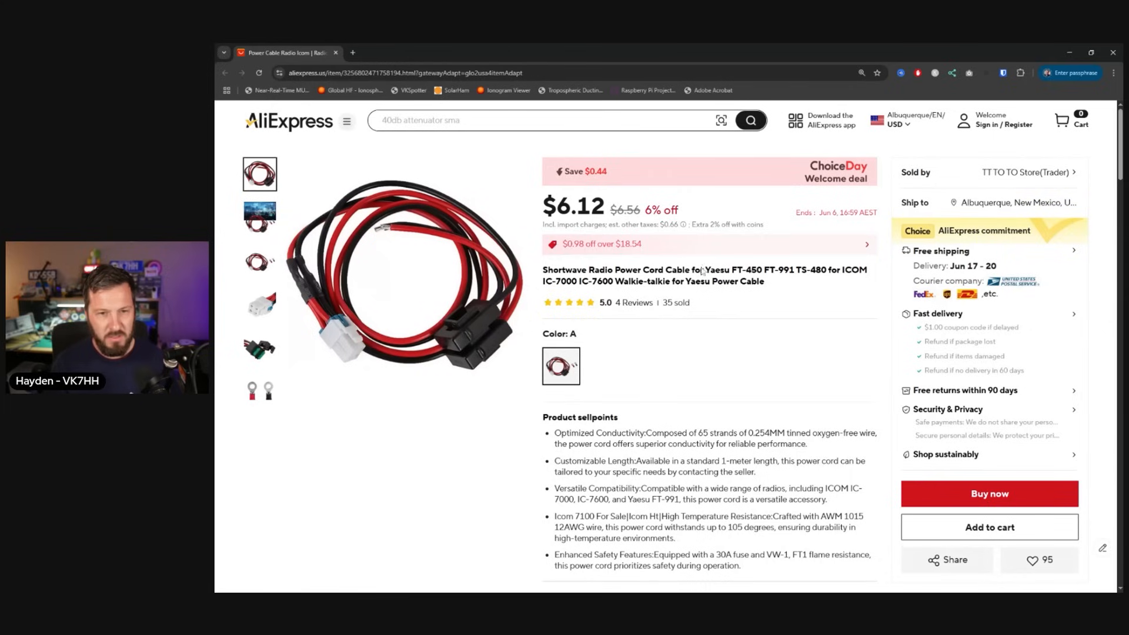
{"action": "mouse_move", "coordinate": [705, 291]}
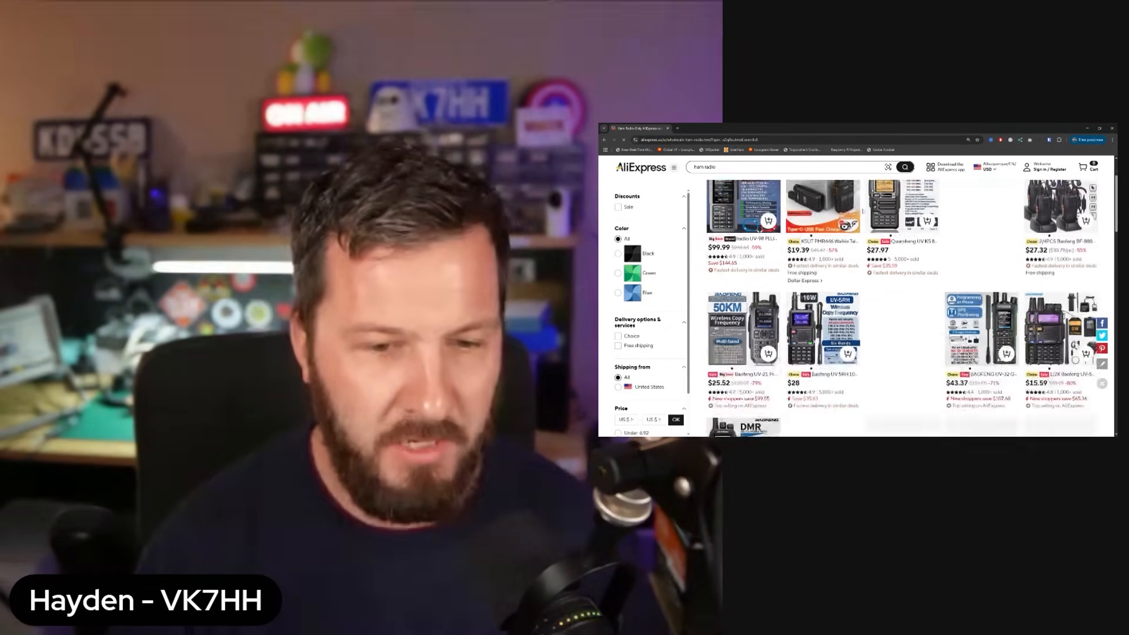
Step: Scroll down the 'ham radio' results grid past Radtel, Baofeng and AnyTone radios
{"action": "scroll", "scroll_direction": "down", "scroll_amount": 3}
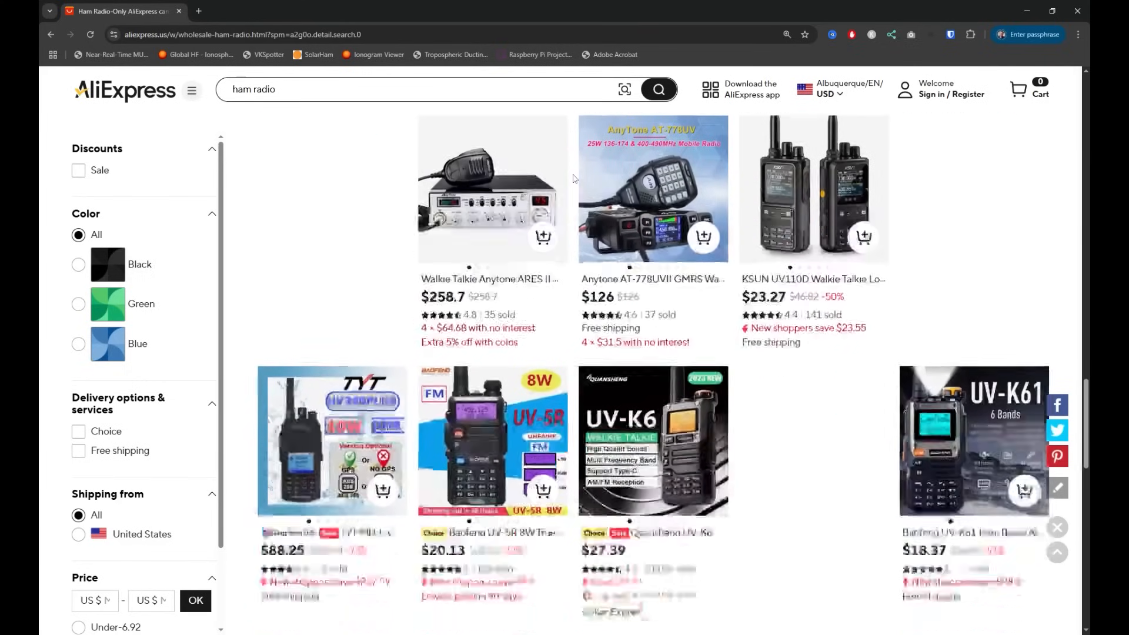
{"action": "scroll", "scroll_direction": "down", "scroll_amount": 3}
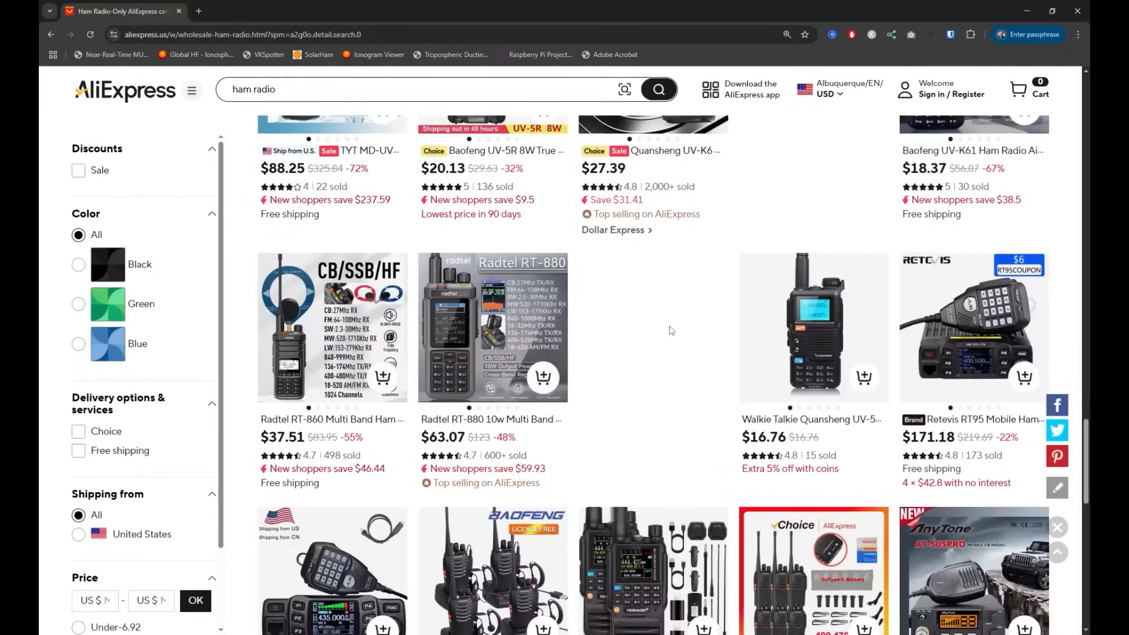
{"action": "scroll", "scroll_direction": "down", "scroll_amount": 3}
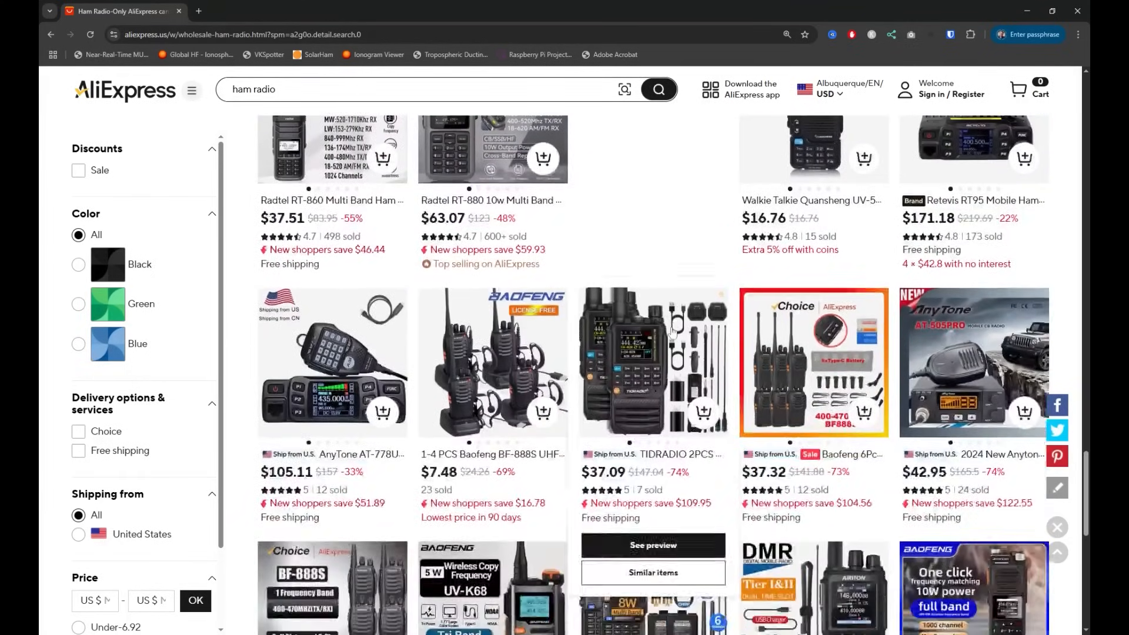